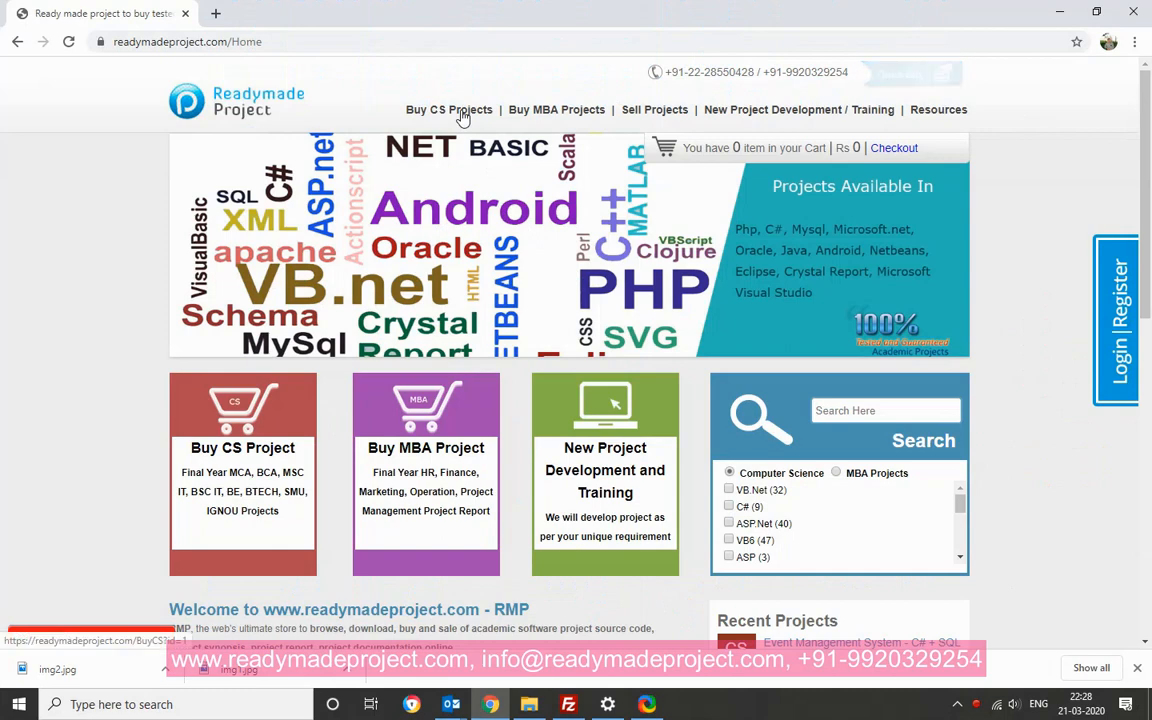
Step: Search the CS projects catalogue for 'property' and locate the Online Property Management System result
{"action": "left_click", "coordinate": [448, 109]}
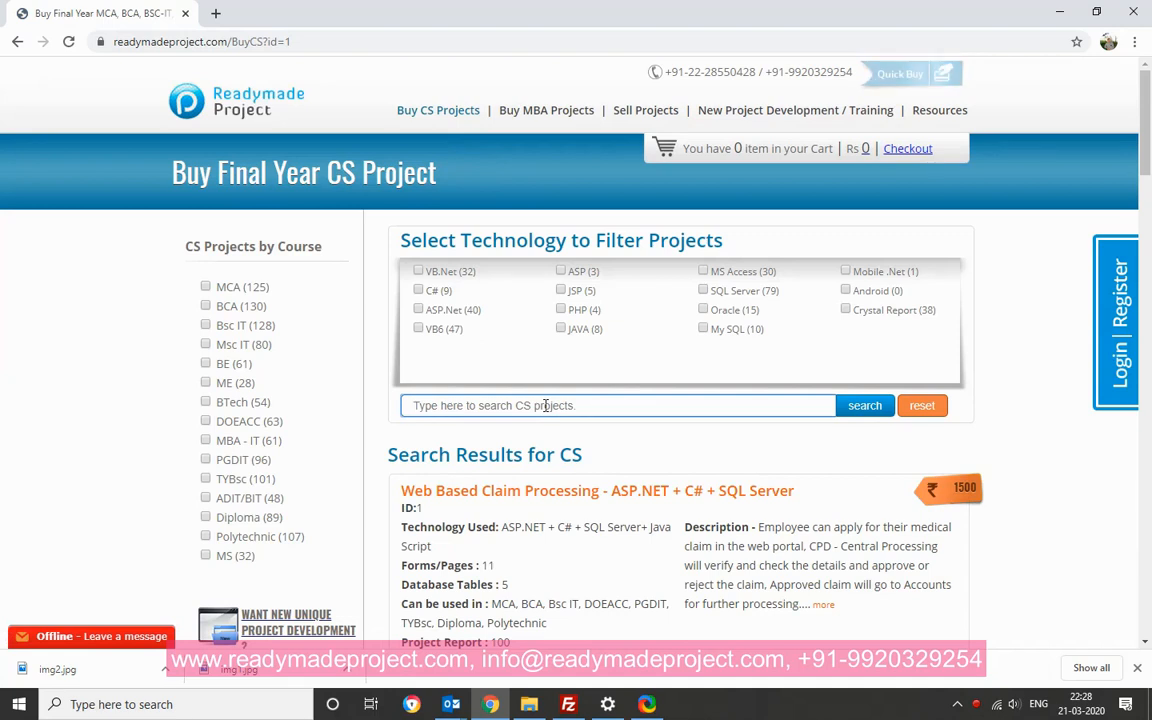
{"action": "type", "text": "epri"}
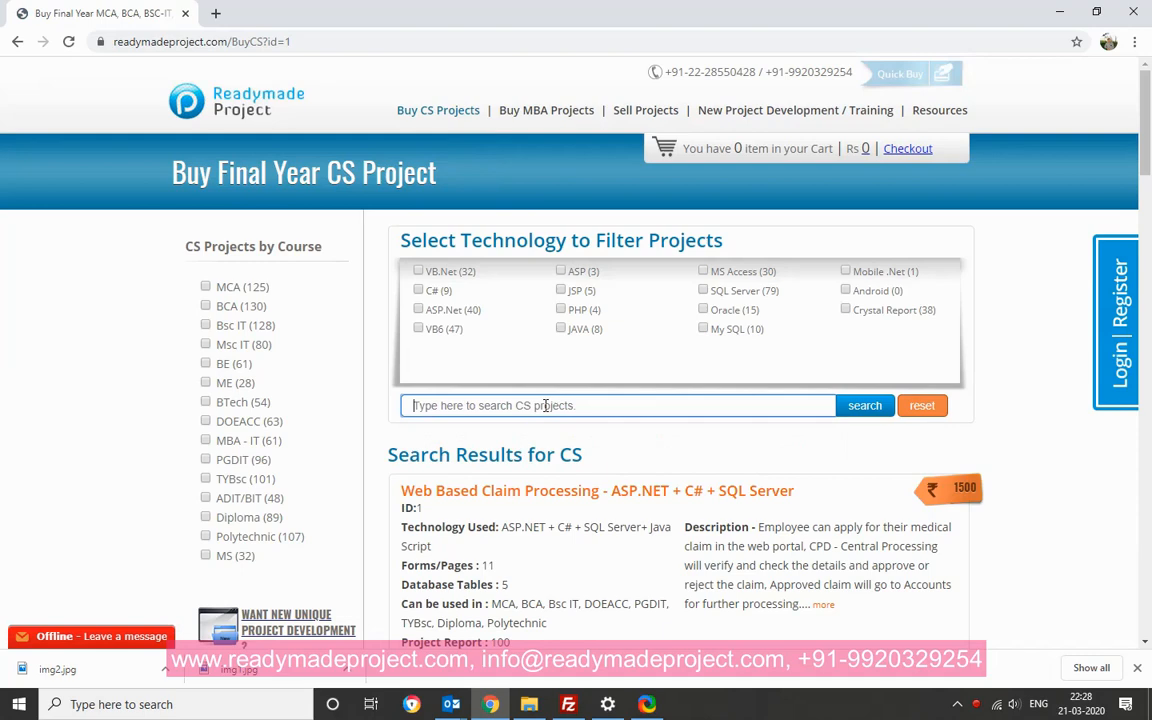
{"action": "type", "text": "e"}
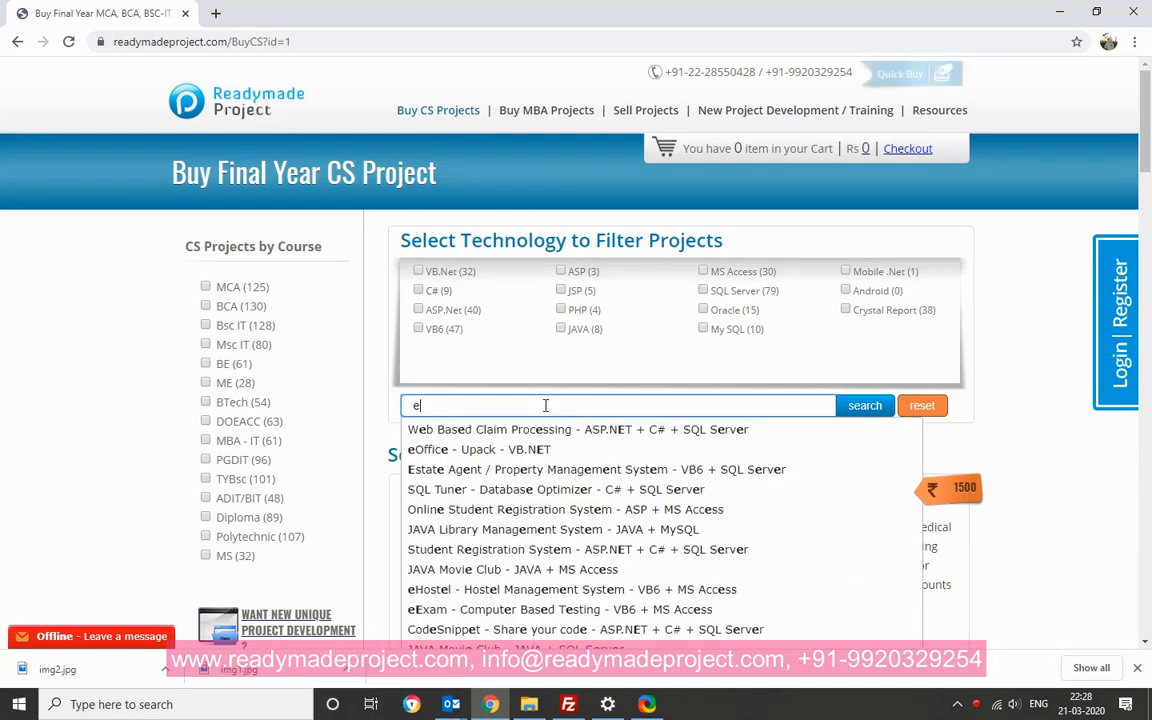
{"action": "type", "text": "prop"}
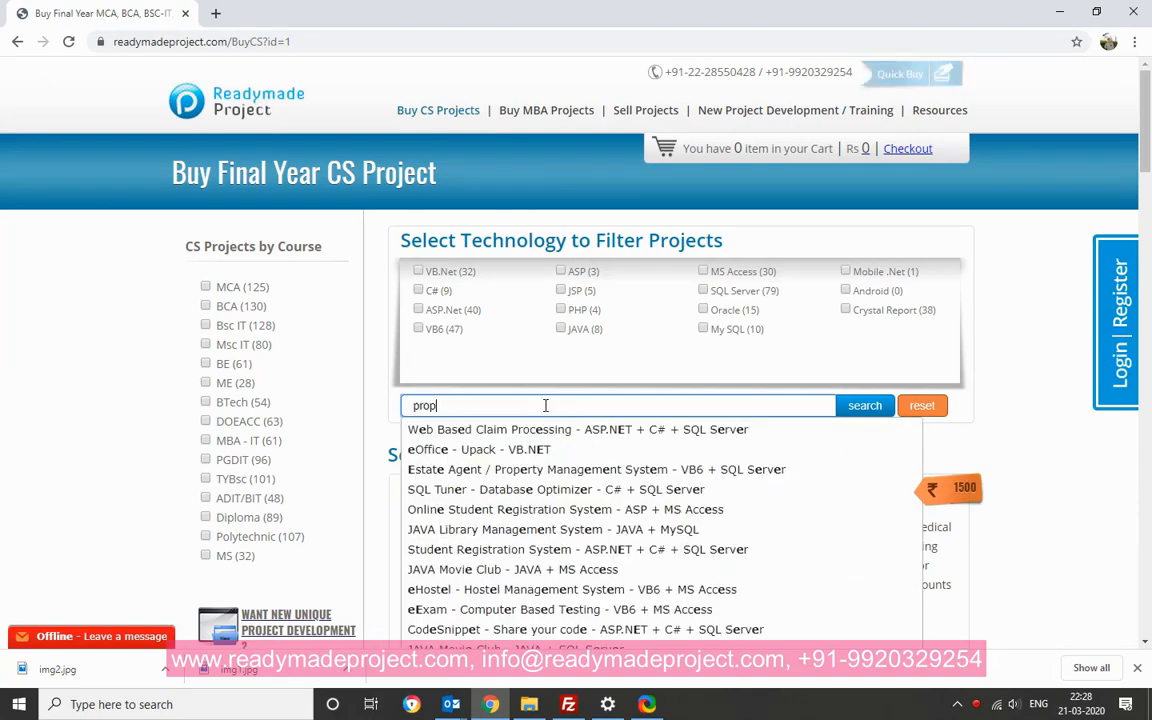
{"action": "type", "text": "e"}
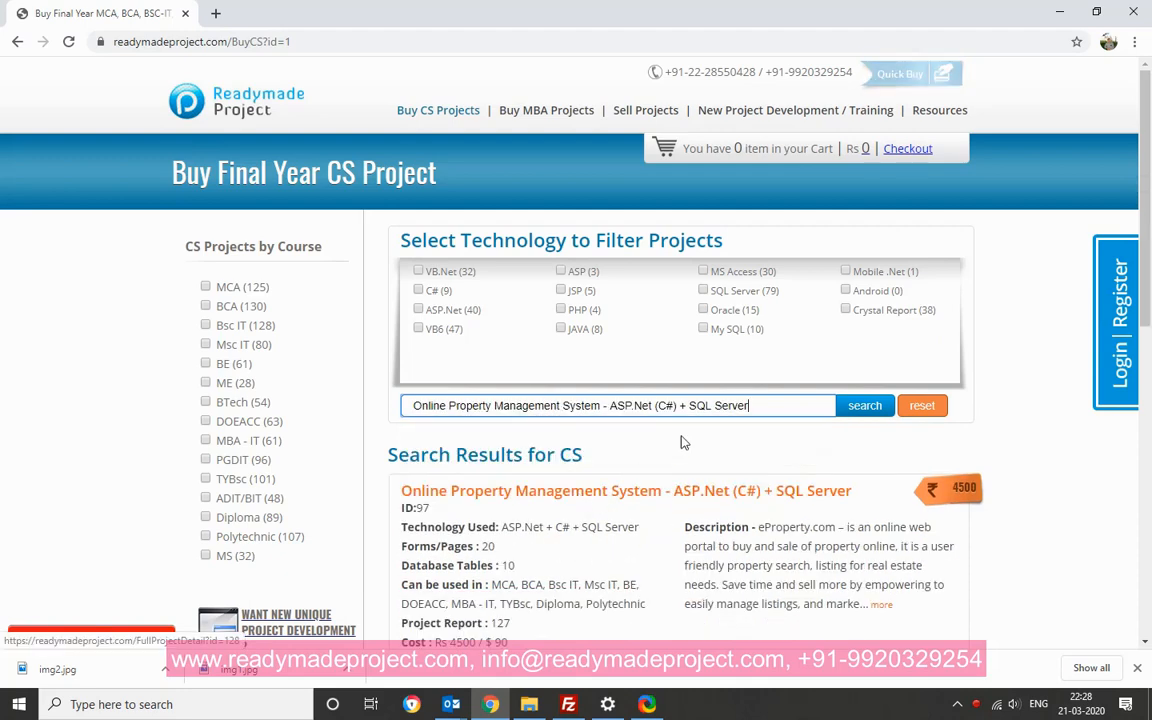
{"action": "scroll", "scroll_direction": "down", "scroll_amount": 3}
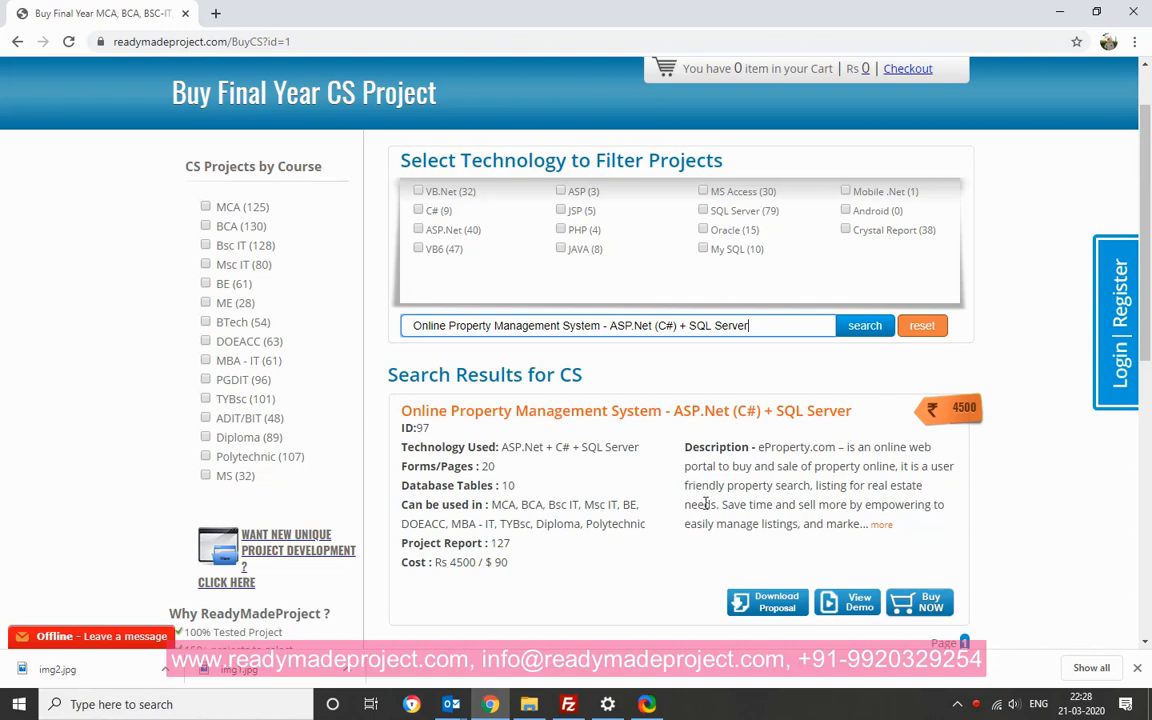
{"action": "mouse_move", "coordinate": [565, 650]}
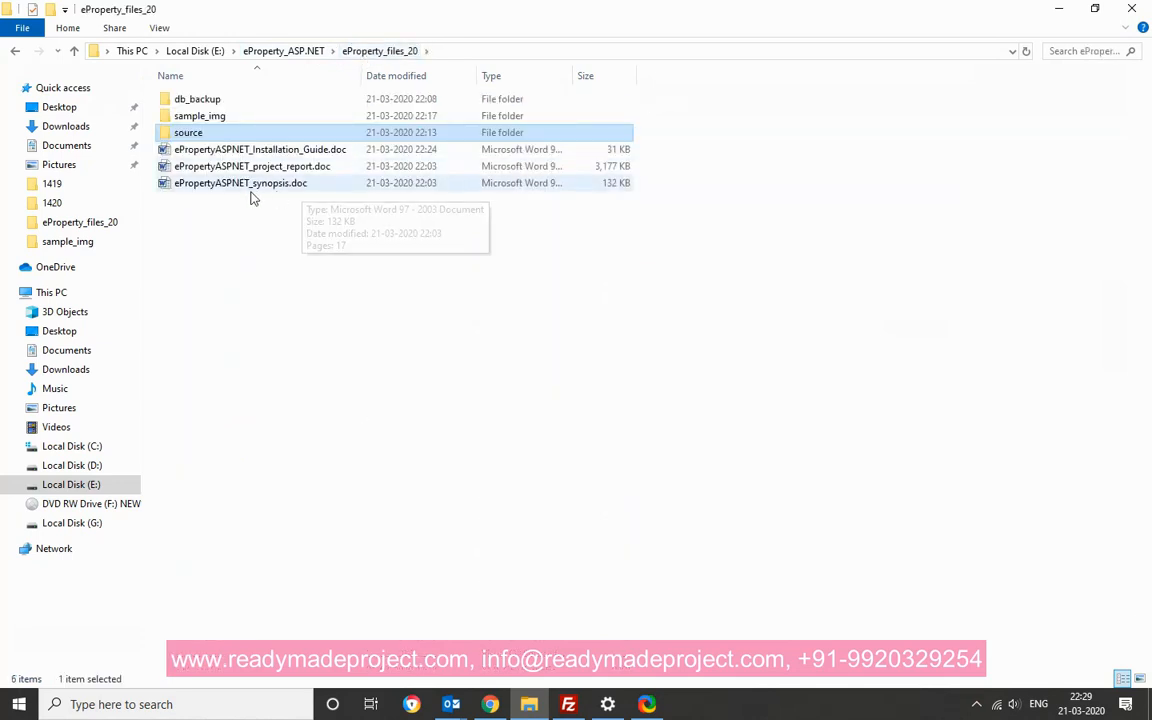
Step: Browse the eProperty_files_20 source folder, then open ePropertyASPNET_Installation_Guide.doc in Word
{"action": "double_click", "coordinate": [197, 98]}
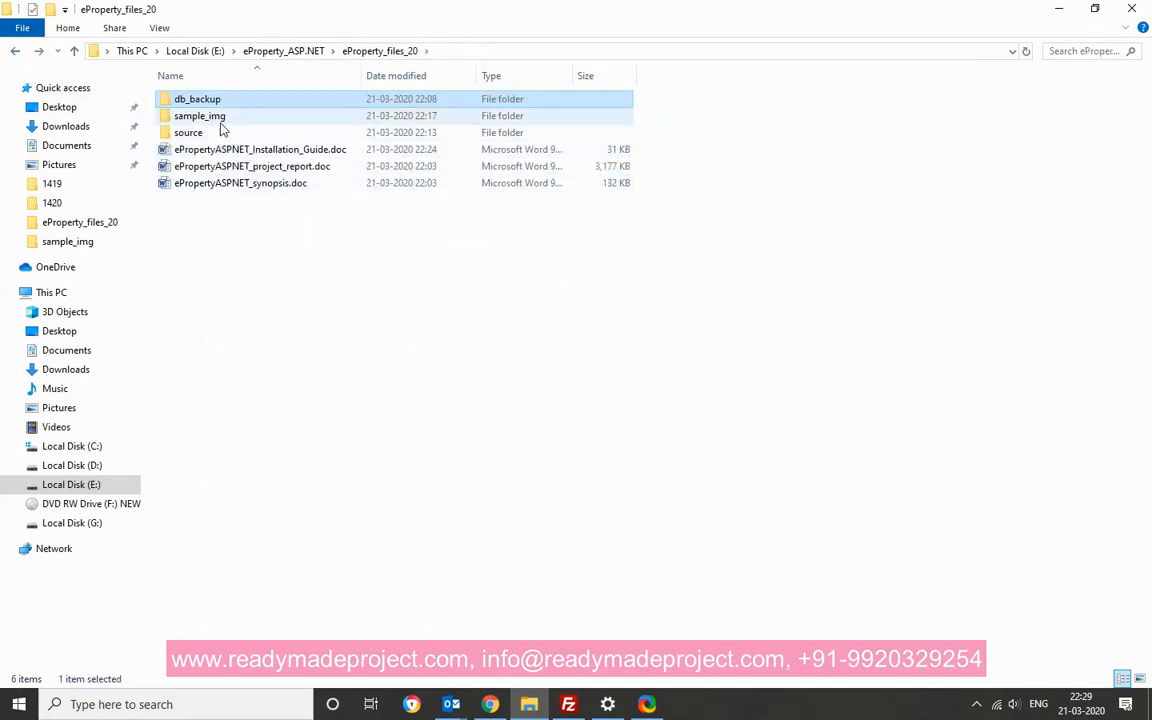
{"action": "double_click", "coordinate": [188, 132]}
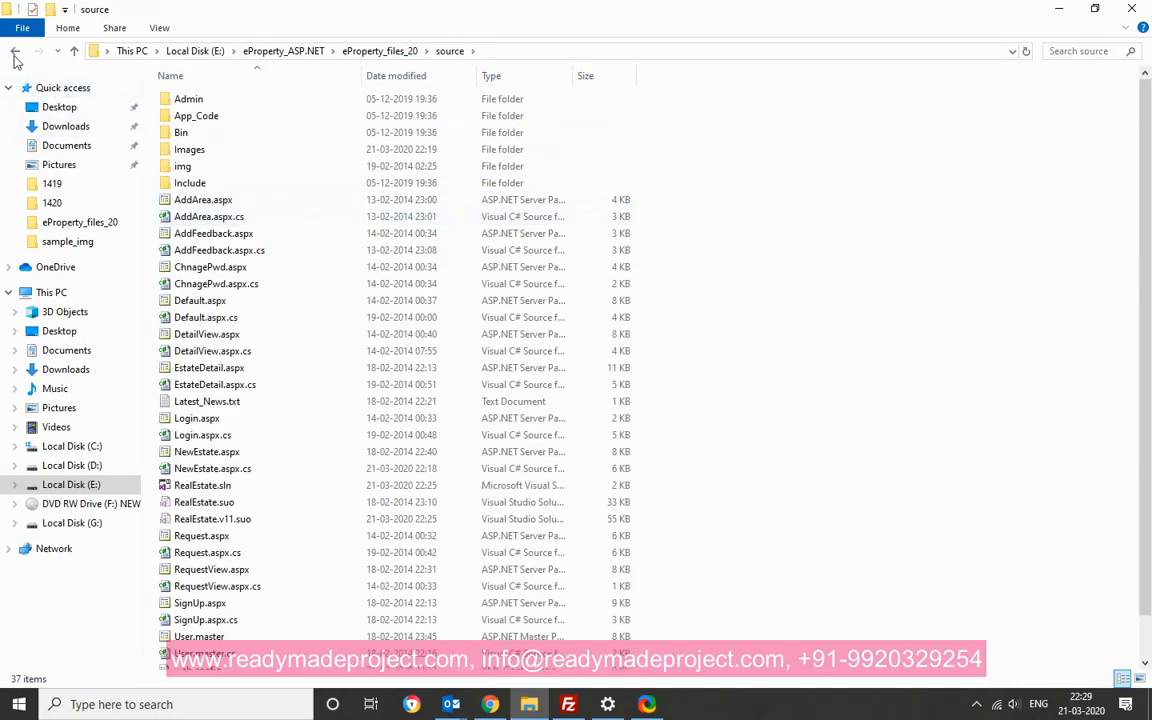
{"action": "left_click", "coordinate": [15, 51]}
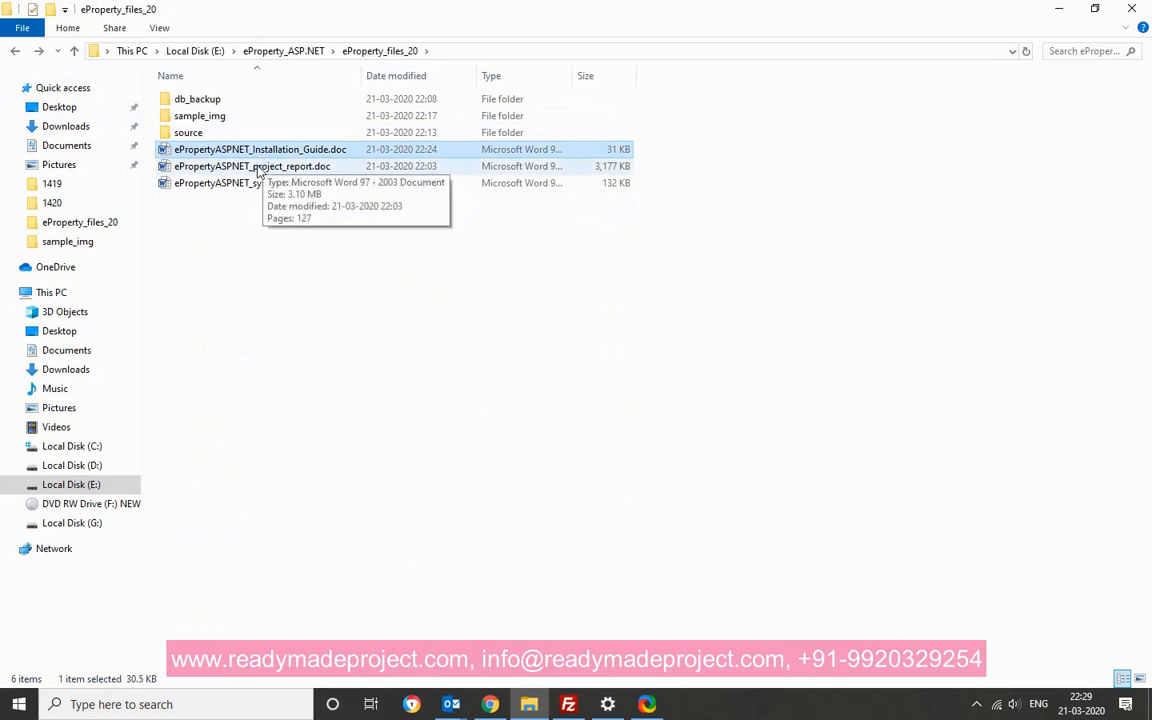
{"action": "mouse_move", "coordinate": [290, 149]}
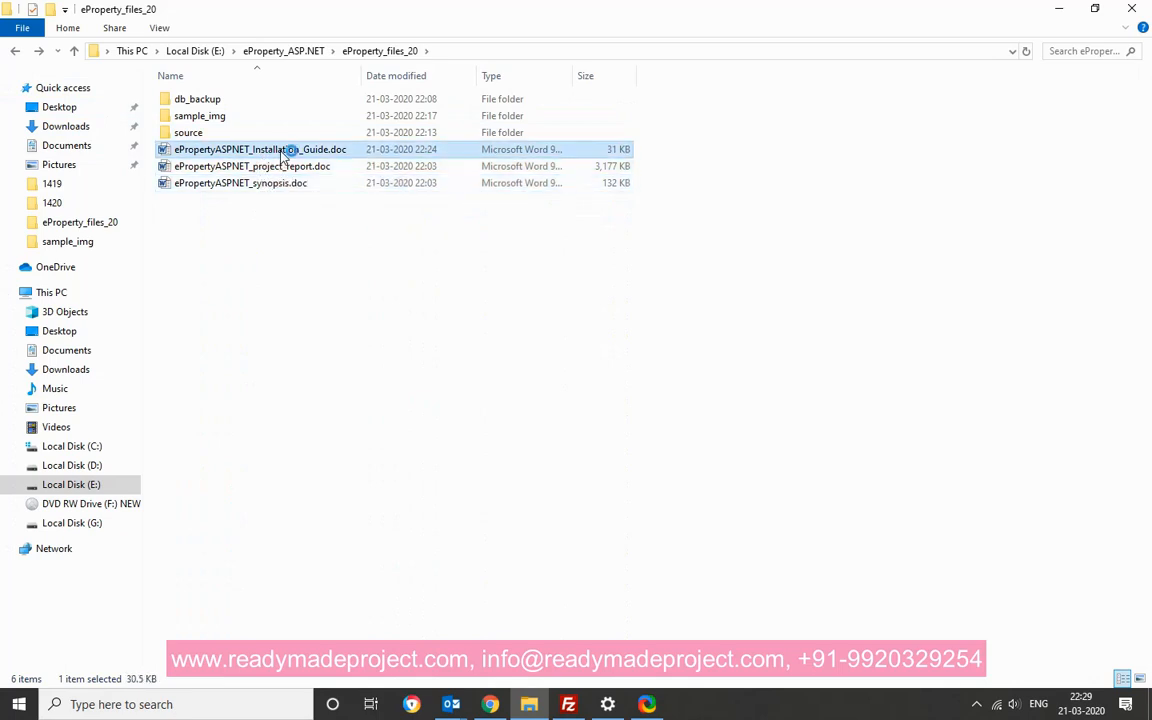
{"action": "double_click", "coordinate": [260, 149]}
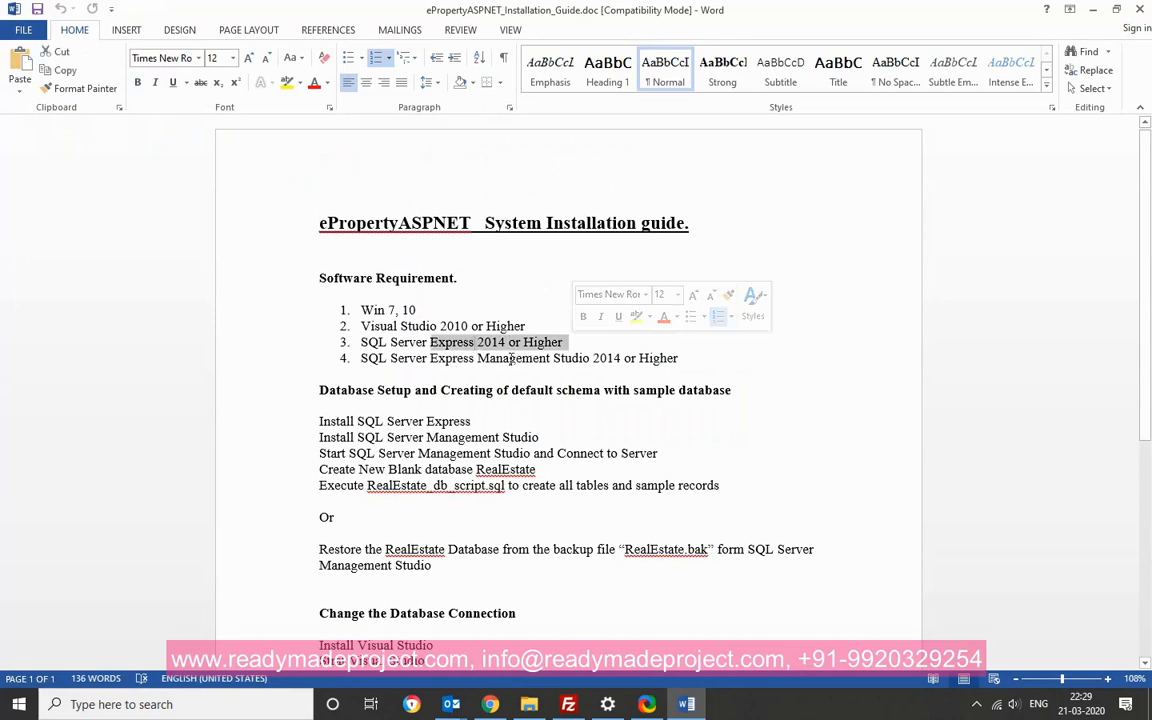
{"action": "left_click", "coordinate": [430, 342]}
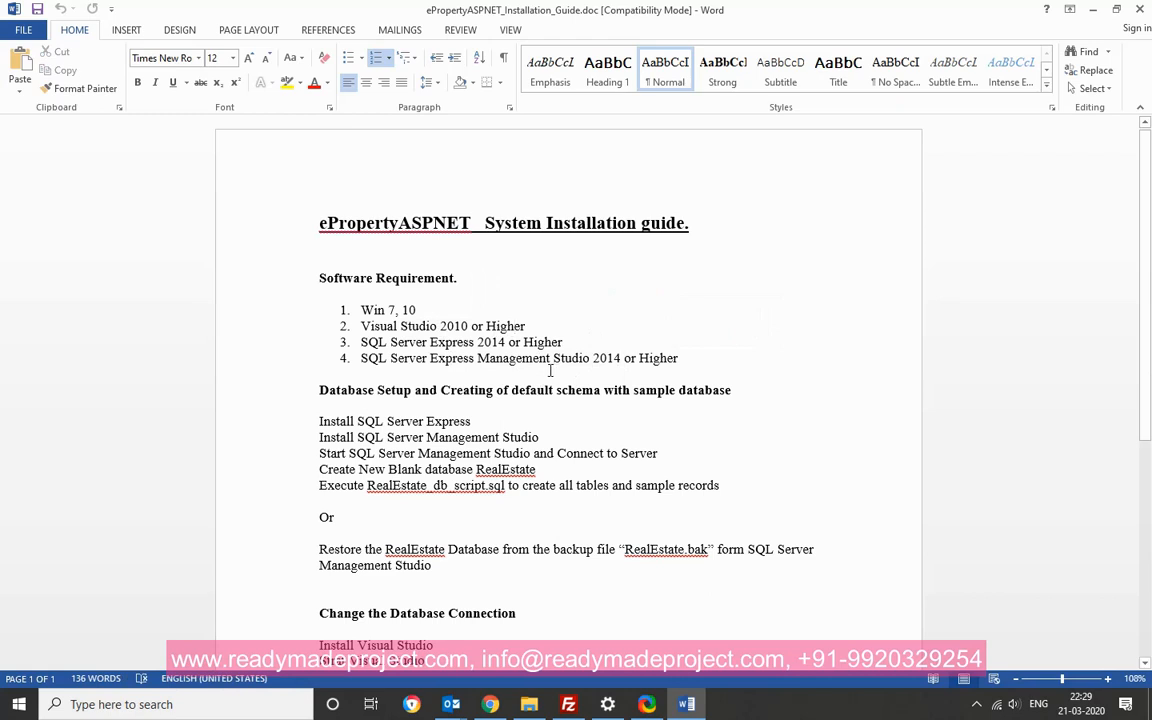
{"action": "mouse_move", "coordinate": [500, 332]}
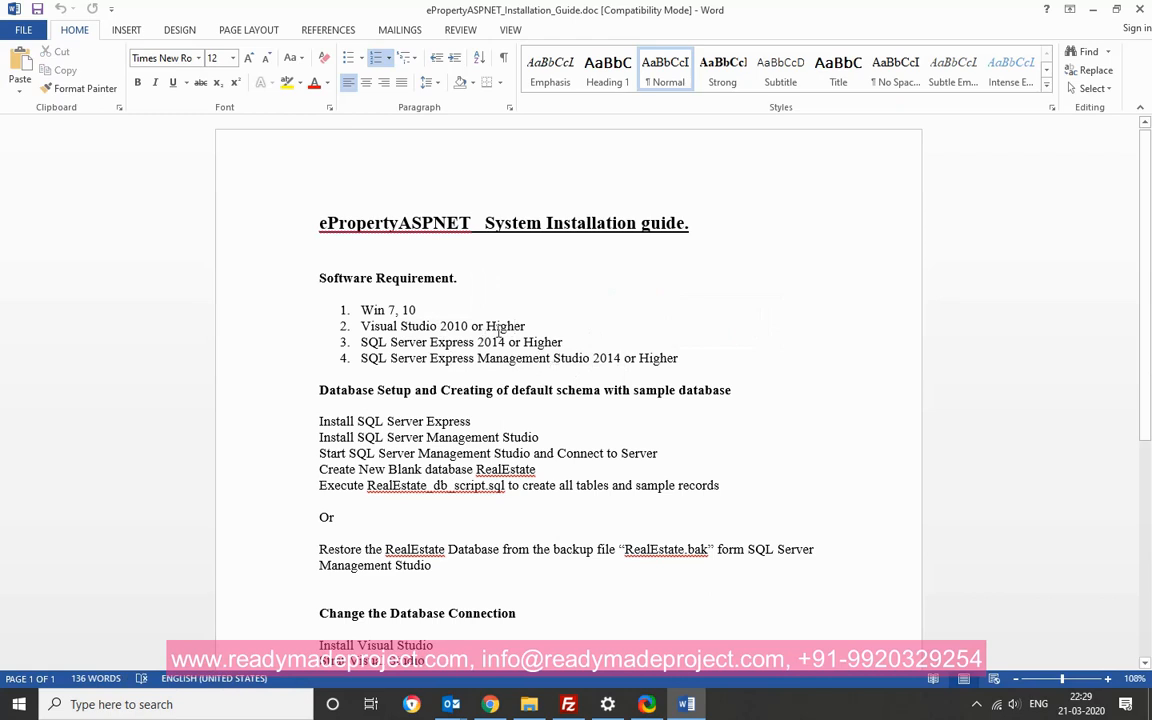
{"action": "scroll", "scroll_direction": "down", "scroll_amount": 3}
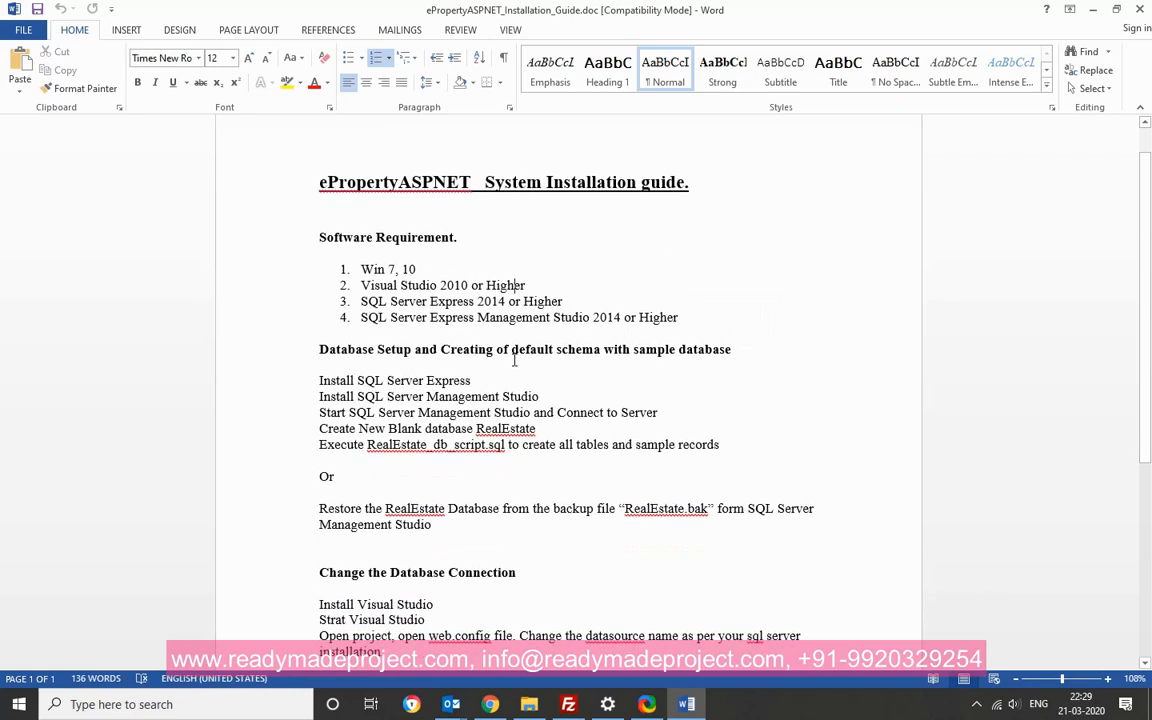
{"action": "mouse_move", "coordinate": [480, 397]}
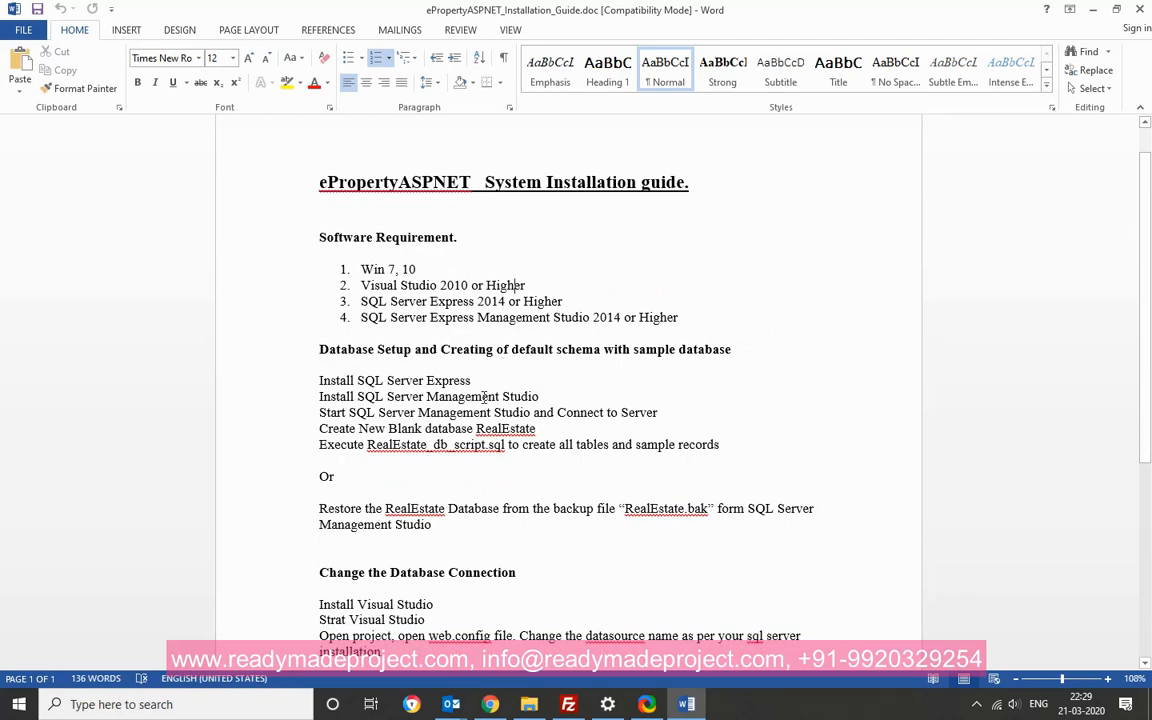
{"action": "left_click", "coordinate": [17, 704]}
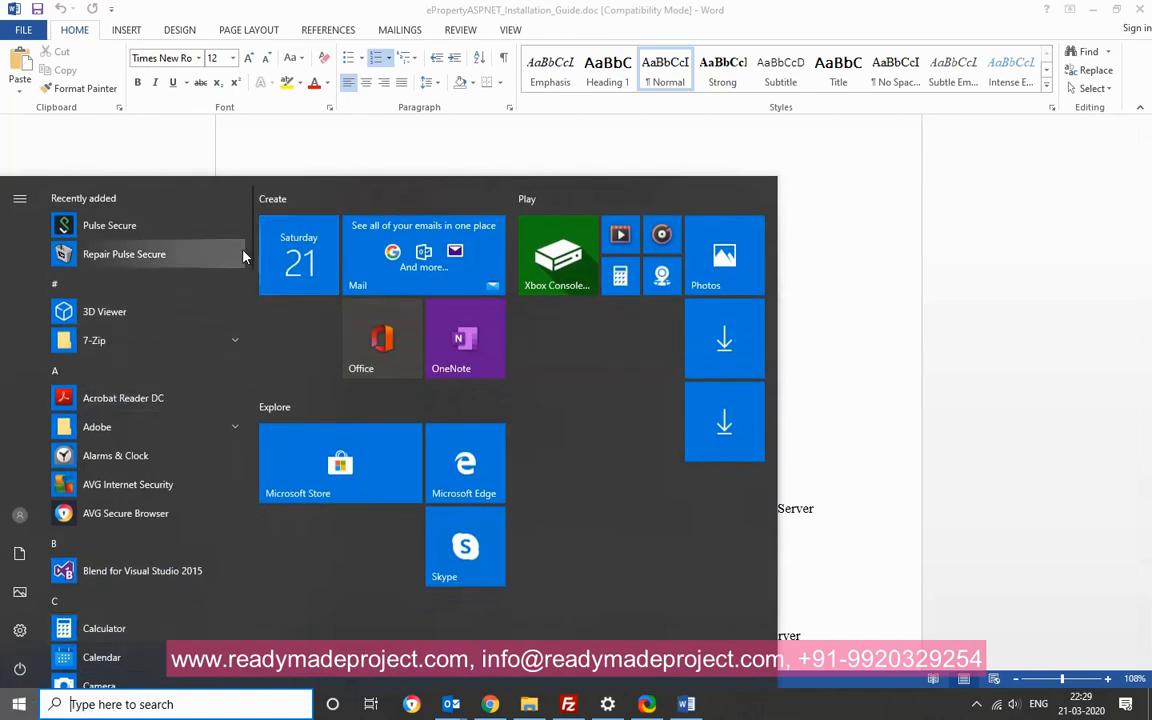
Step: Scroll the Start menu app list and expand the Microsoft SQL Server 2014 program group
{"action": "scroll", "scroll_direction": "down", "scroll_amount": 3}
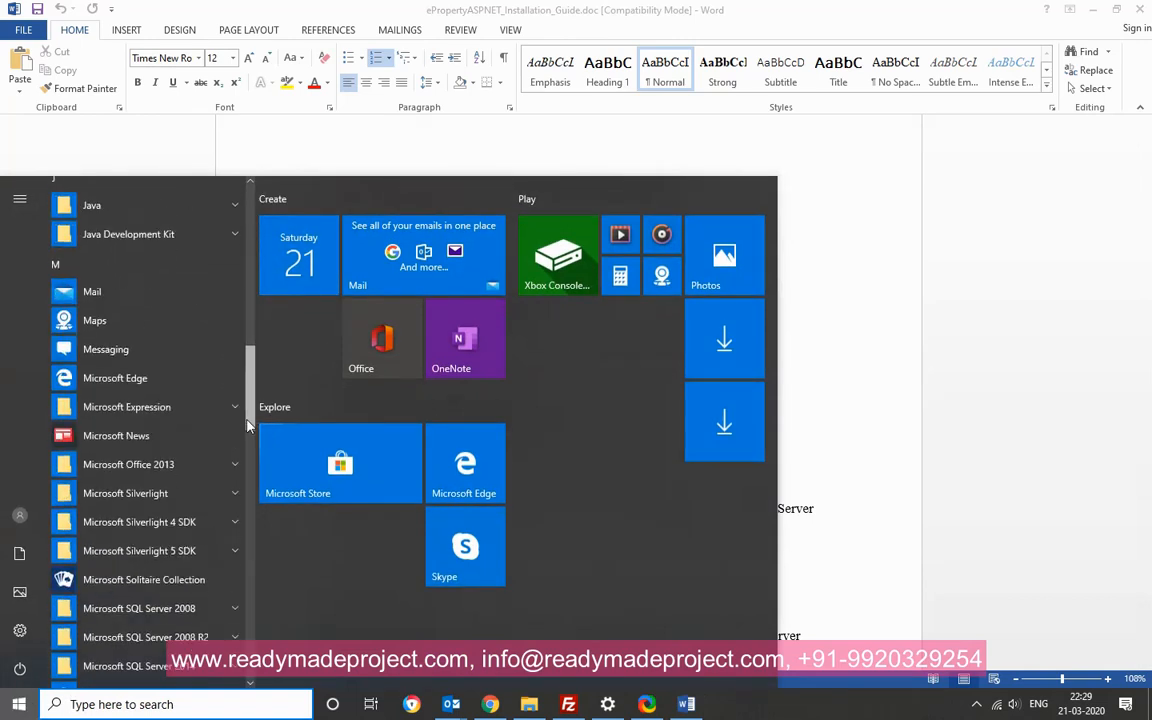
{"action": "scroll", "scroll_direction": "down", "scroll_amount": 3}
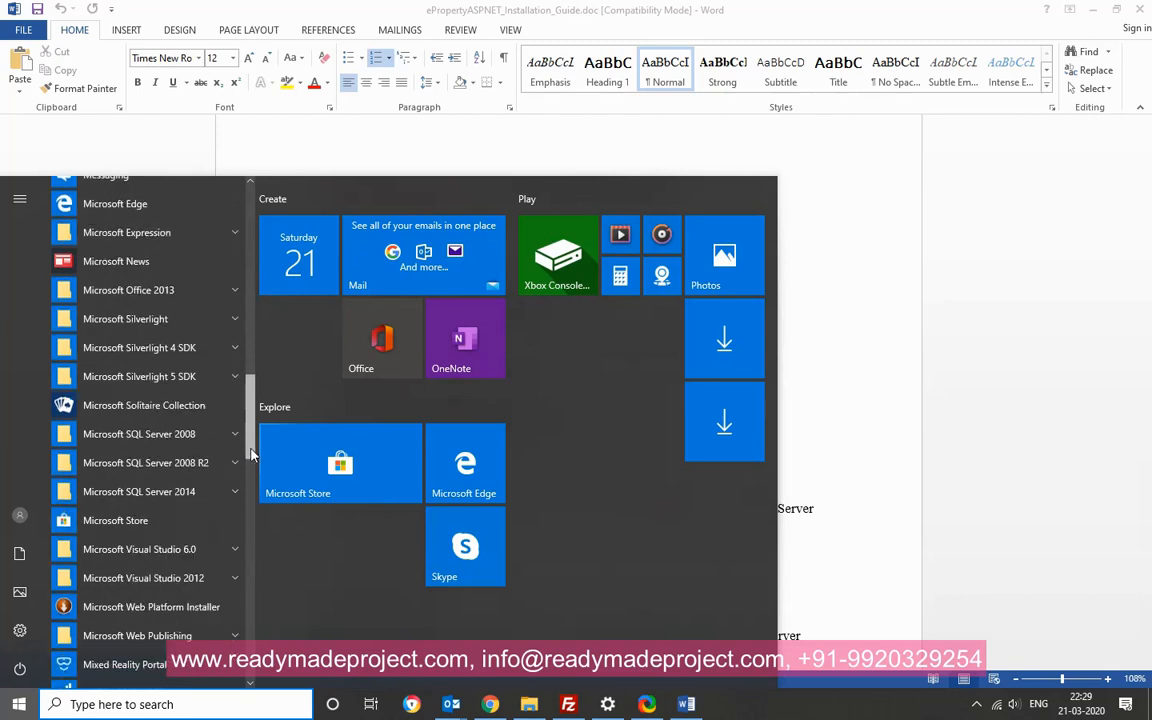
{"action": "scroll", "scroll_direction": "down", "scroll_amount": 3}
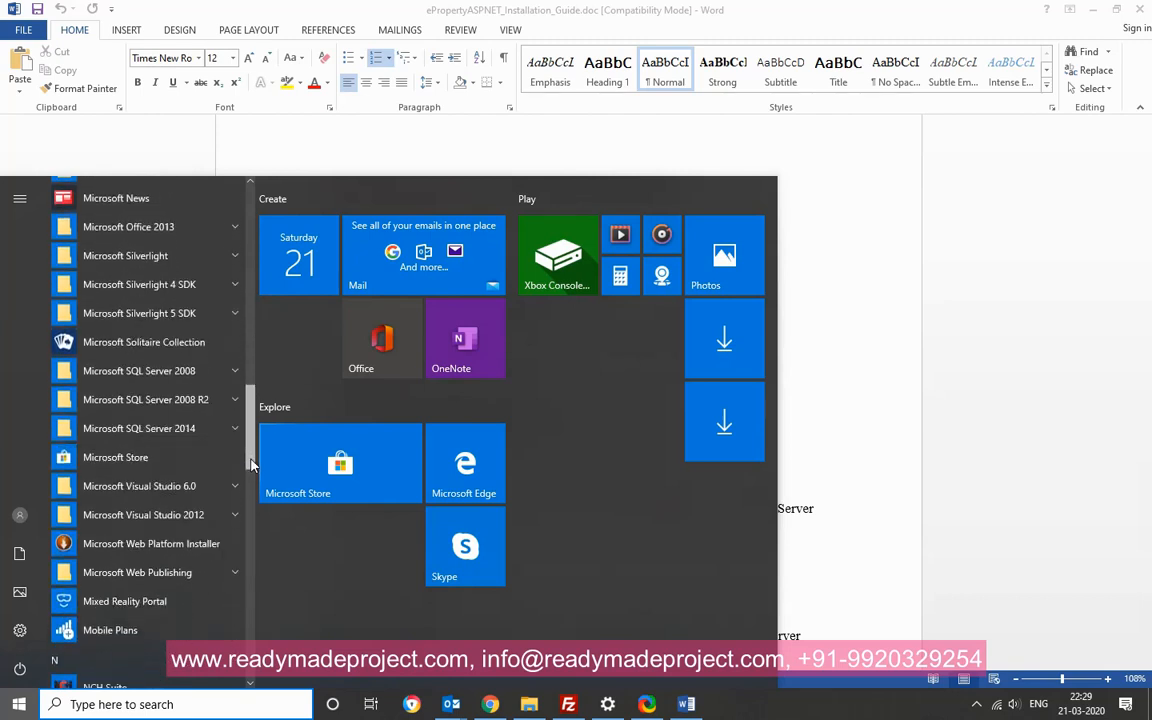
{"action": "left_click", "coordinate": [139, 428]}
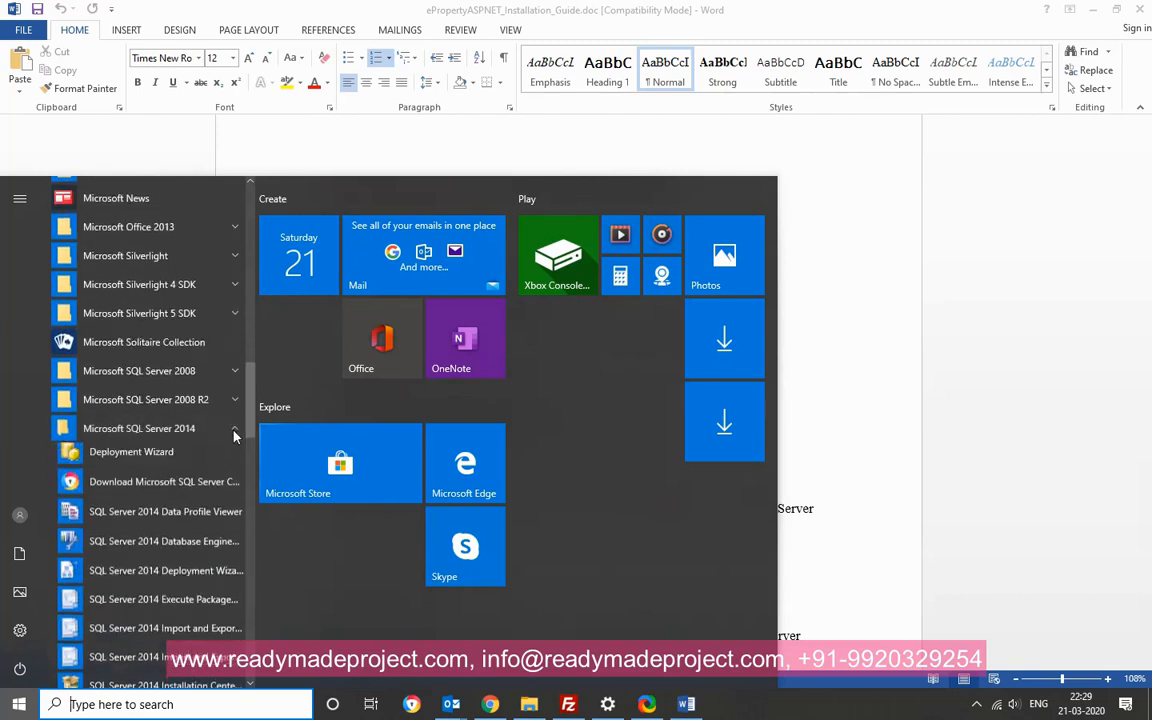
{"action": "scroll", "scroll_direction": "down", "scroll_amount": 3}
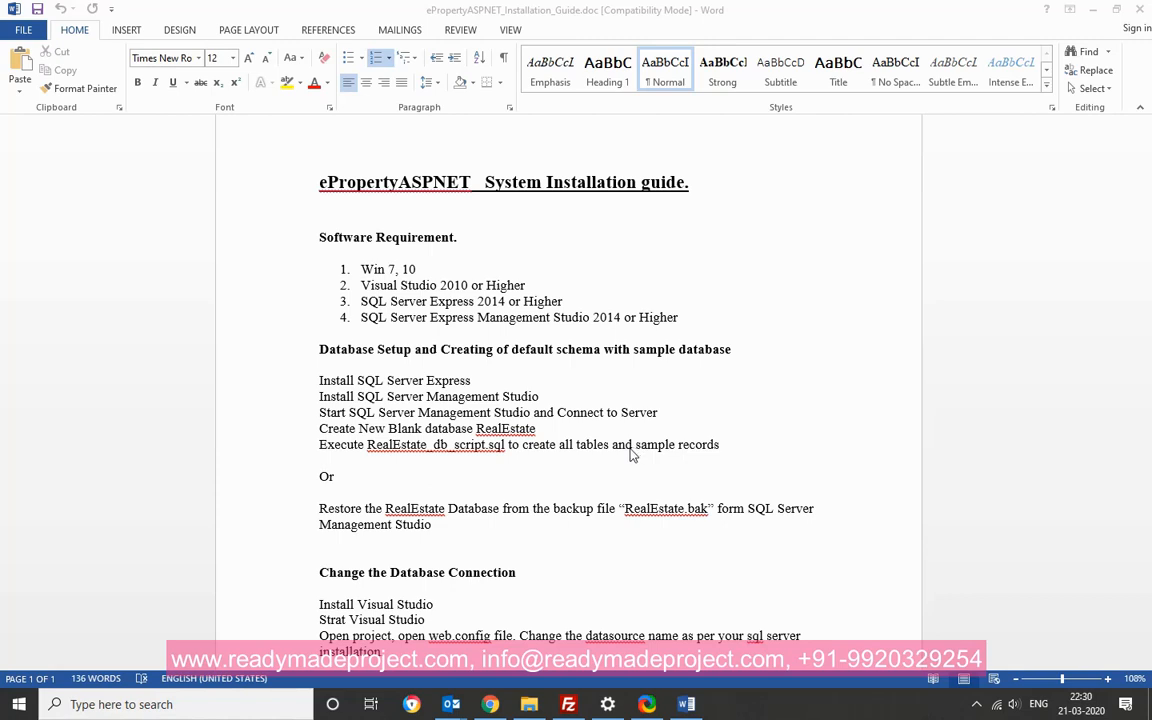
{"action": "mouse_move", "coordinate": [625, 360]}
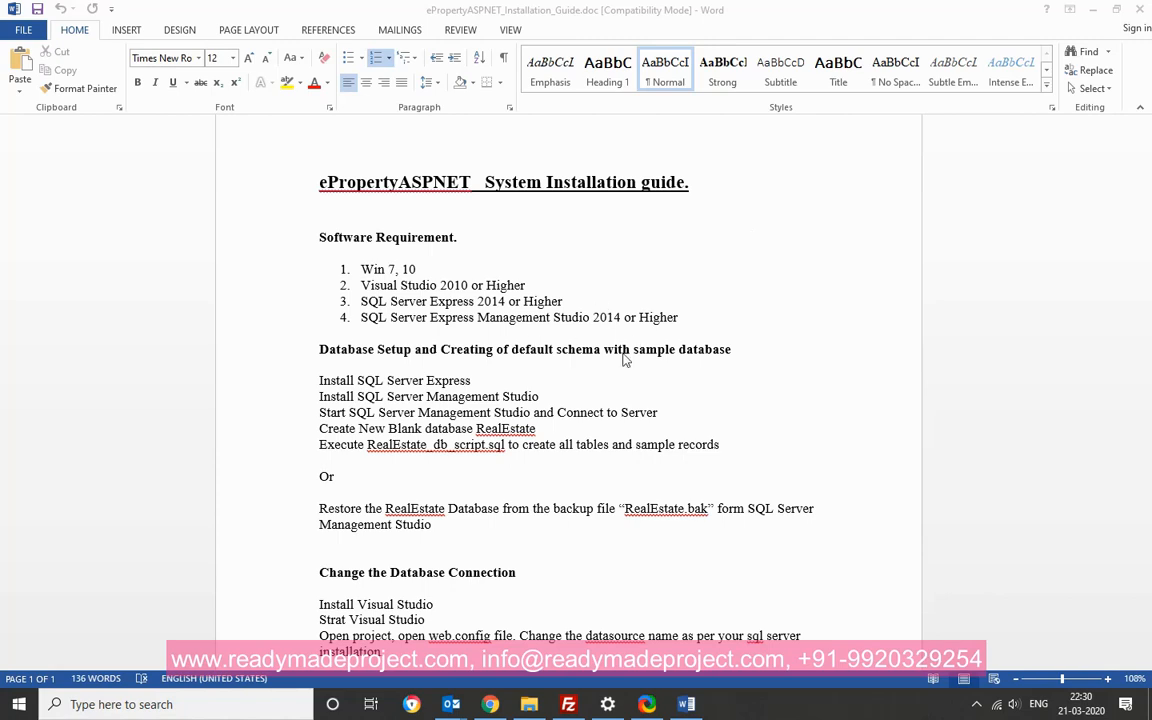
{"action": "mouse_move", "coordinate": [540, 377]}
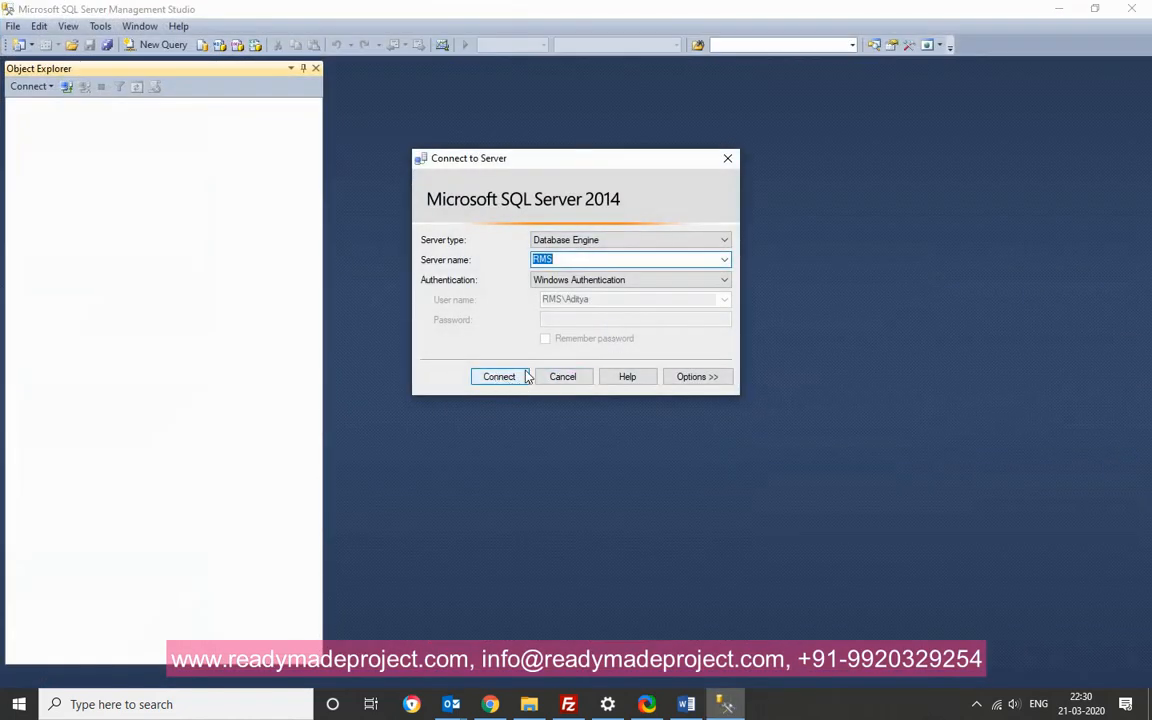
Step: Connect Management Studio to the RMS server and minimise the project files folder window
{"action": "left_click", "coordinate": [499, 376]}
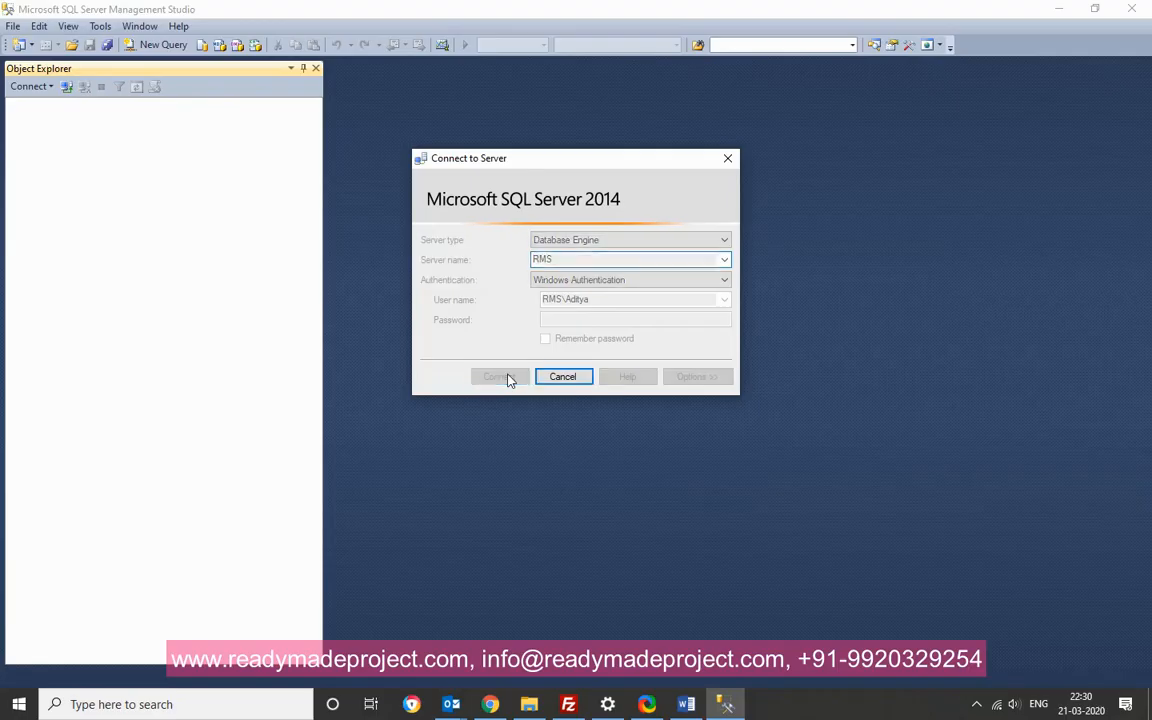
{"action": "left_click", "coordinate": [498, 376]}
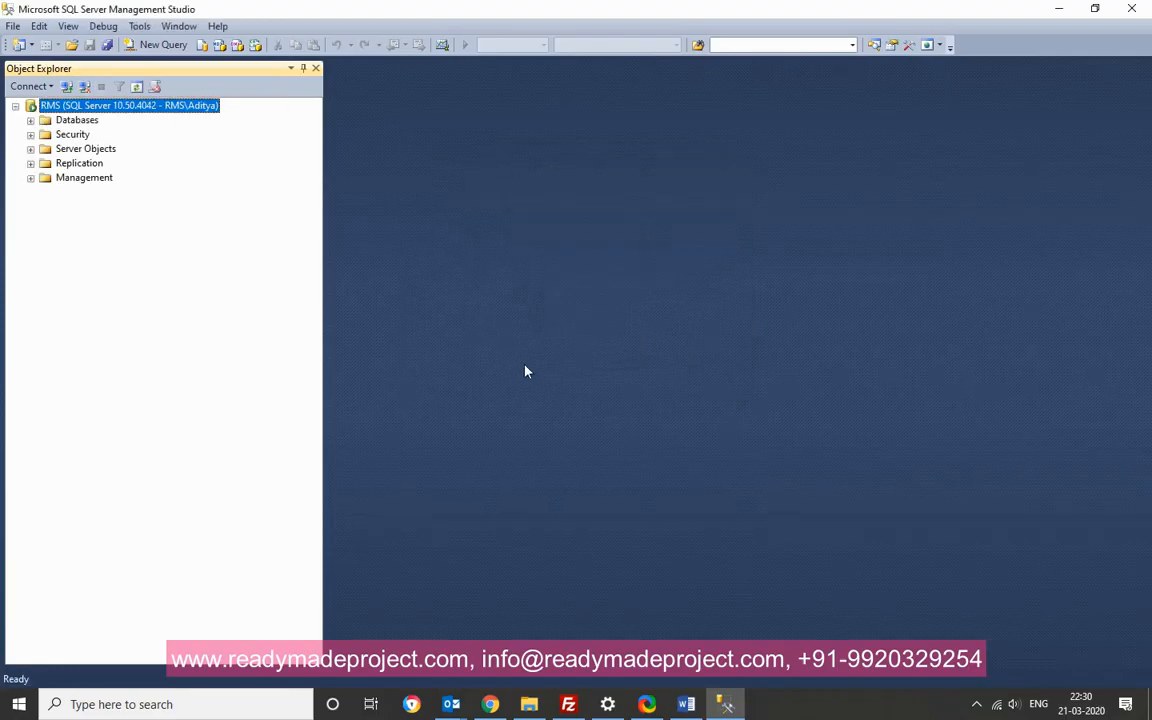
{"action": "left_click", "coordinate": [685, 704]}
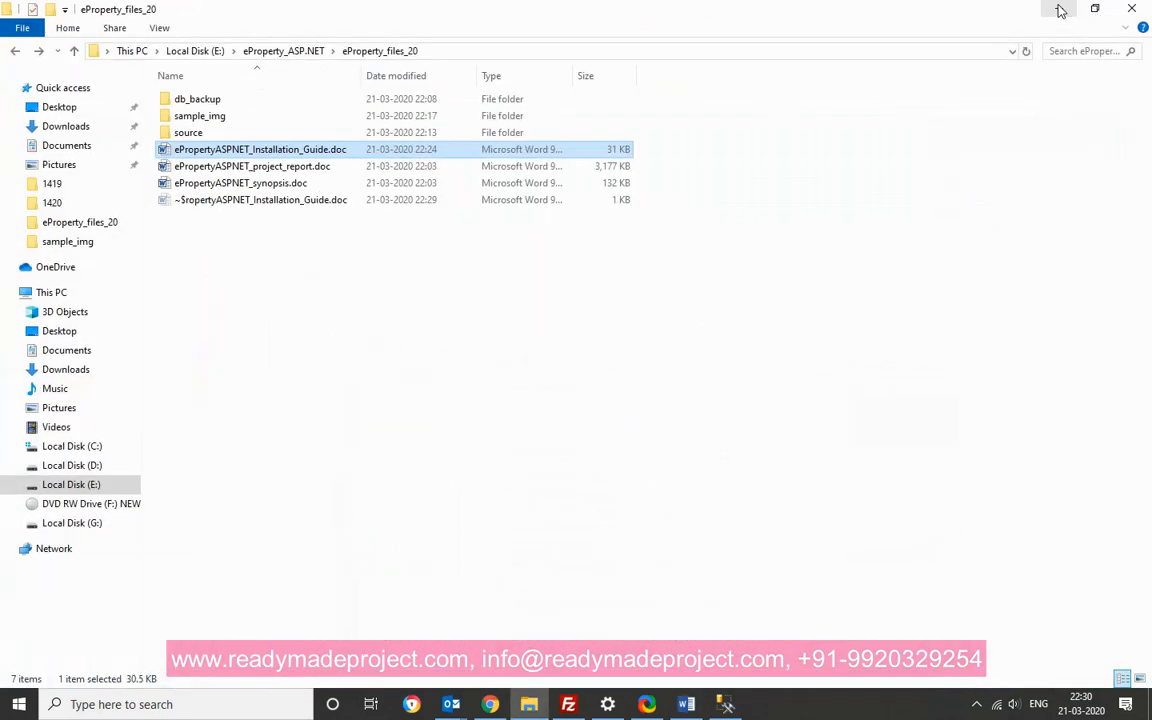
{"action": "left_click", "coordinate": [1059, 9]}
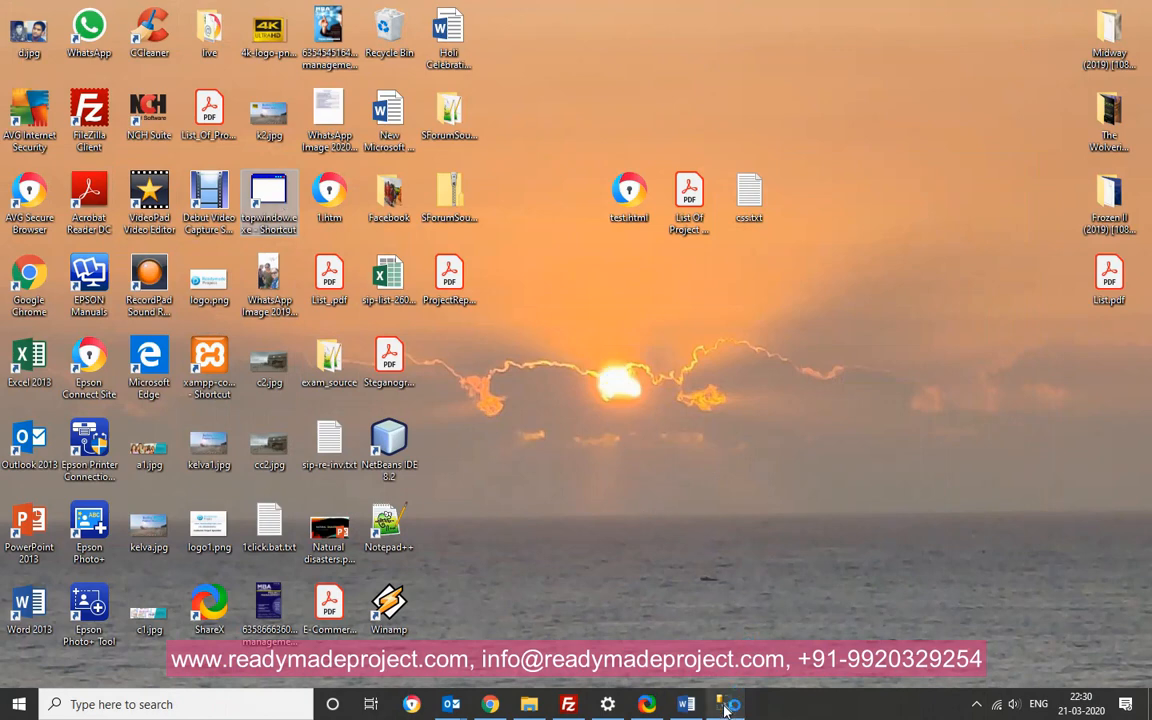
{"action": "left_click", "coordinate": [726, 704]}
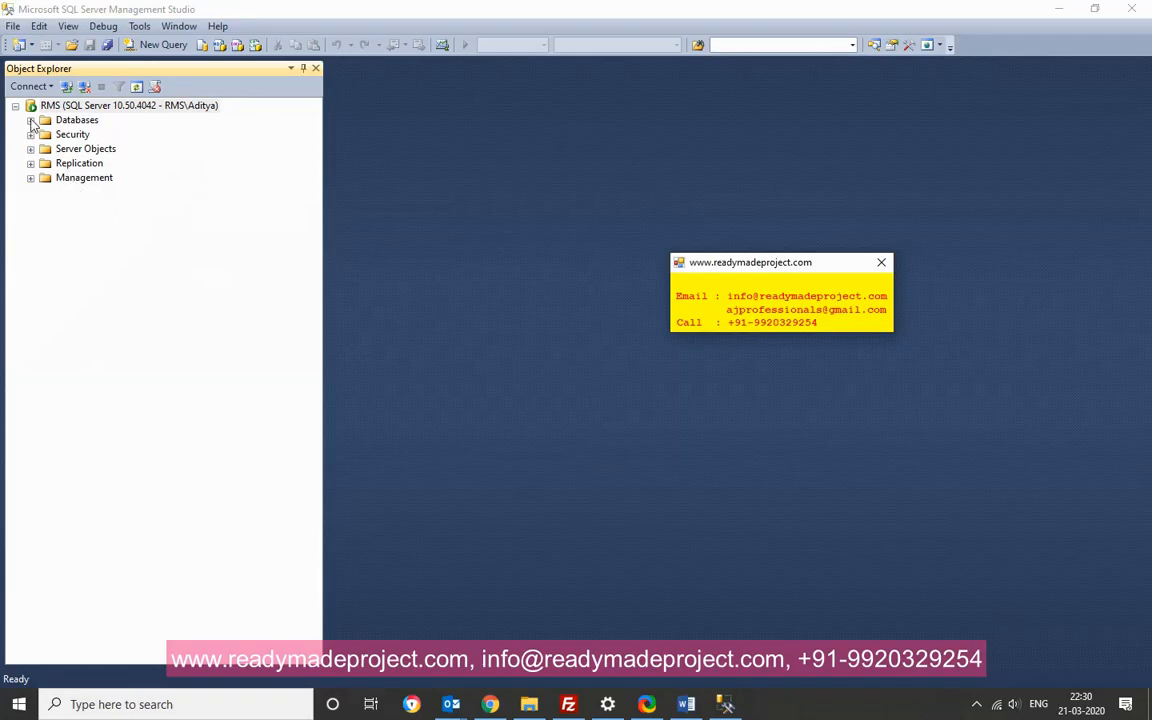
Step: Create a new empty database named RealEstate under the server's Databases folder
{"action": "left_click", "coordinate": [31, 120]}
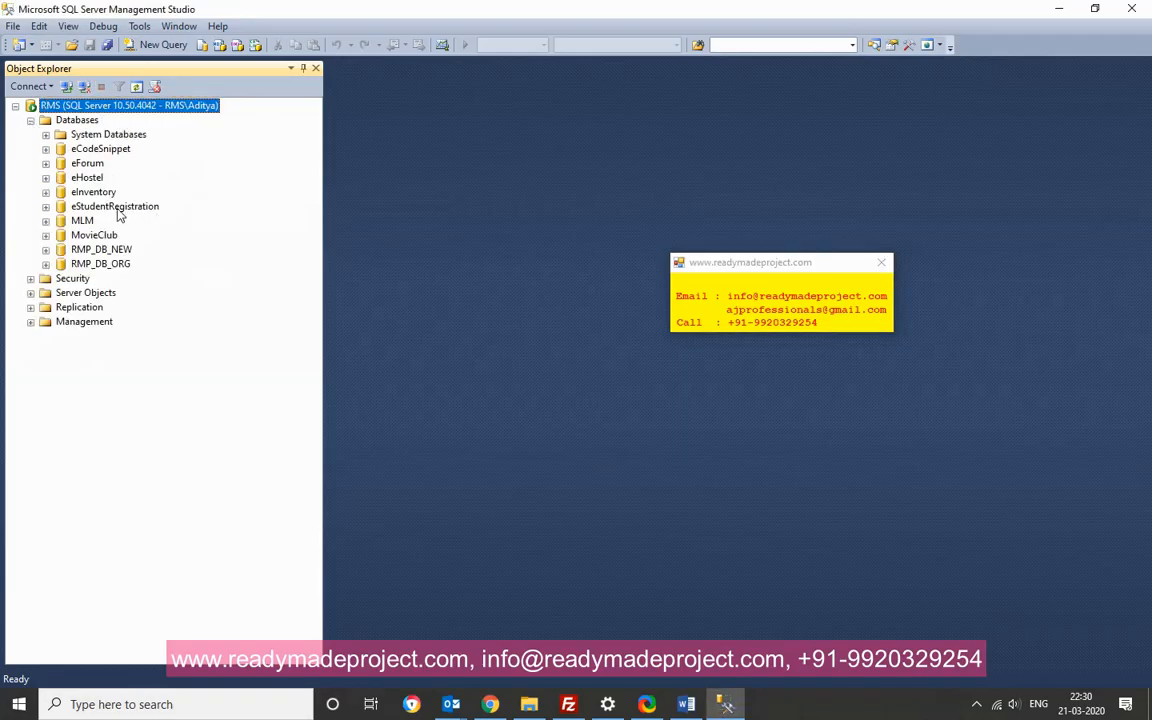
{"action": "right_click", "coordinate": [77, 119]}
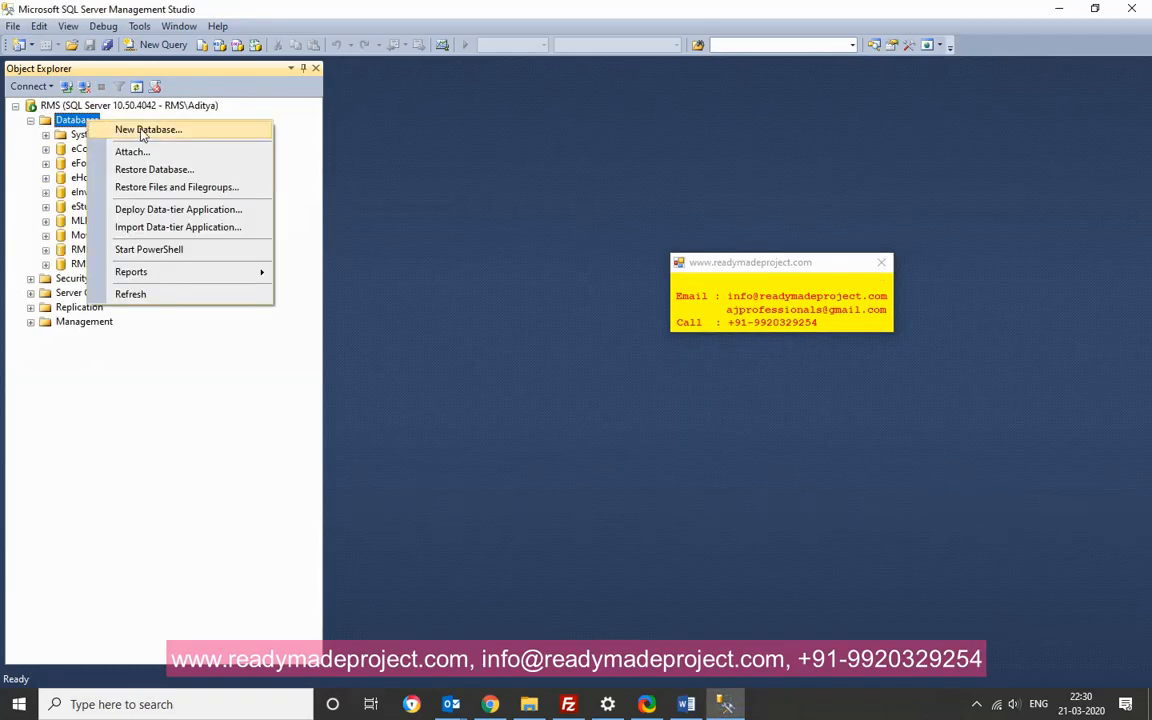
{"action": "left_click", "coordinate": [148, 129]}
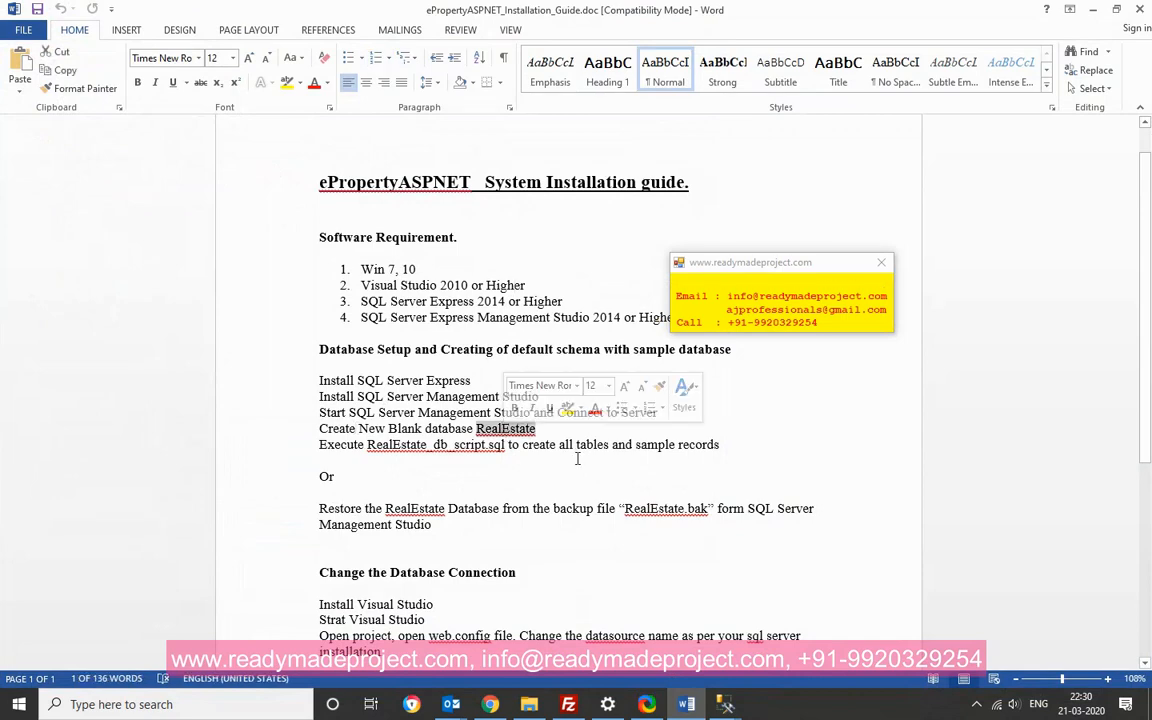
{"action": "left_click", "coordinate": [725, 704]}
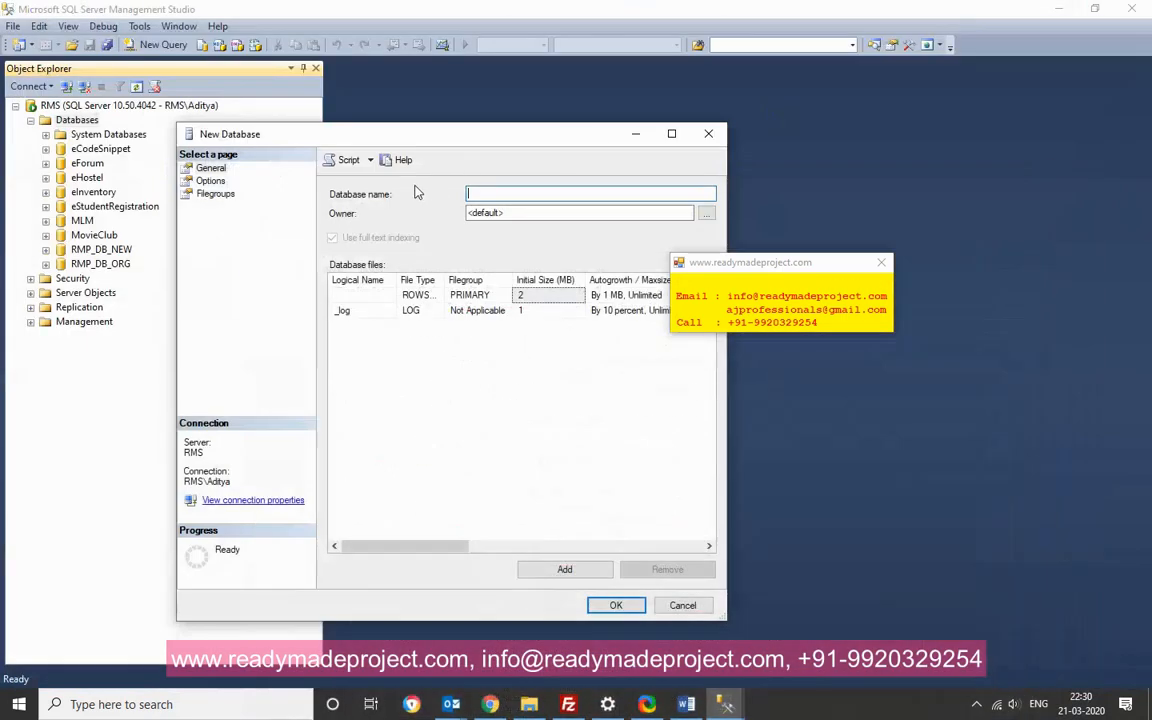
{"action": "type", "text": "RealEstate"}
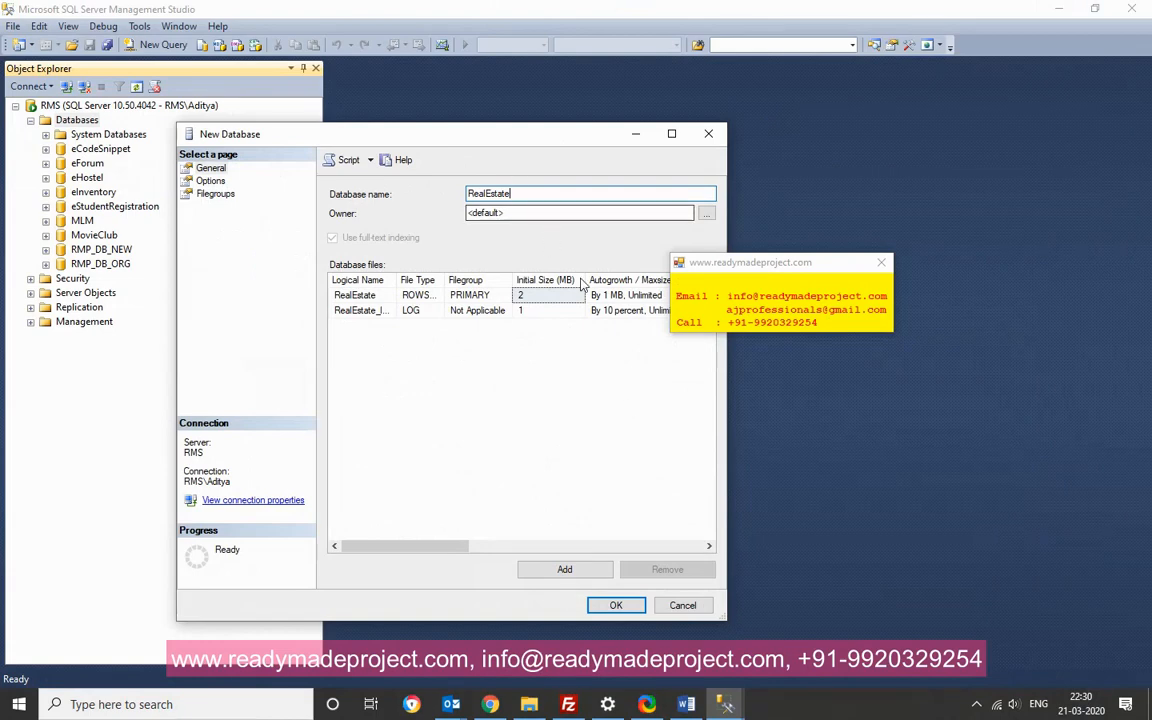
{"action": "left_click", "coordinate": [616, 605]}
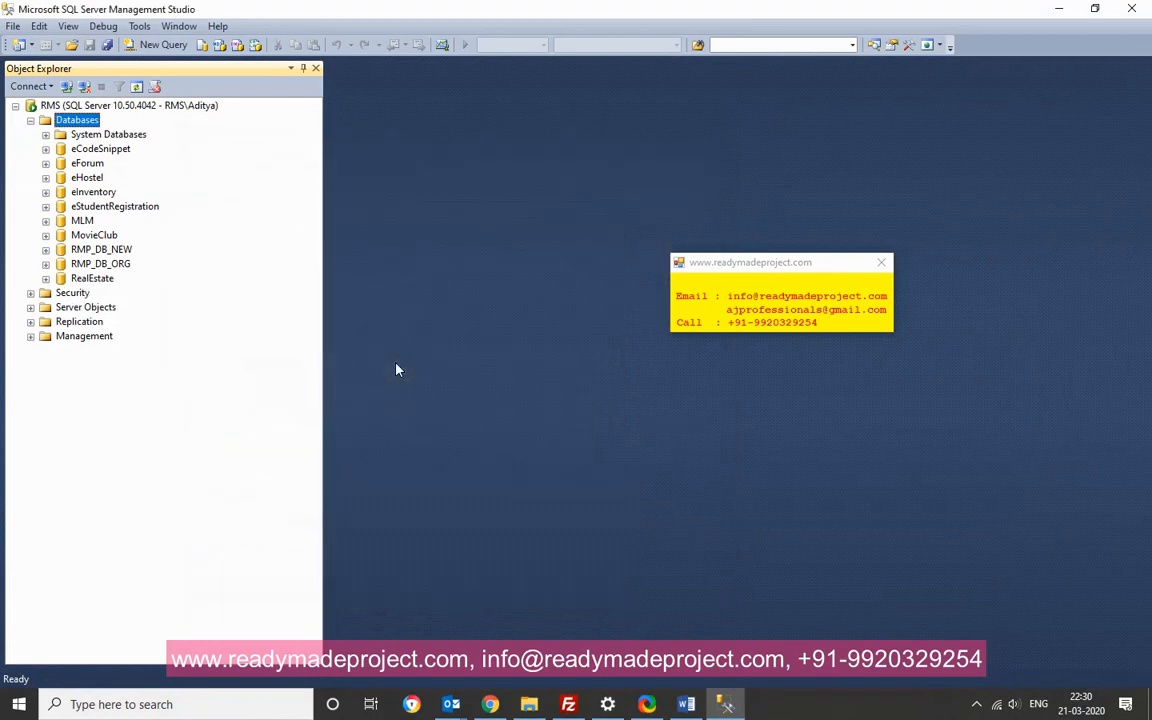
{"action": "mouse_move", "coordinate": [60, 312]}
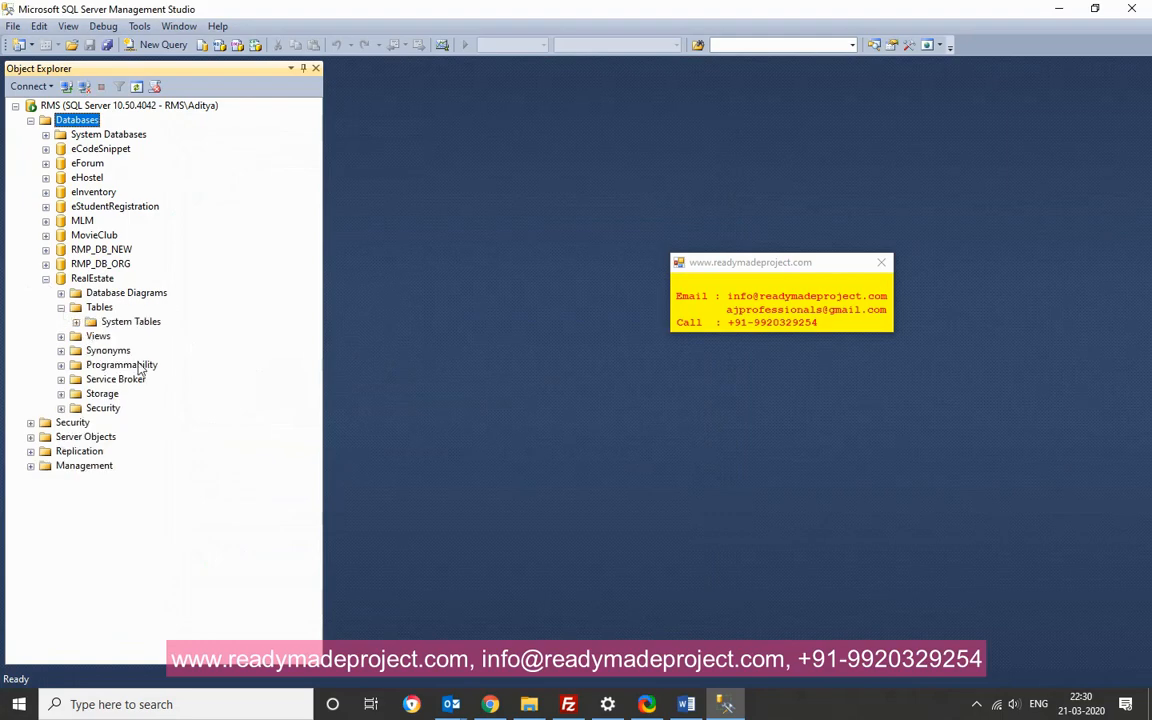
{"action": "mouse_move", "coordinate": [164, 354]}
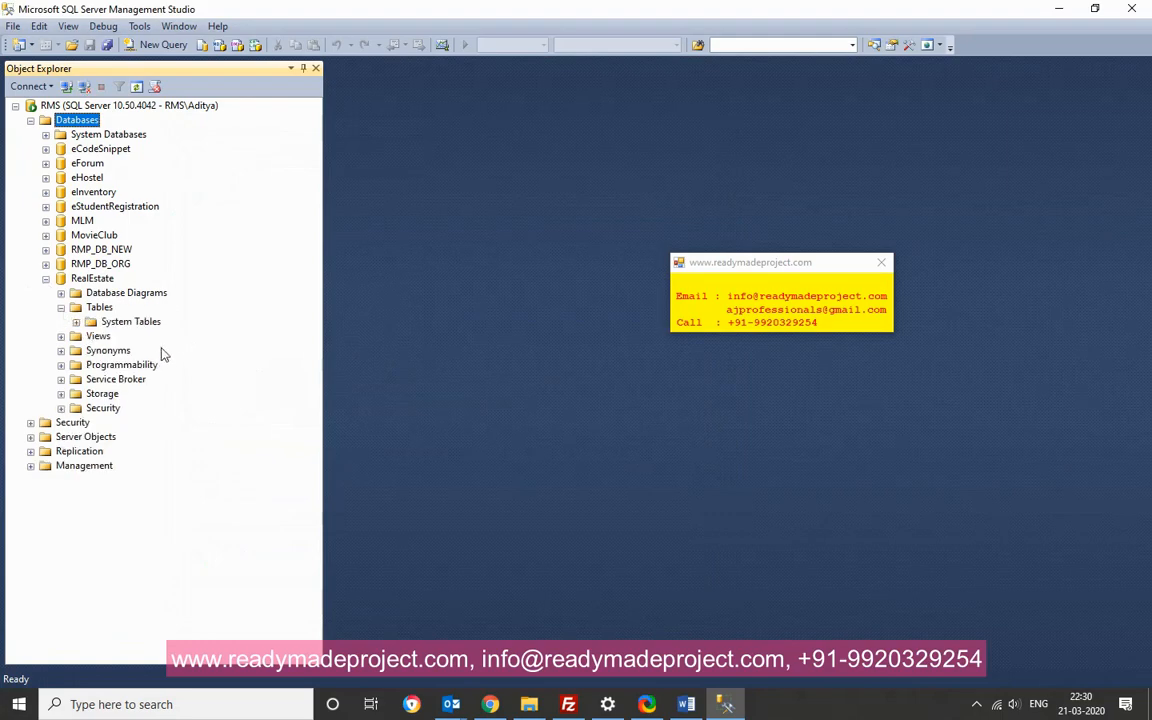
Step: Start a new query on the RealEstate database, then browse into the db_backup folder
{"action": "right_click", "coordinate": [92, 278]}
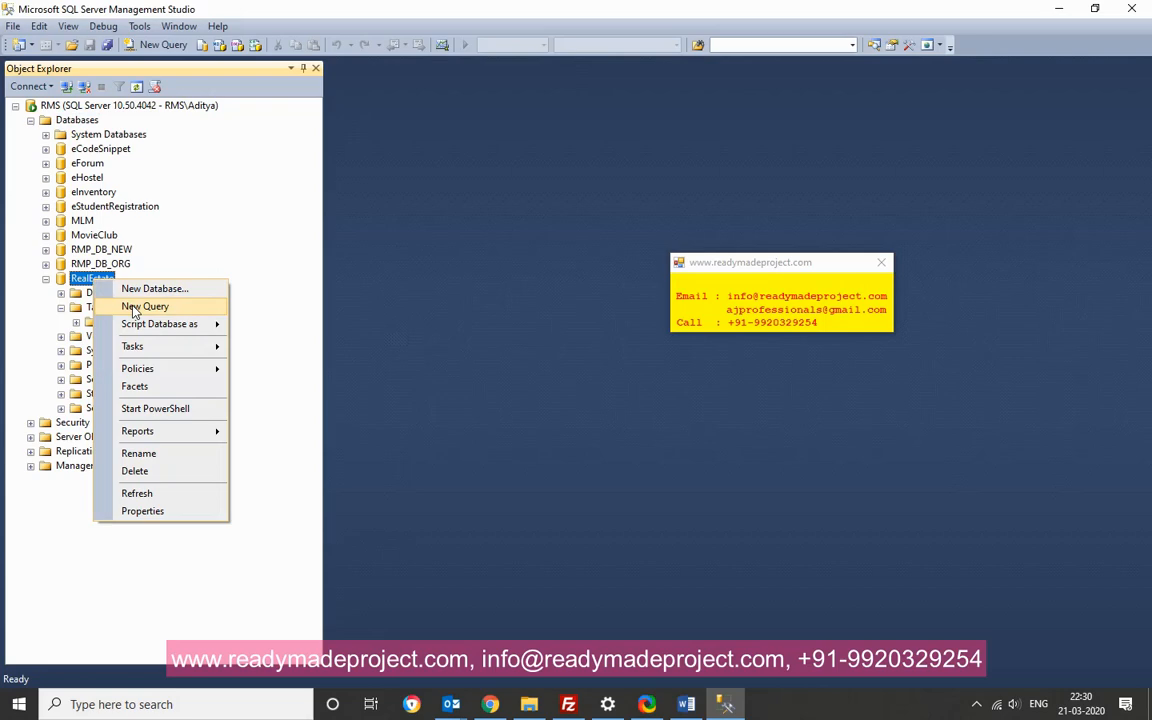
{"action": "left_click", "coordinate": [145, 306]}
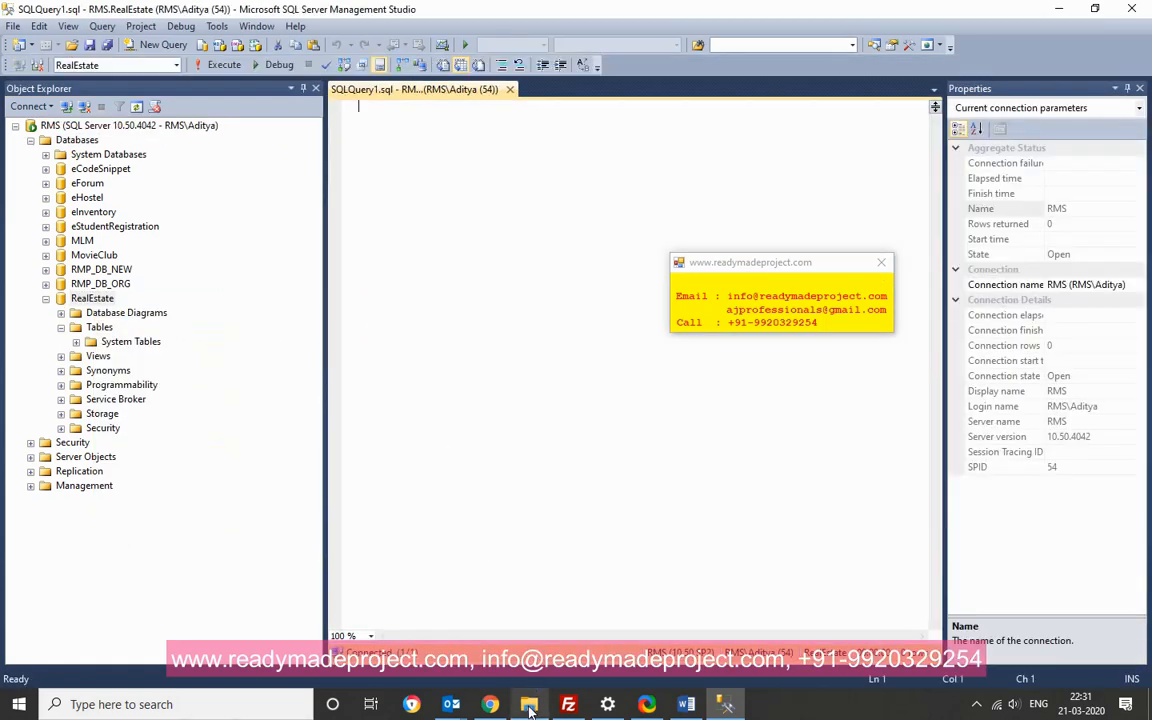
{"action": "left_click", "coordinate": [529, 704]}
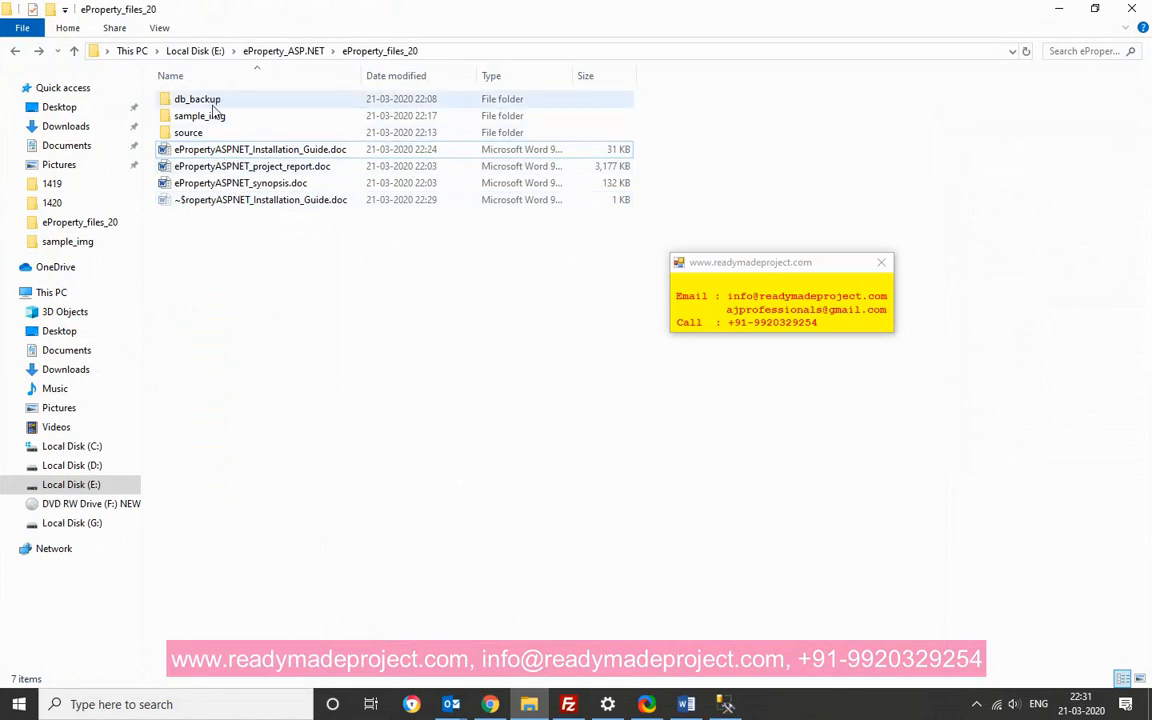
{"action": "double_click", "coordinate": [197, 98]}
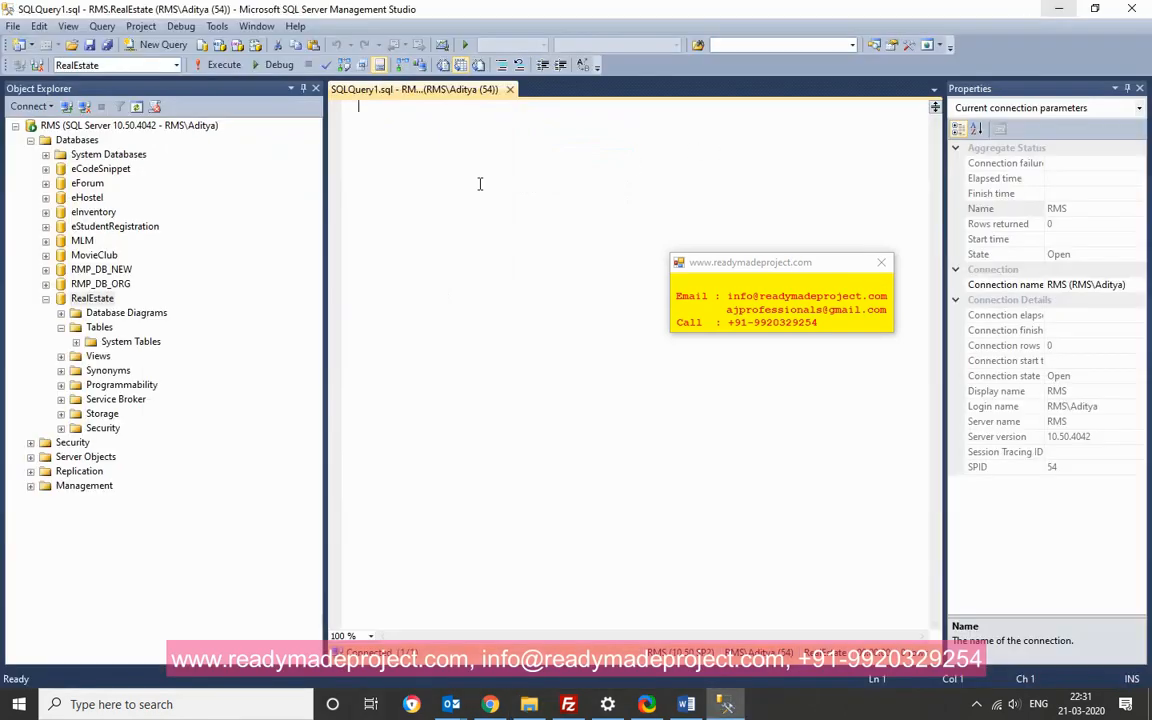
Step: Open RealEstate_db_script.sql from db_backup via File > Open > File
{"action": "left_click", "coordinate": [13, 26]}
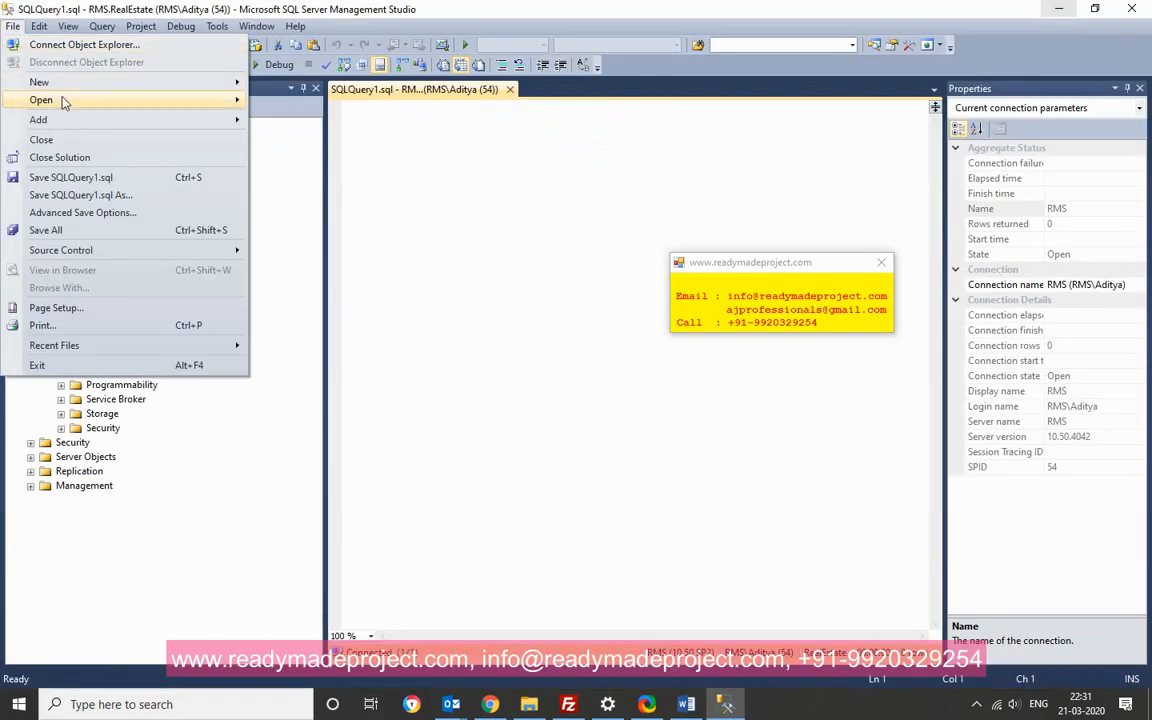
{"action": "left_click", "coordinate": [425, 232]}
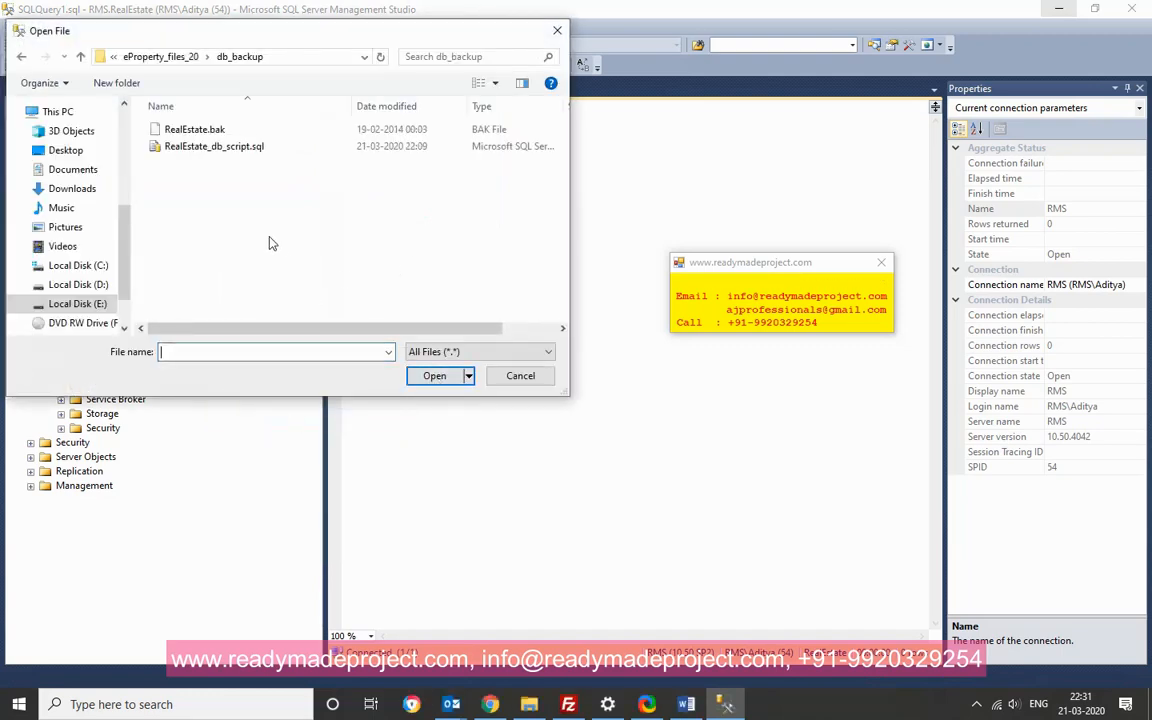
{"action": "left_click", "coordinate": [214, 146]}
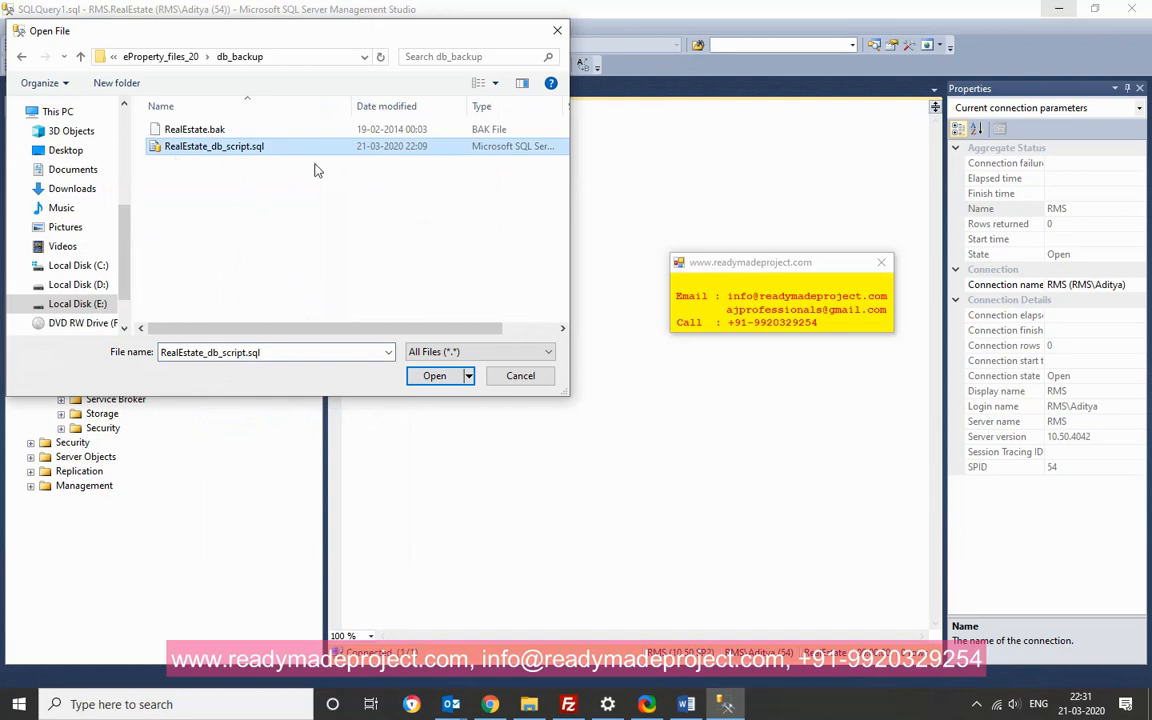
{"action": "left_click", "coordinate": [434, 375]}
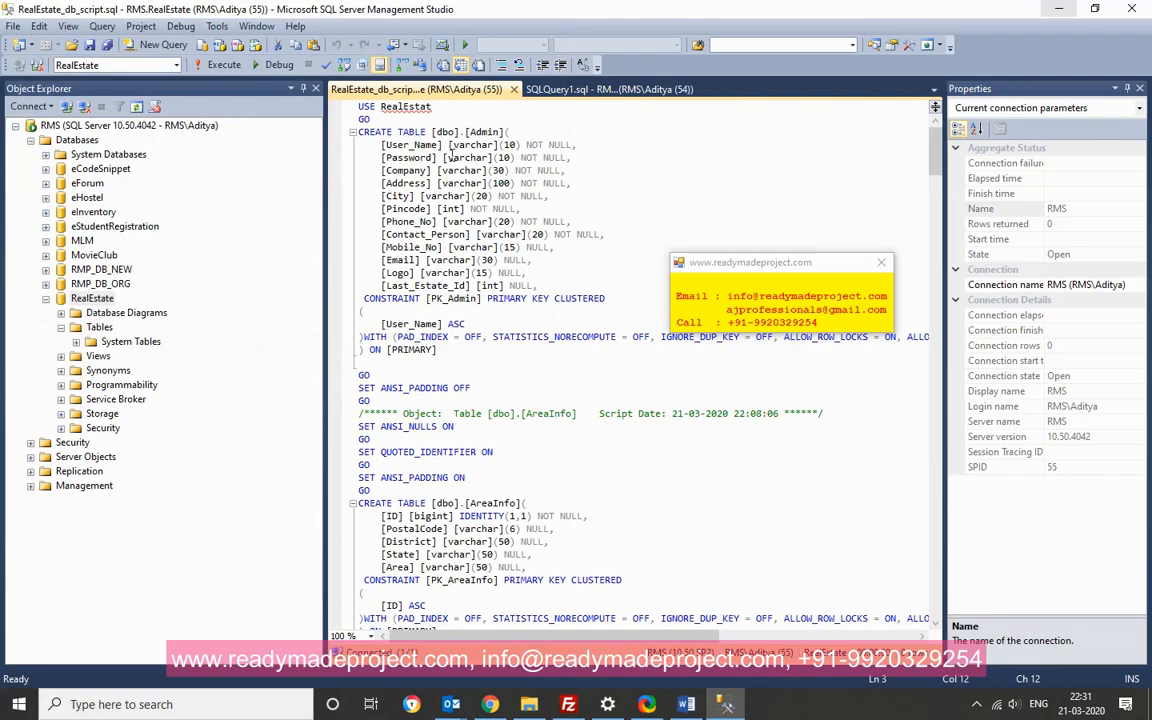
Step: Review and execute the table-creation script, which fails because database 'RealEstat' does not exist
{"action": "scroll", "scroll_direction": "down", "scroll_amount": 3}
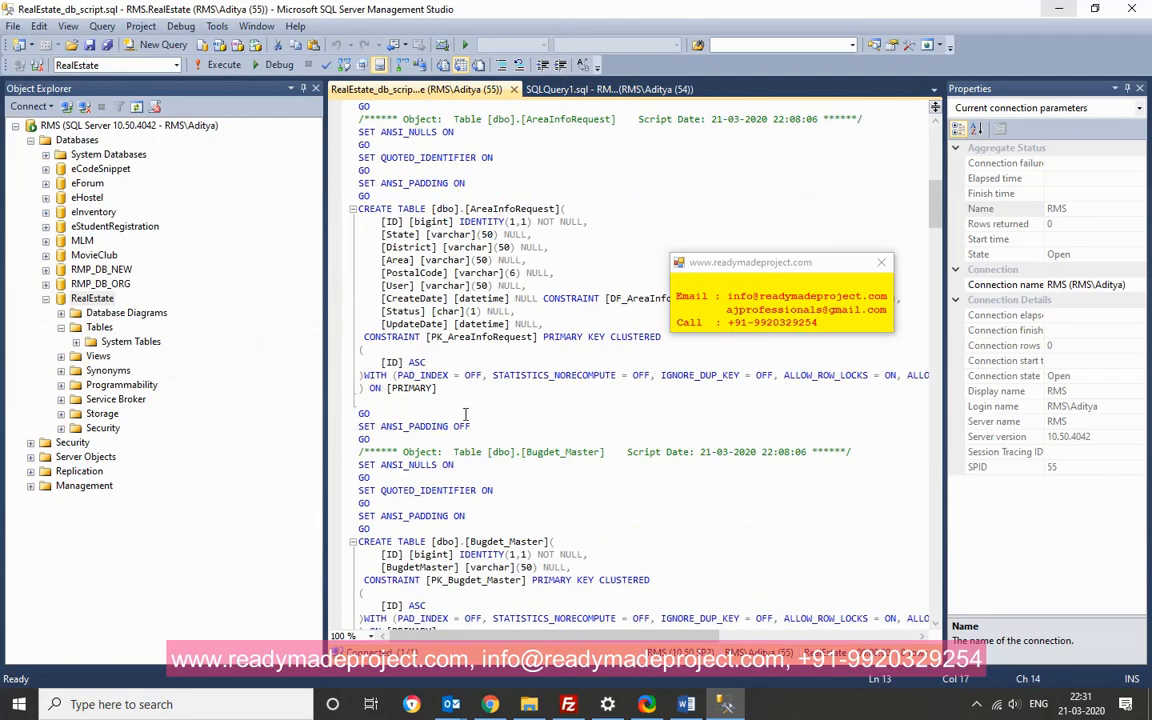
{"action": "scroll", "scroll_direction": "down", "scroll_amount": 3}
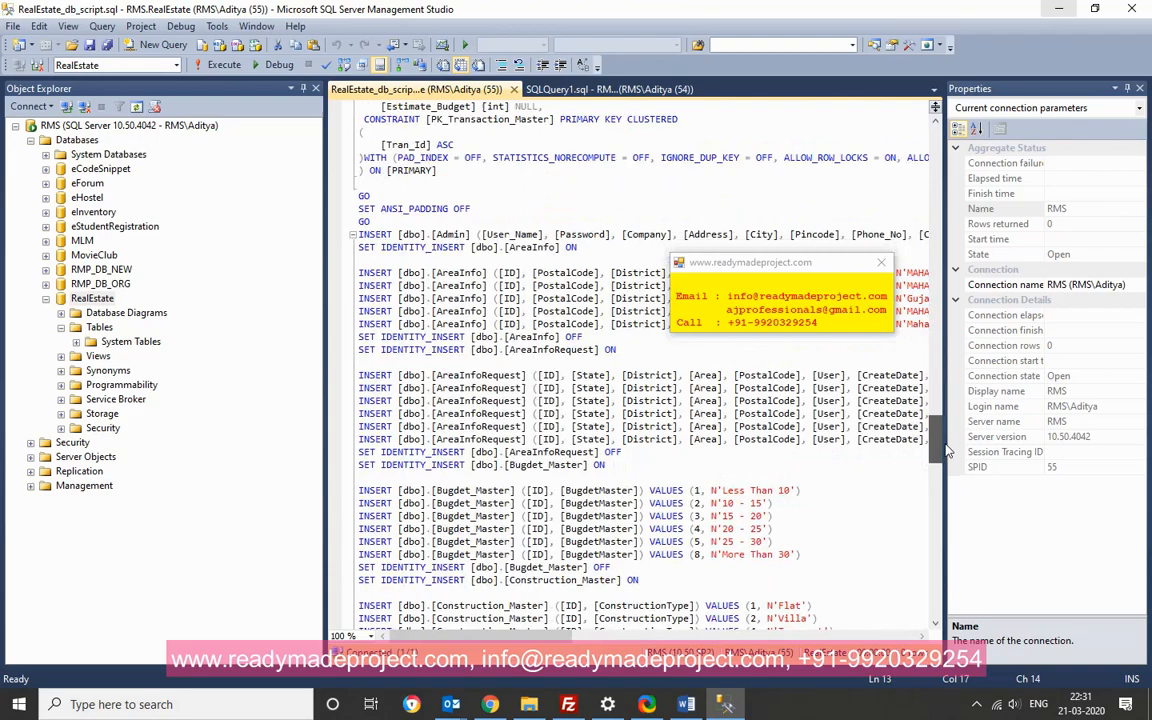
{"action": "scroll", "scroll_direction": "up", "scroll_amount": 3}
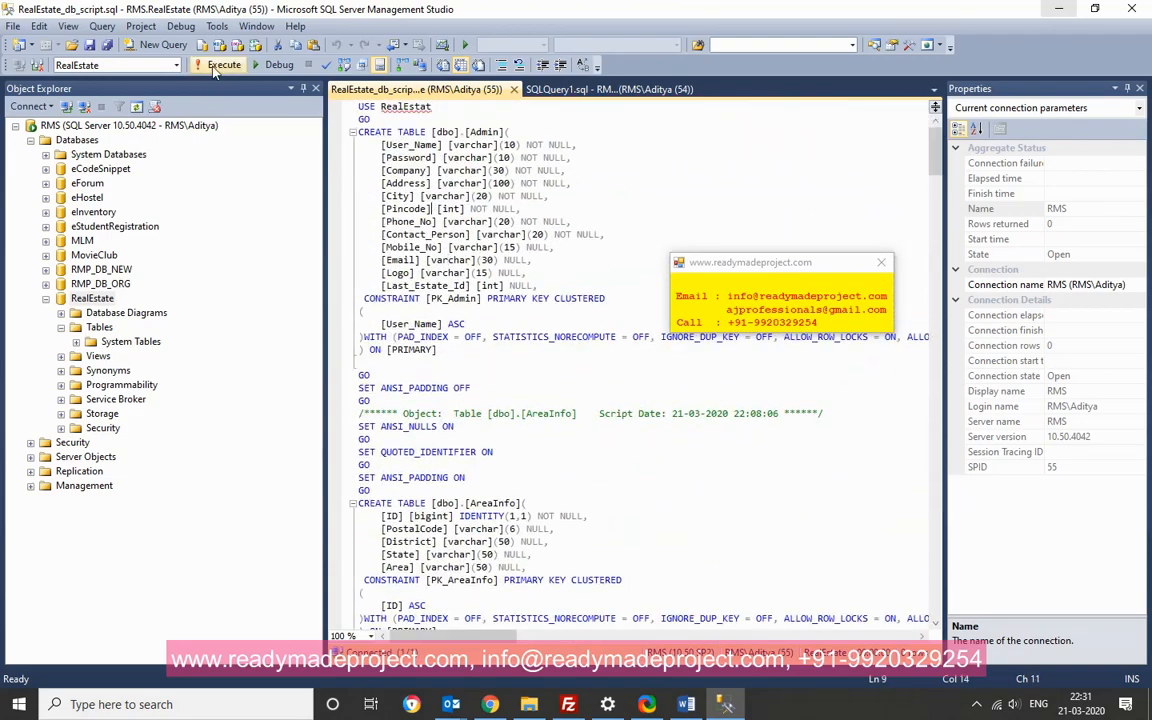
{"action": "left_click", "coordinate": [224, 64]}
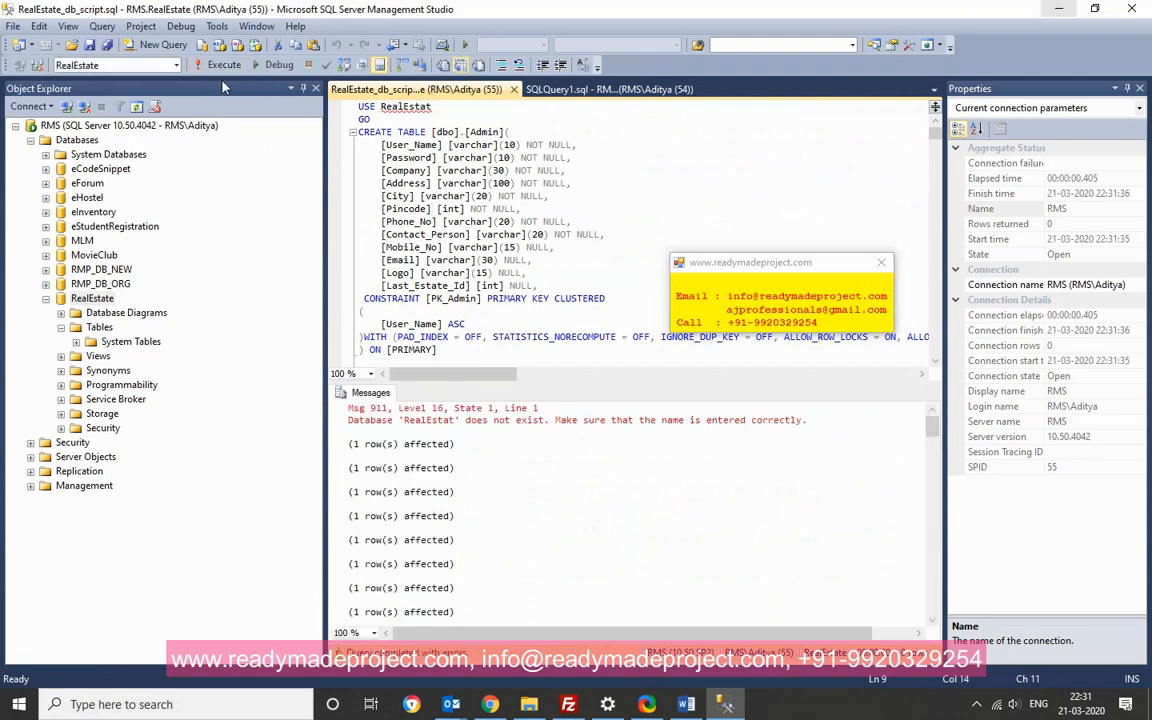
{"action": "mouse_move", "coordinate": [458, 196]}
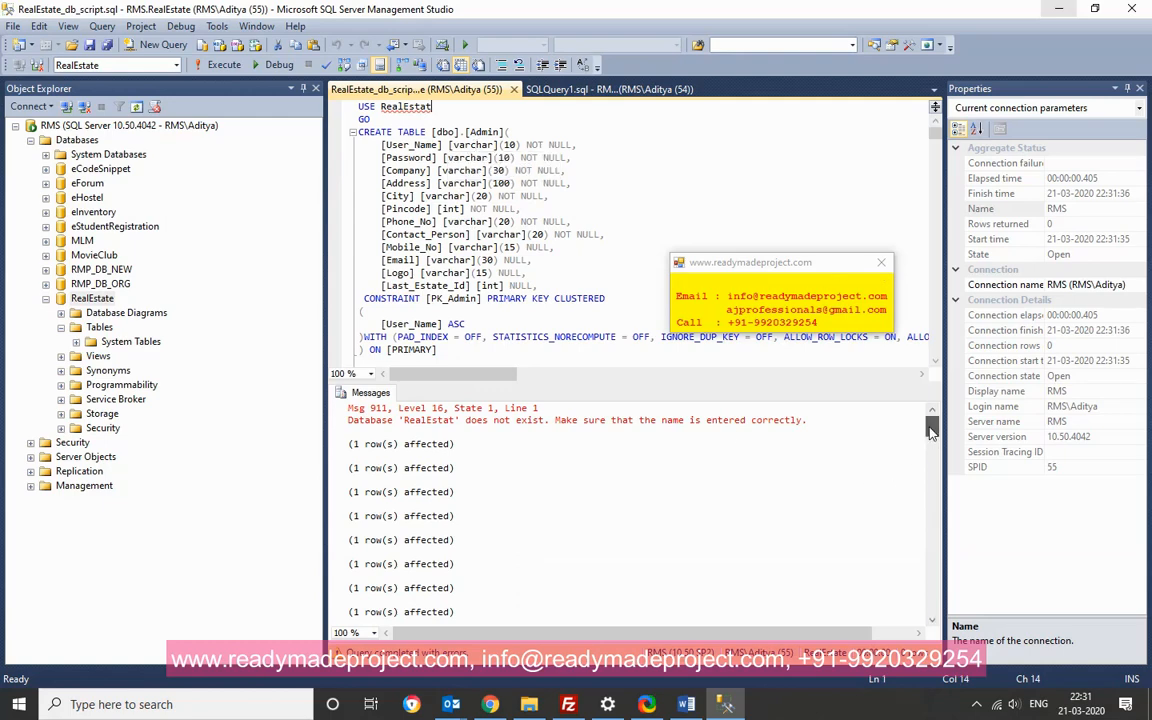
{"action": "scroll", "scroll_direction": "down", "scroll_amount": 3}
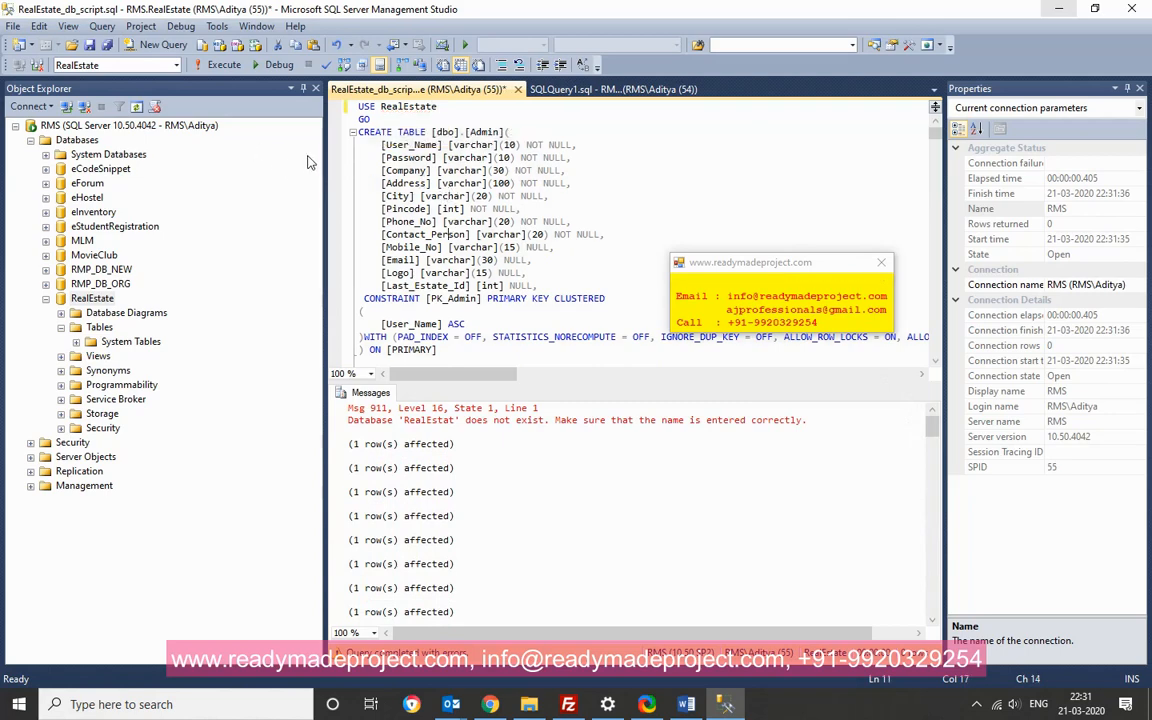
{"action": "mouse_move", "coordinate": [222, 65]}
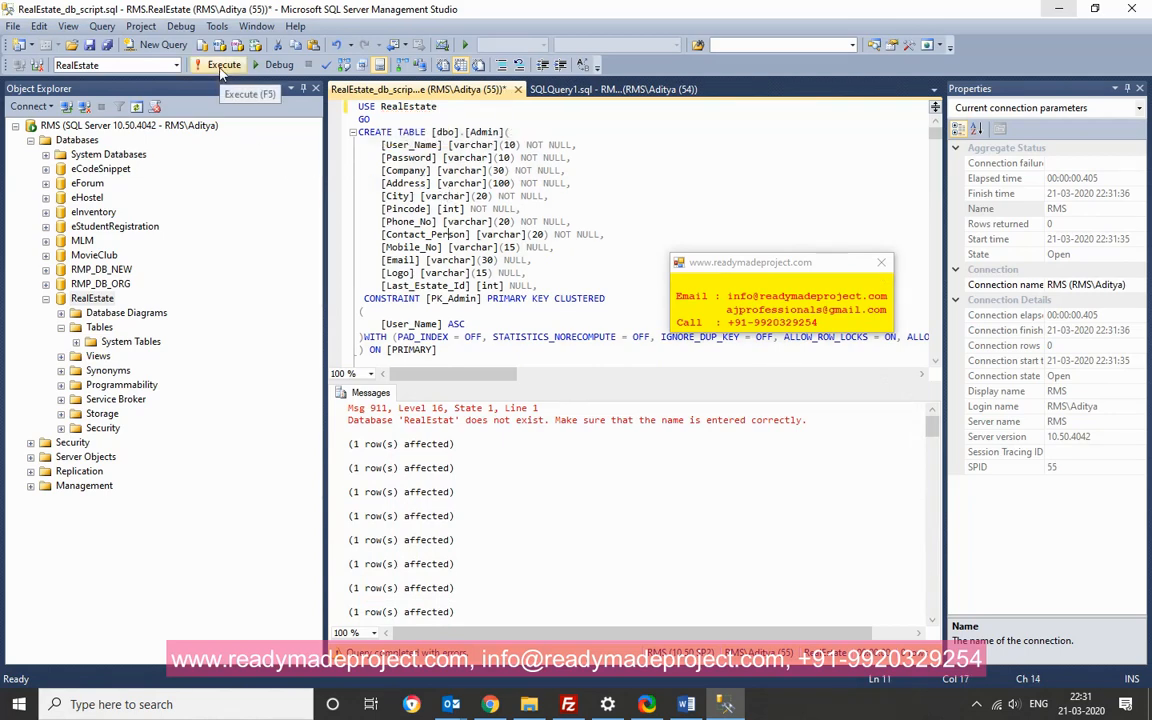
Step: Re-run the corrected script, expand RealEstate's Tables folder and query the Admin table's rows
{"action": "left_click", "coordinate": [224, 64]}
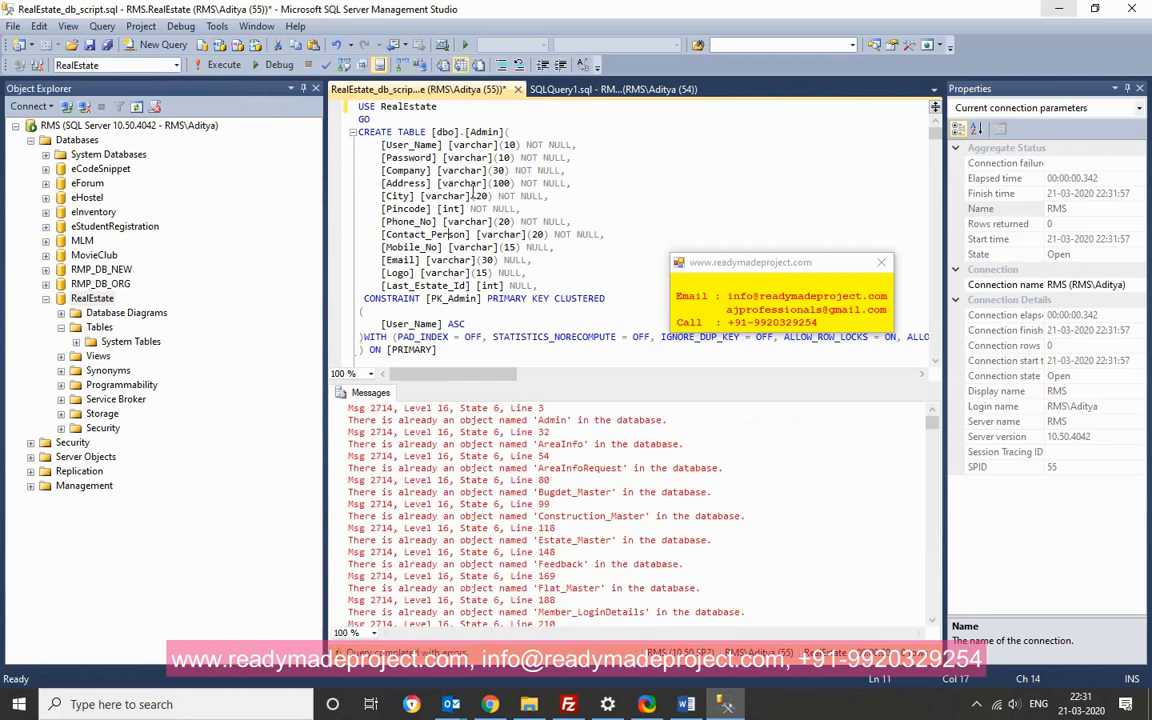
{"action": "mouse_move", "coordinate": [470, 208]}
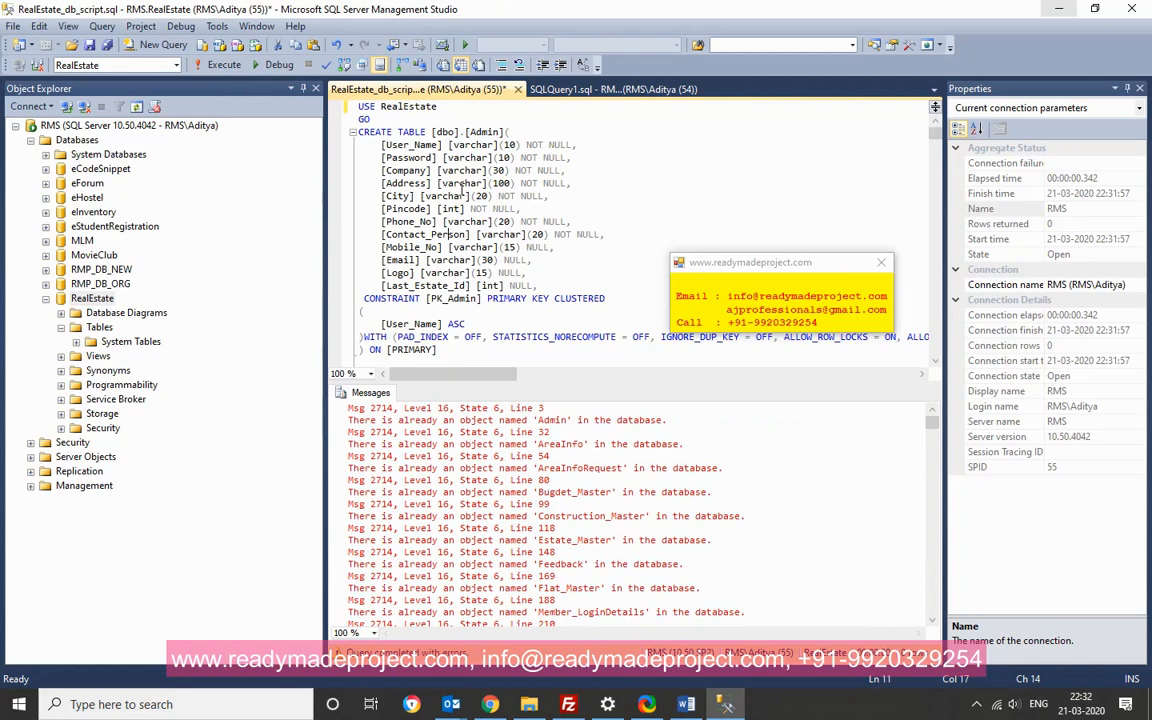
{"action": "mouse_move", "coordinate": [445, 196]}
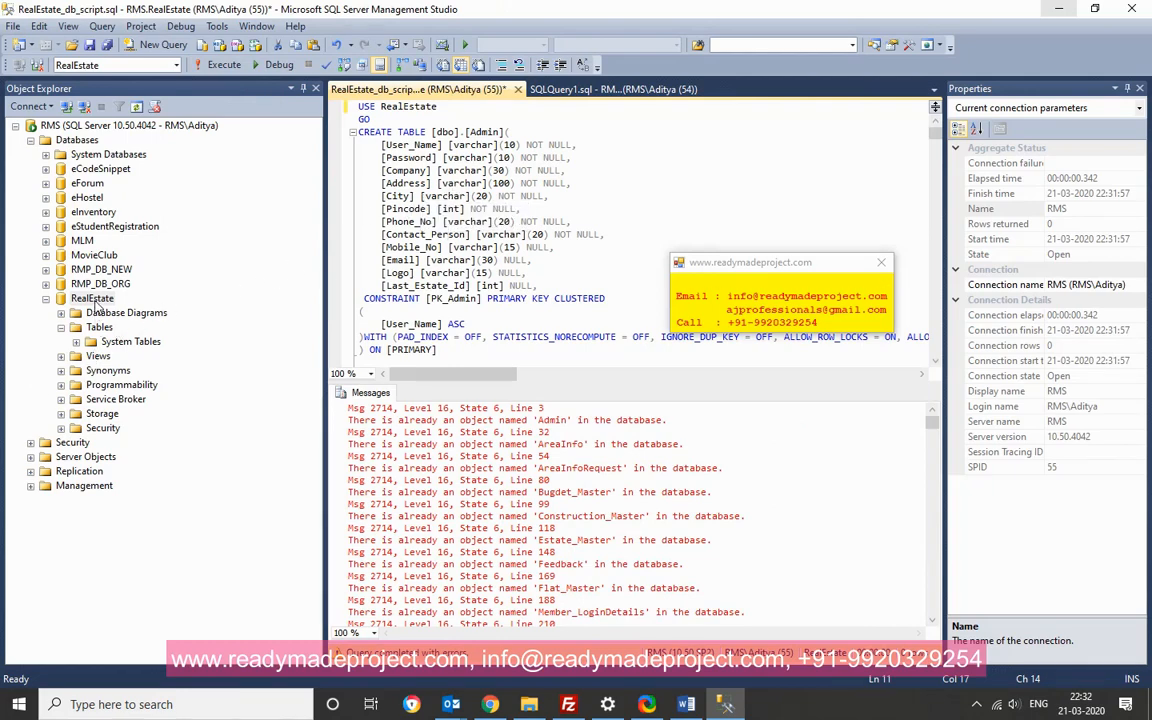
{"action": "left_click", "coordinate": [92, 298]}
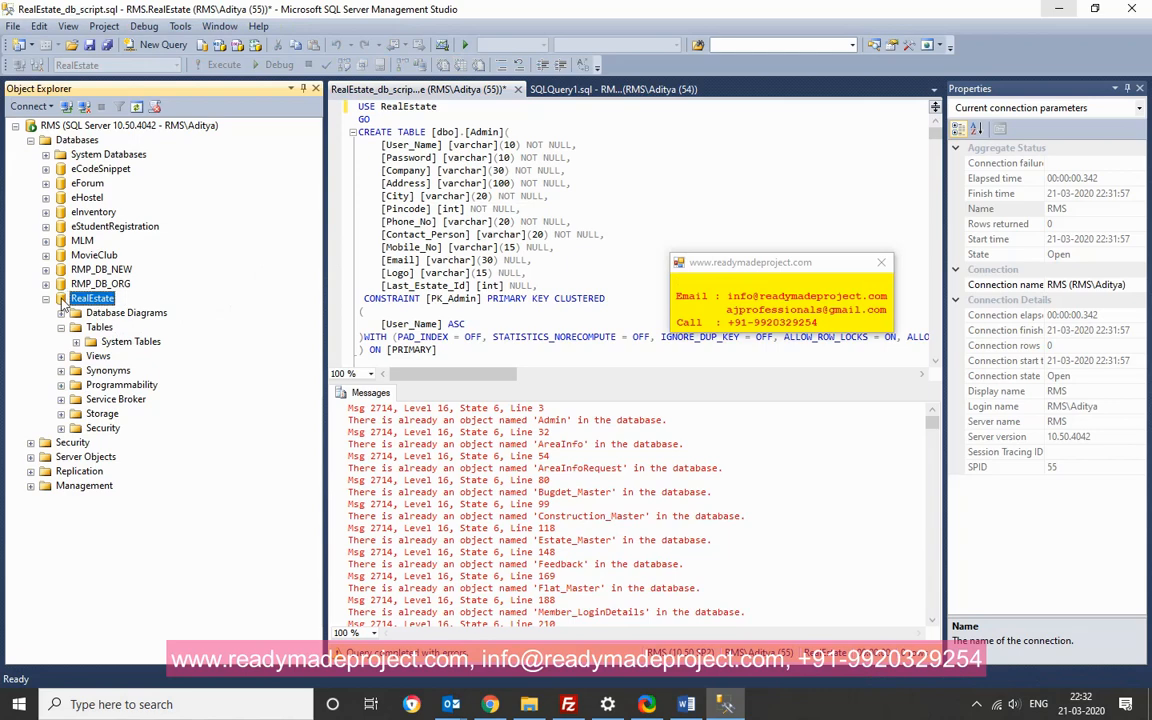
{"action": "left_click", "coordinate": [99, 327]}
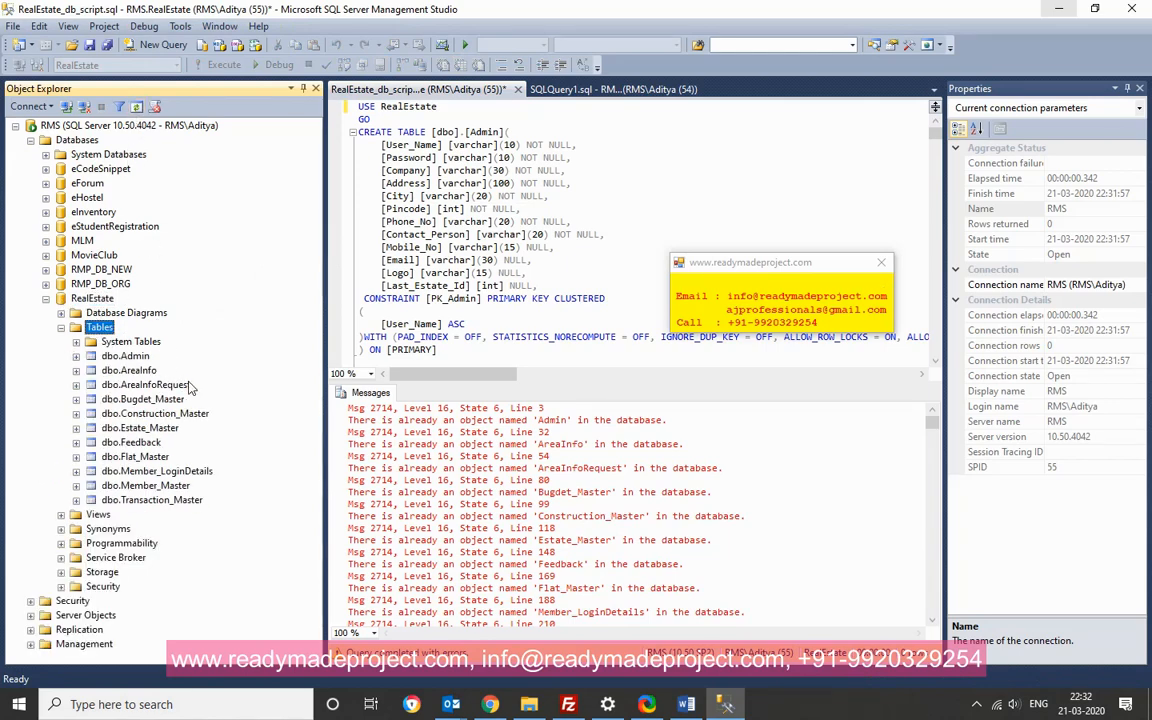
{"action": "left_click", "coordinate": [442, 157]}
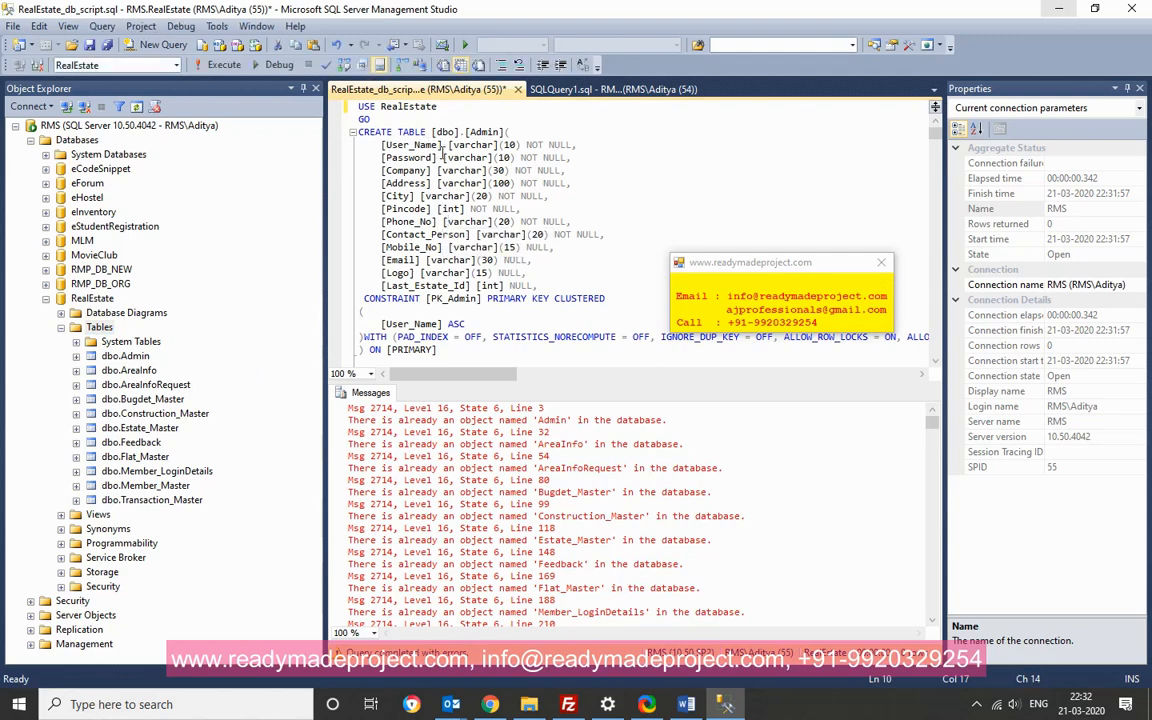
{"action": "left_click", "coordinate": [437, 106]}
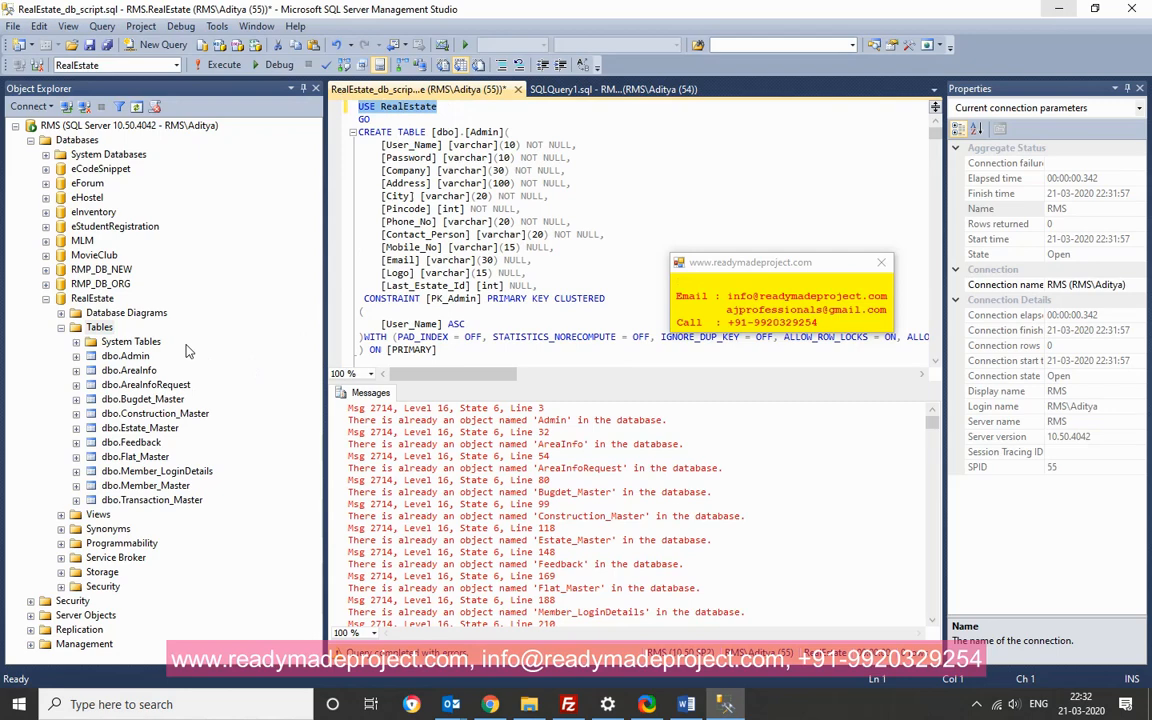
{"action": "mouse_move", "coordinate": [140, 383]}
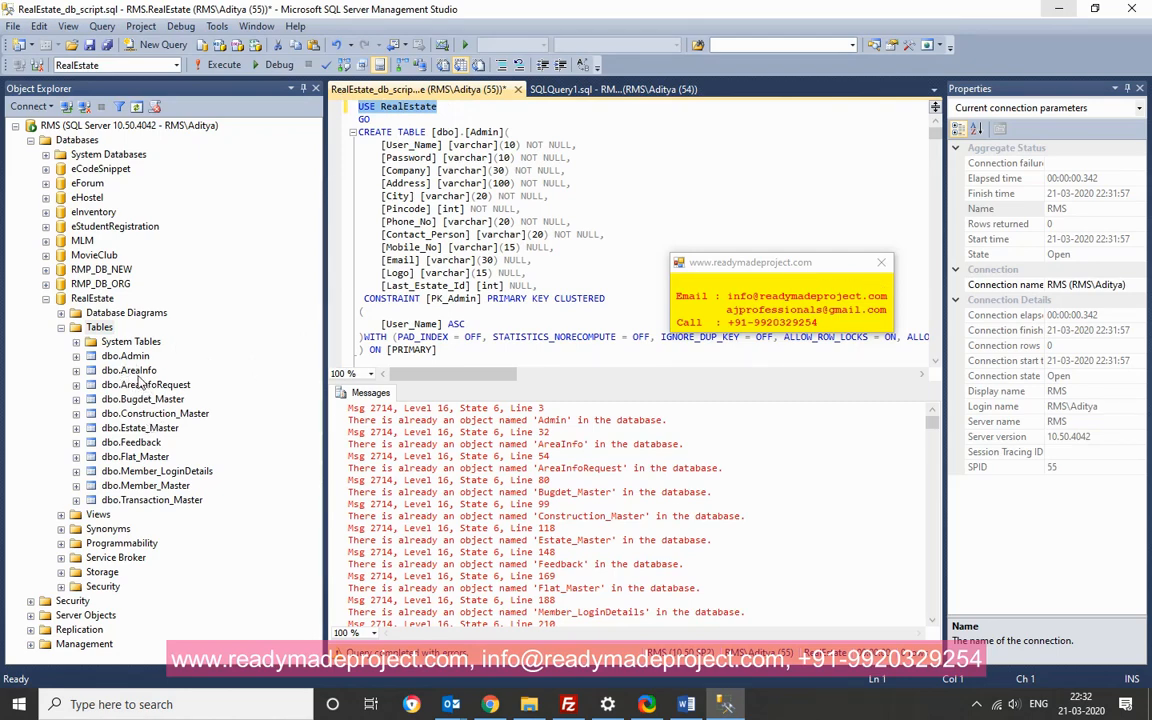
{"action": "left_click", "coordinate": [152, 499]}
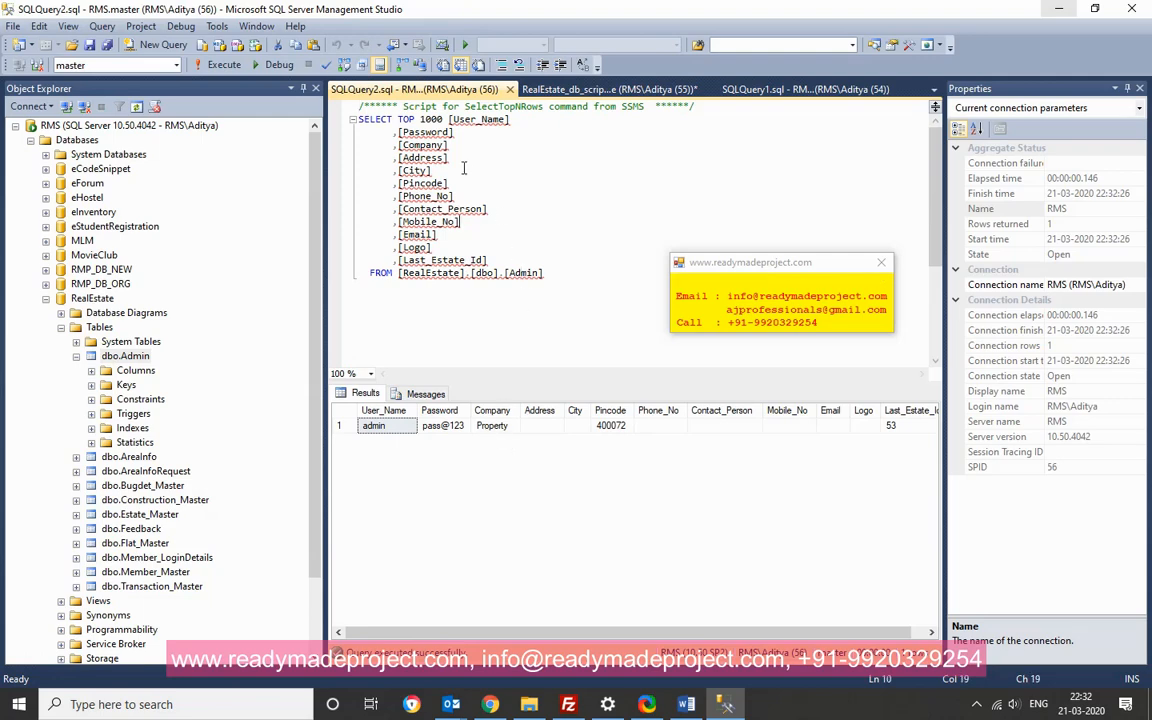
Step: Review the Admin table's stored rows and minimise SQL Server Management Studio to the desktop
{"action": "left_click", "coordinate": [125, 355]}
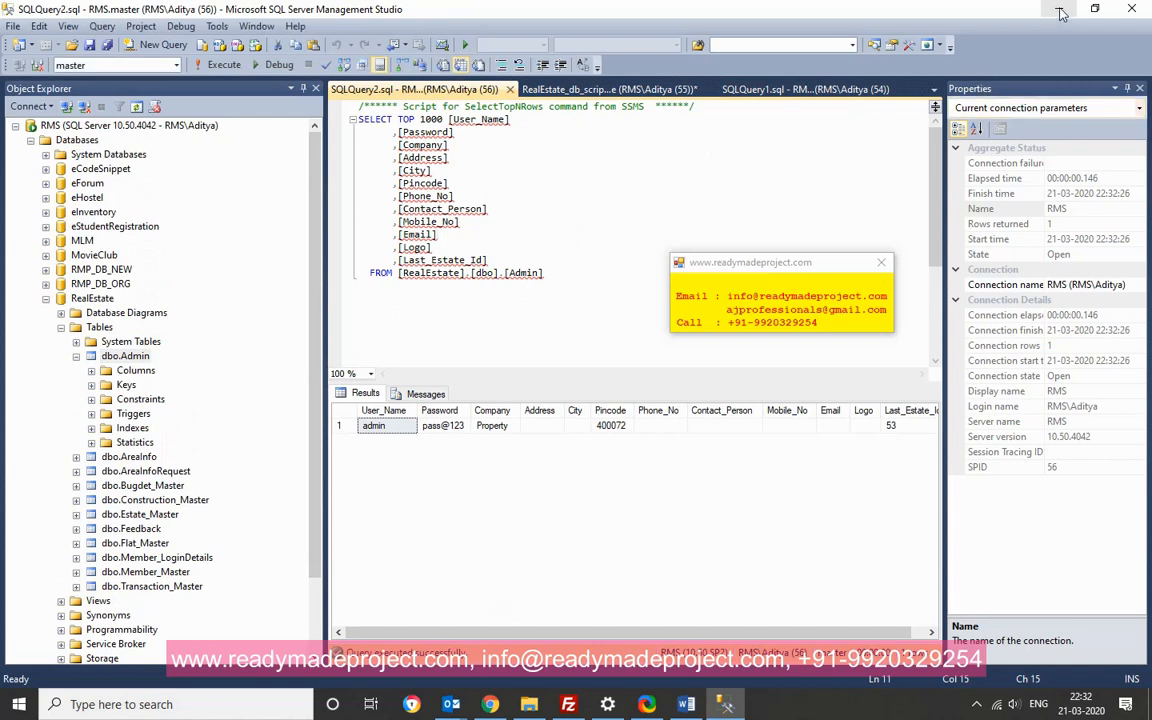
{"action": "left_click", "coordinate": [1061, 10]}
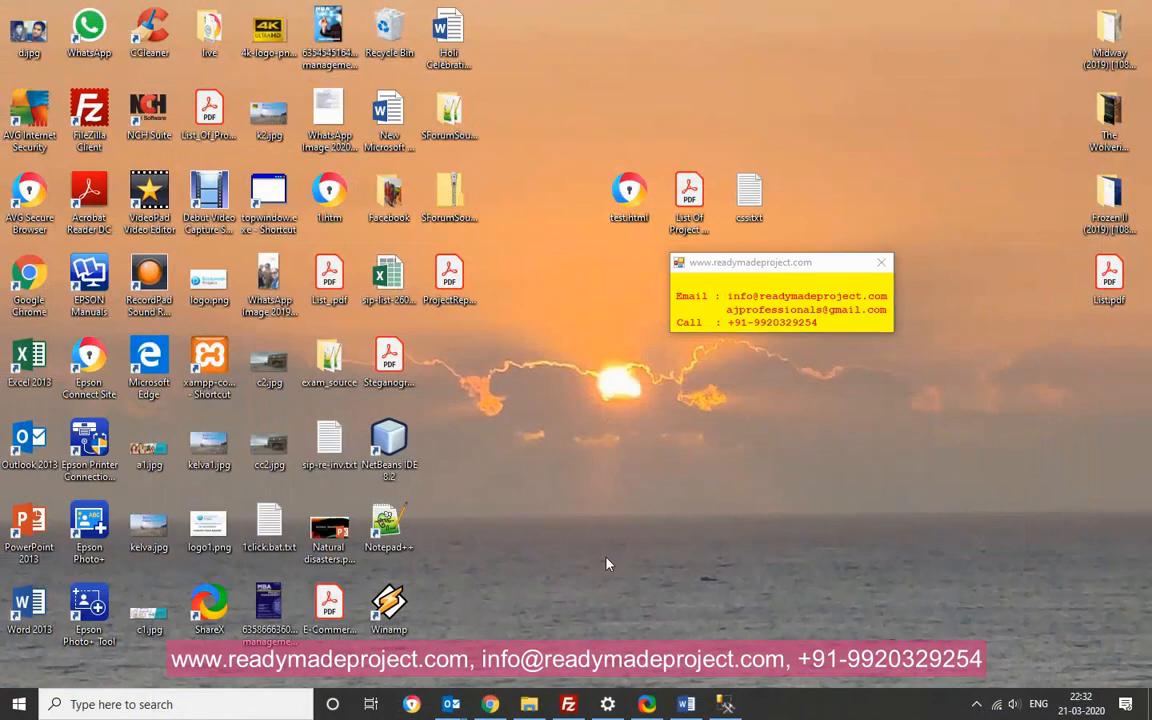
Step: Launch Visual Studio 2012 from the Start menu's Microsoft Visual Studio 2012 folder
{"action": "left_click", "coordinate": [18, 704]}
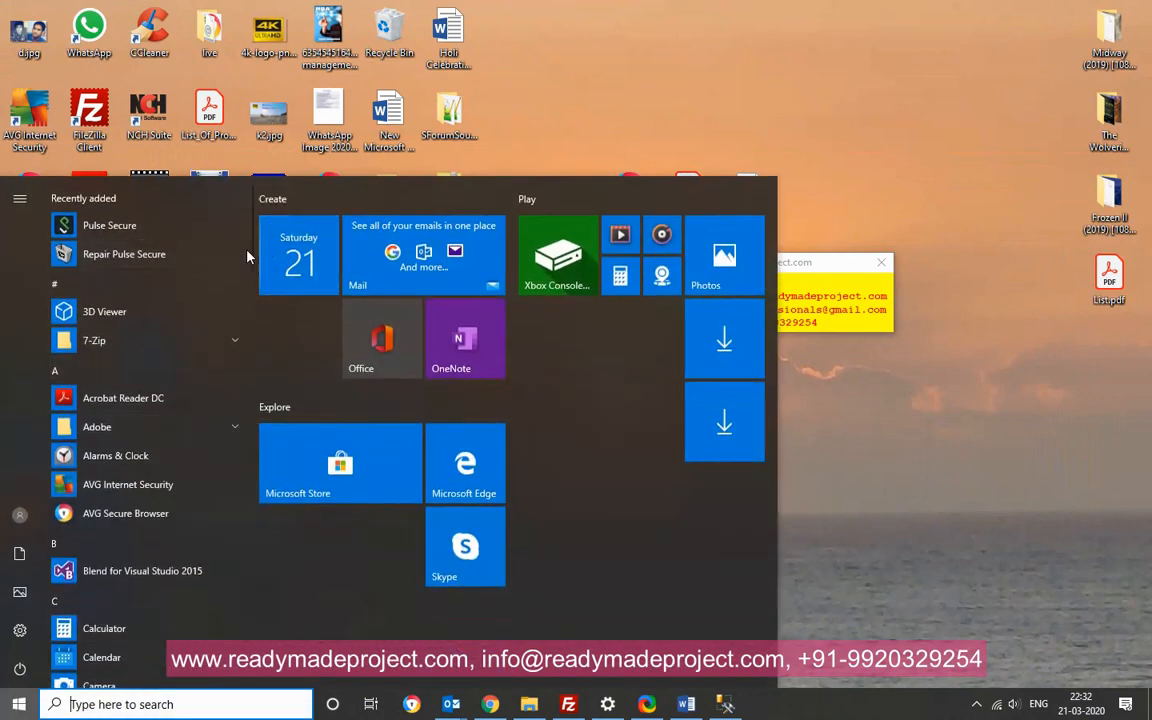
{"action": "scroll", "scroll_direction": "down", "scroll_amount": 3}
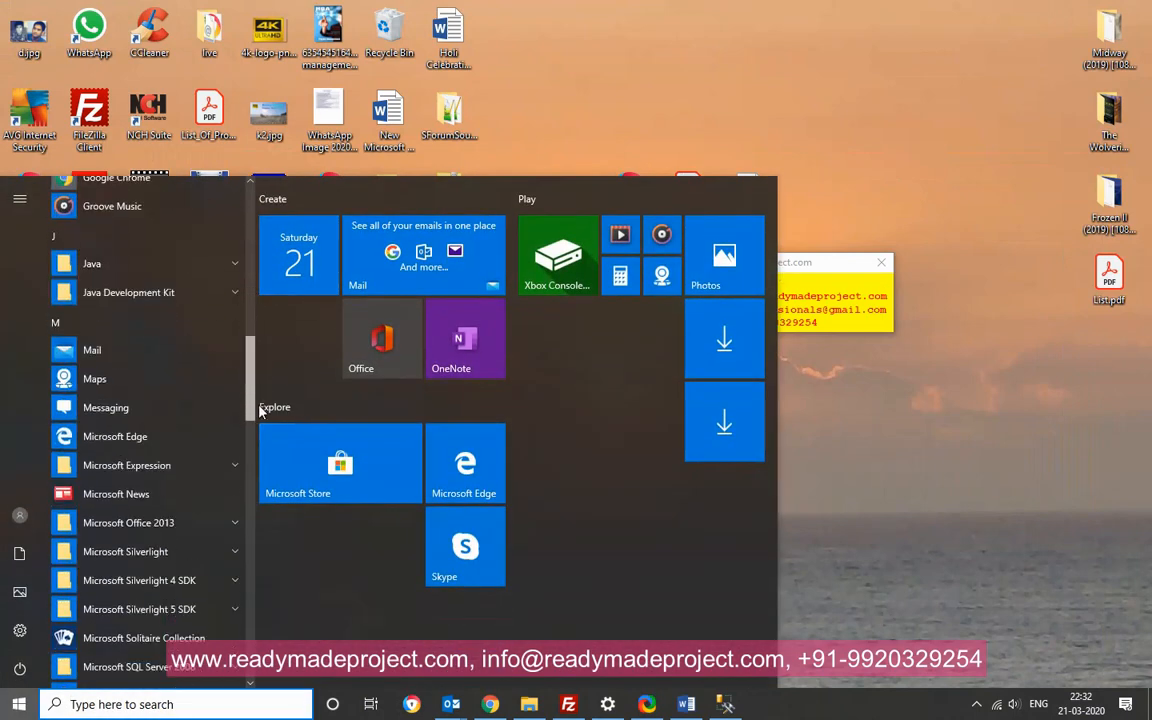
{"action": "scroll", "scroll_direction": "down", "scroll_amount": 3}
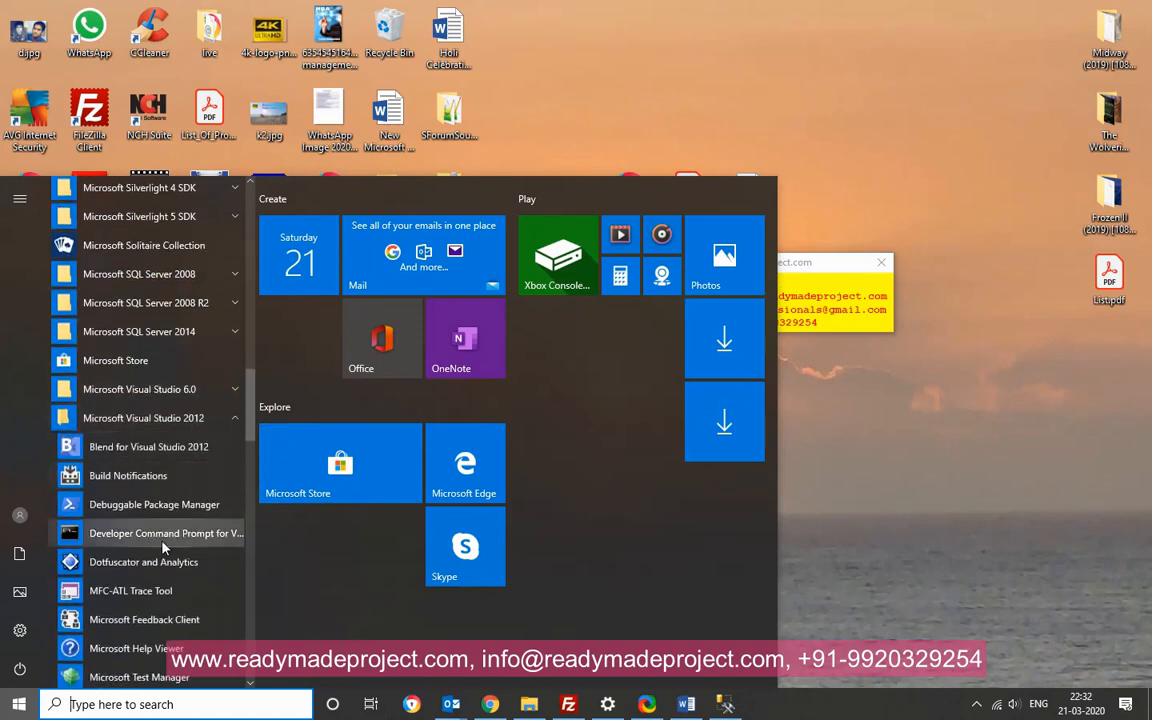
{"action": "scroll", "scroll_direction": "down", "scroll_amount": 3}
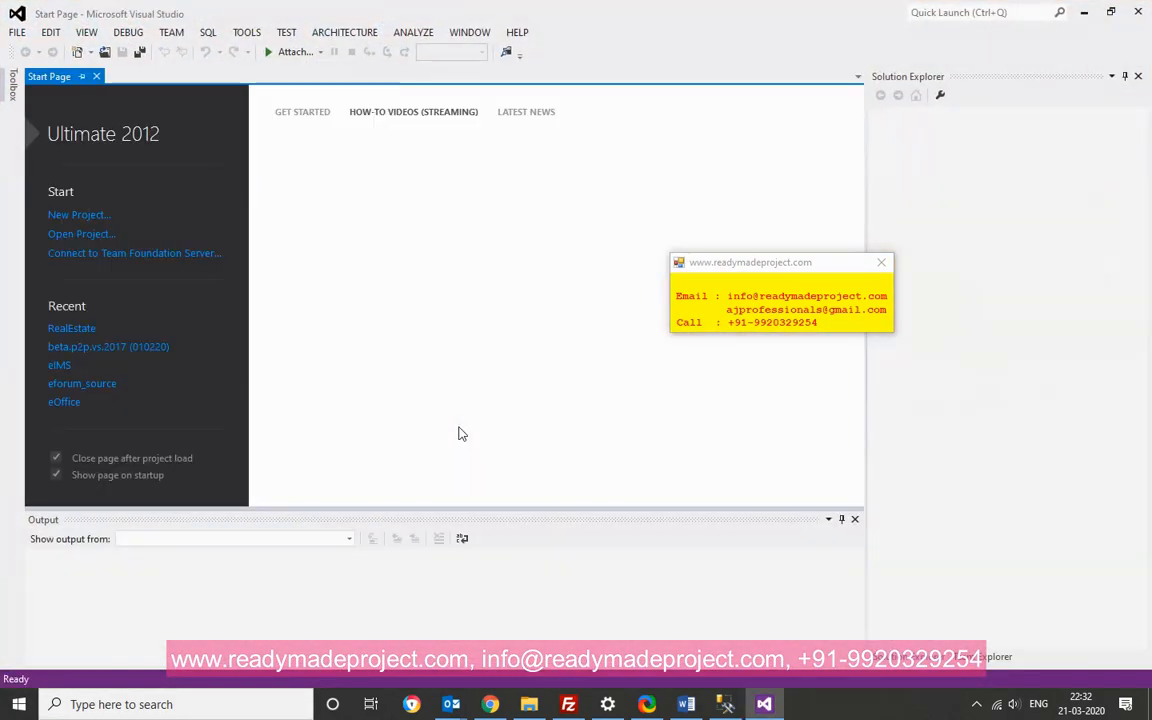
Step: Close the Start Page tab and glance at the project folder in File Explorer
{"action": "left_click", "coordinate": [413, 111]}
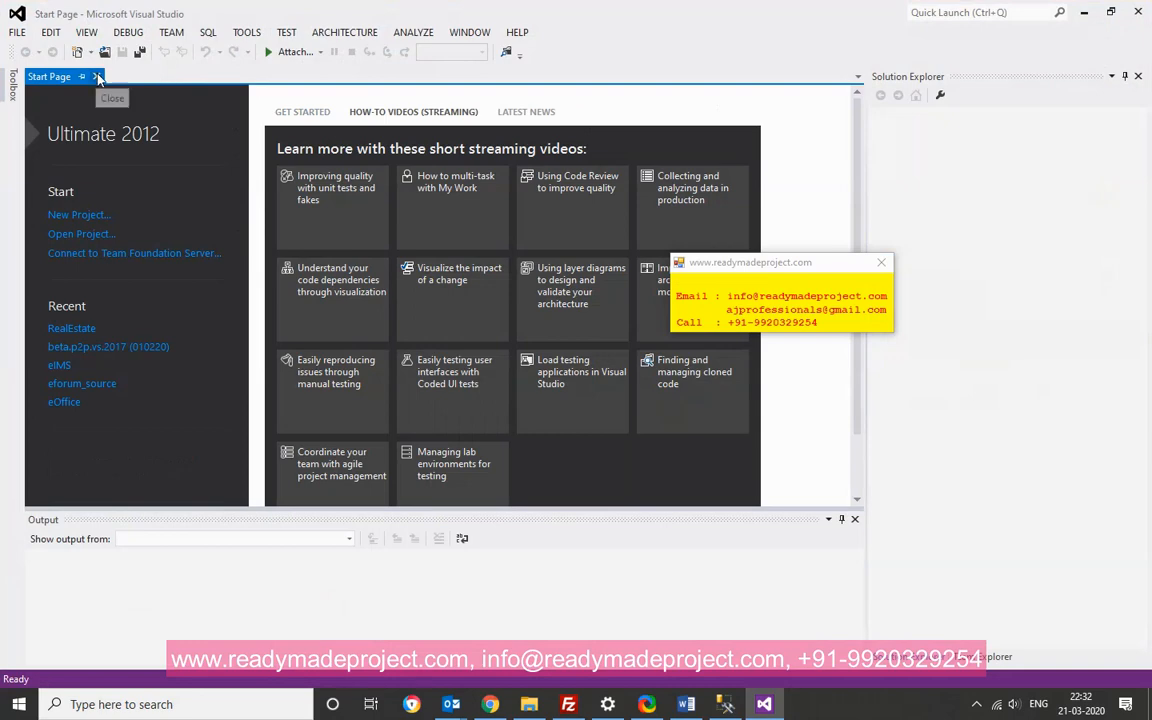
{"action": "left_click", "coordinate": [98, 76]}
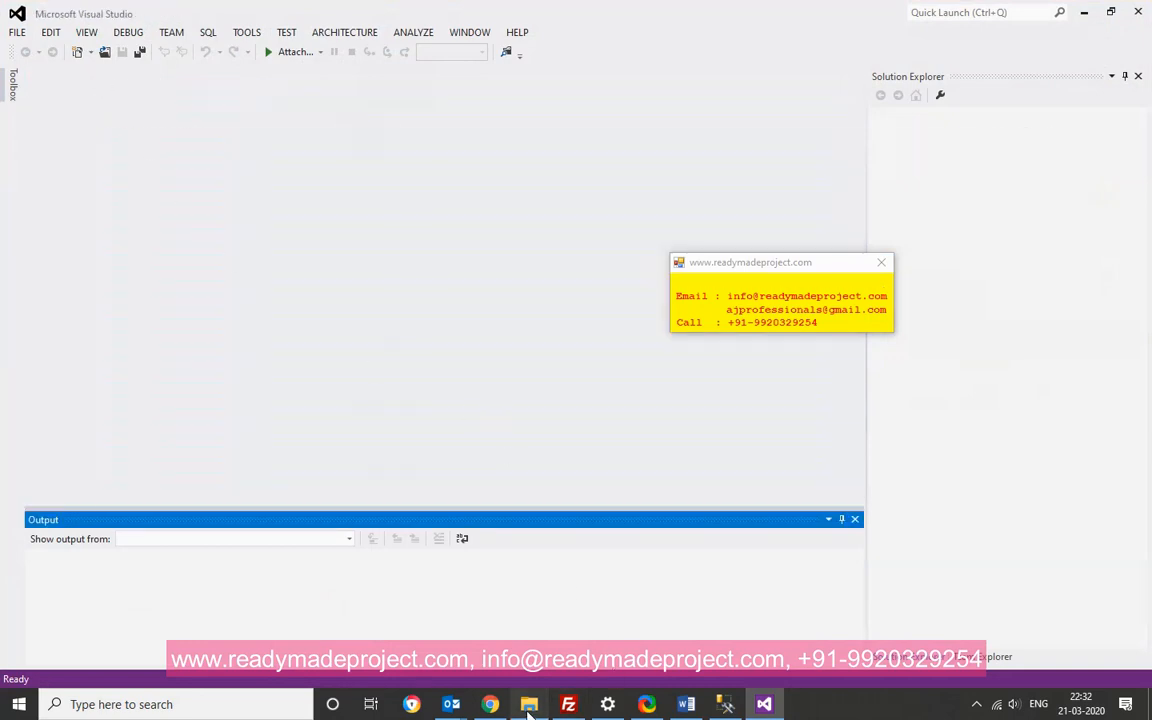
{"action": "left_click", "coordinate": [528, 704]}
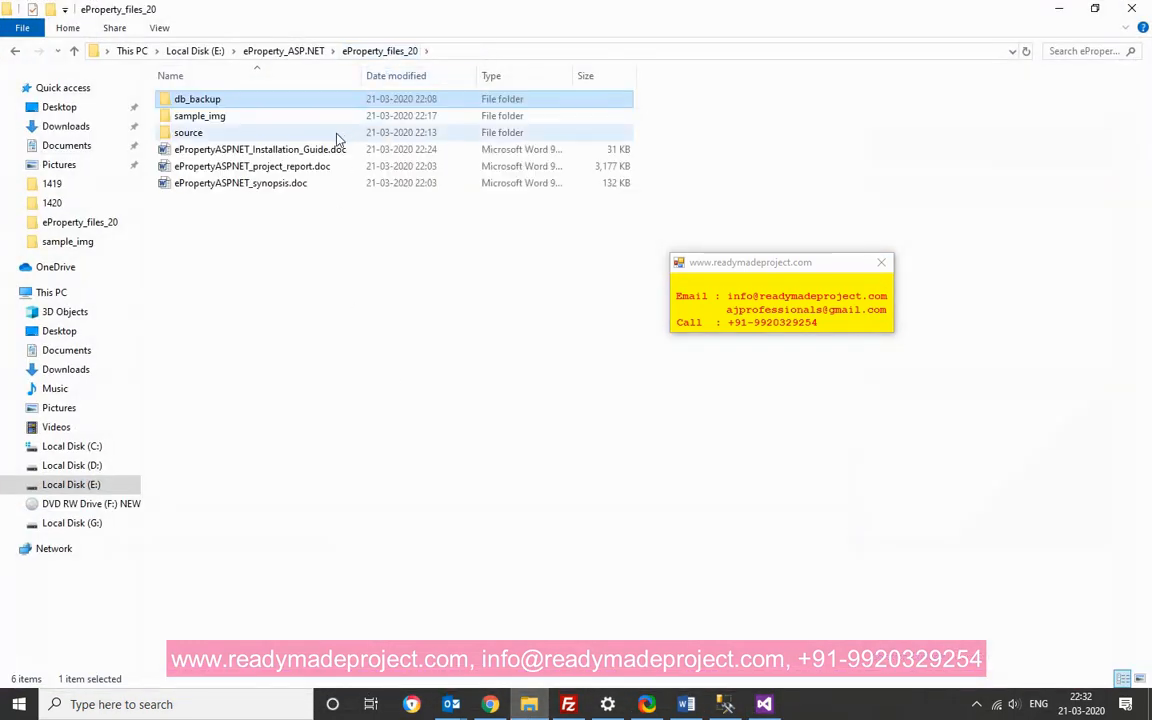
{"action": "double_click", "coordinate": [188, 132]}
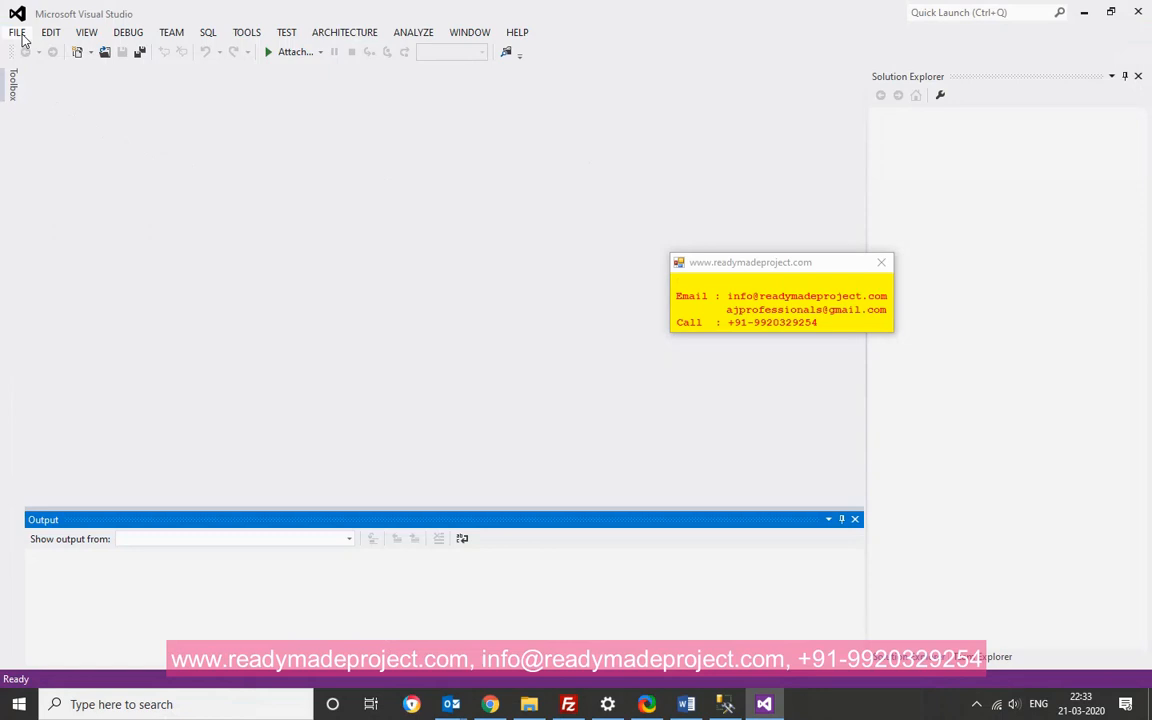
Step: Open E:\eProperty_ASP.NET\eProperty_files_20\source as a web site via FILE > Open Web Site
{"action": "left_click", "coordinate": [16, 32]}
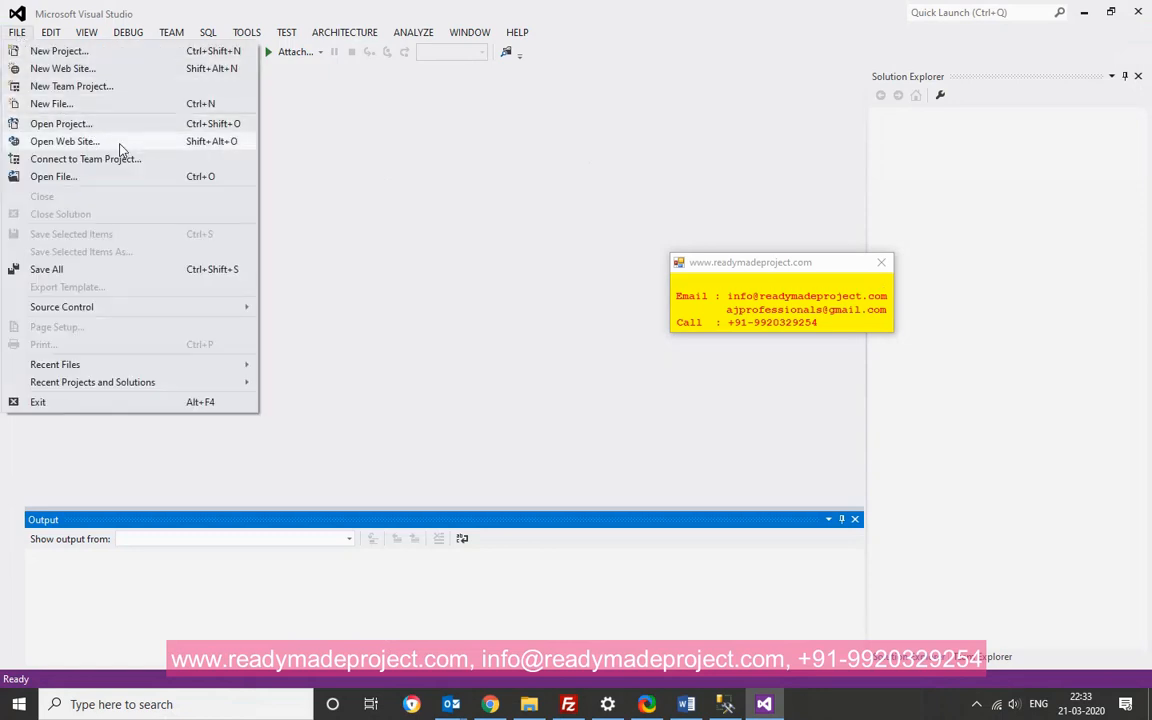
{"action": "left_click", "coordinate": [64, 141]}
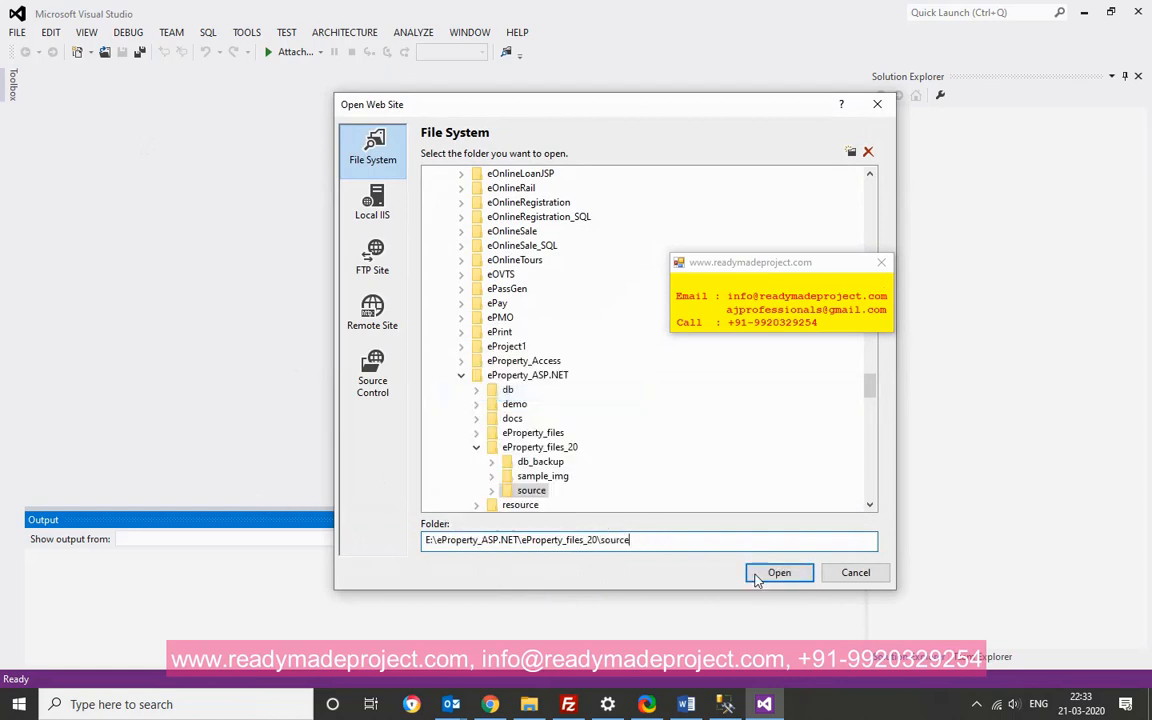
{"action": "left_click", "coordinate": [779, 572]}
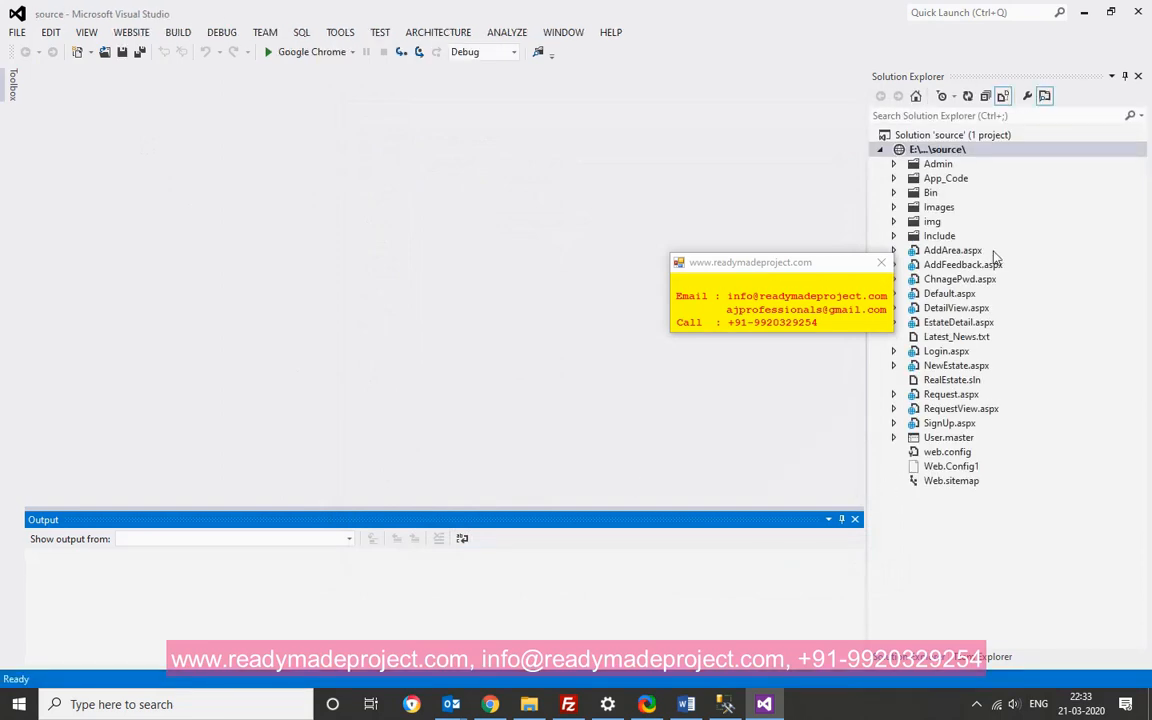
{"action": "mouse_move", "coordinate": [952, 310]}
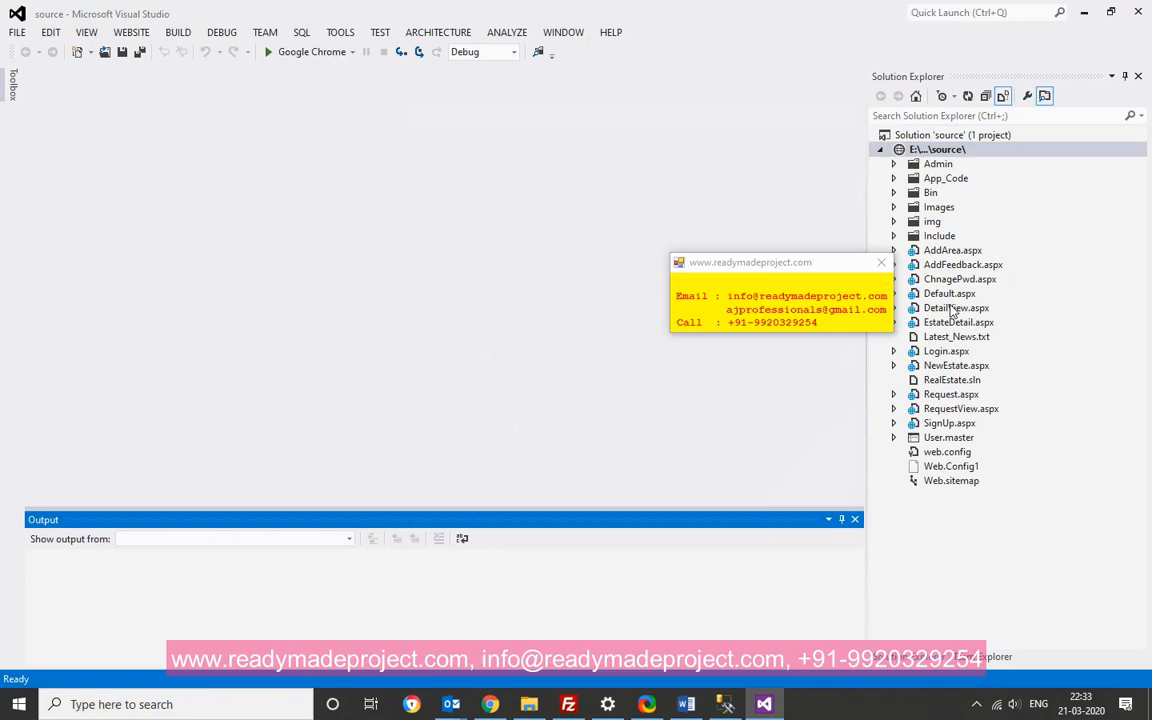
{"action": "left_click", "coordinate": [952, 250]}
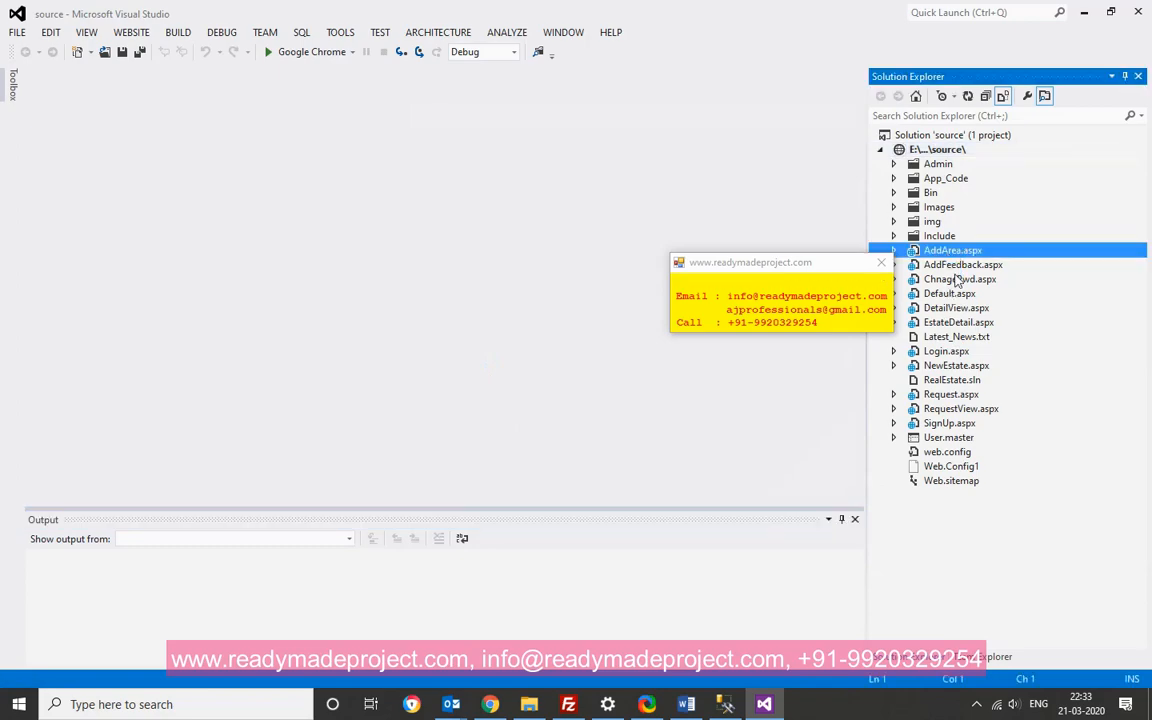
Step: Open User.master's markup and scroll down to the footer contact line
{"action": "double_click", "coordinate": [962, 264]}
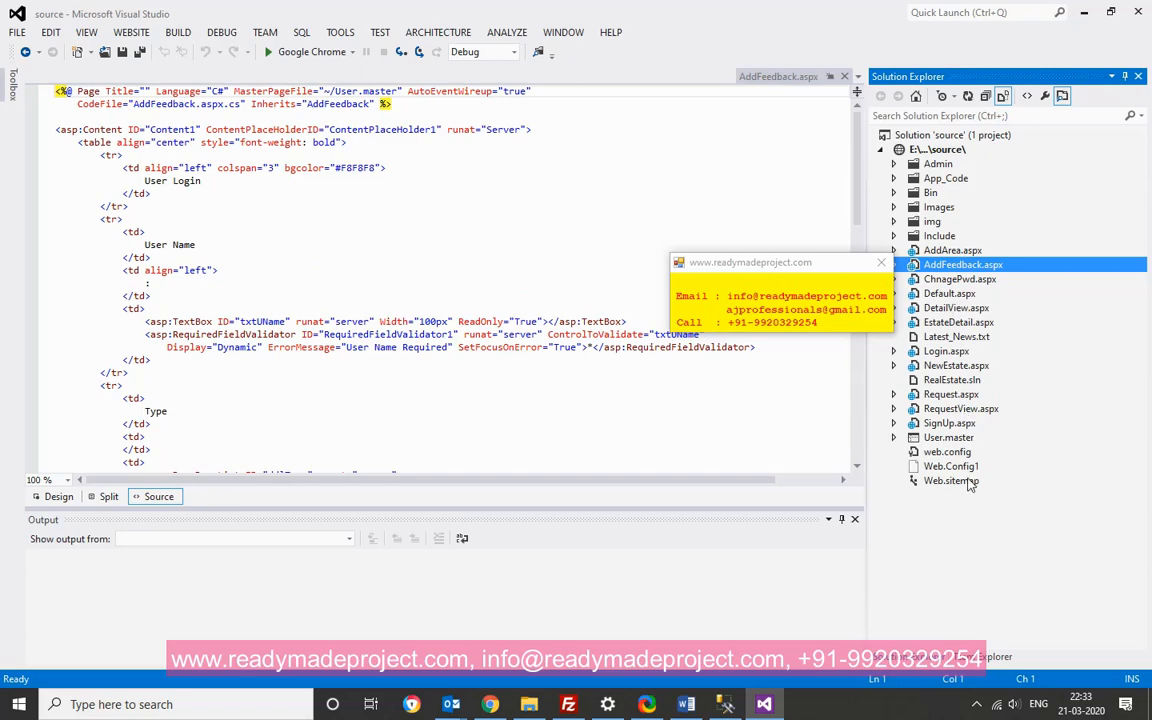
{"action": "left_click", "coordinate": [948, 437]}
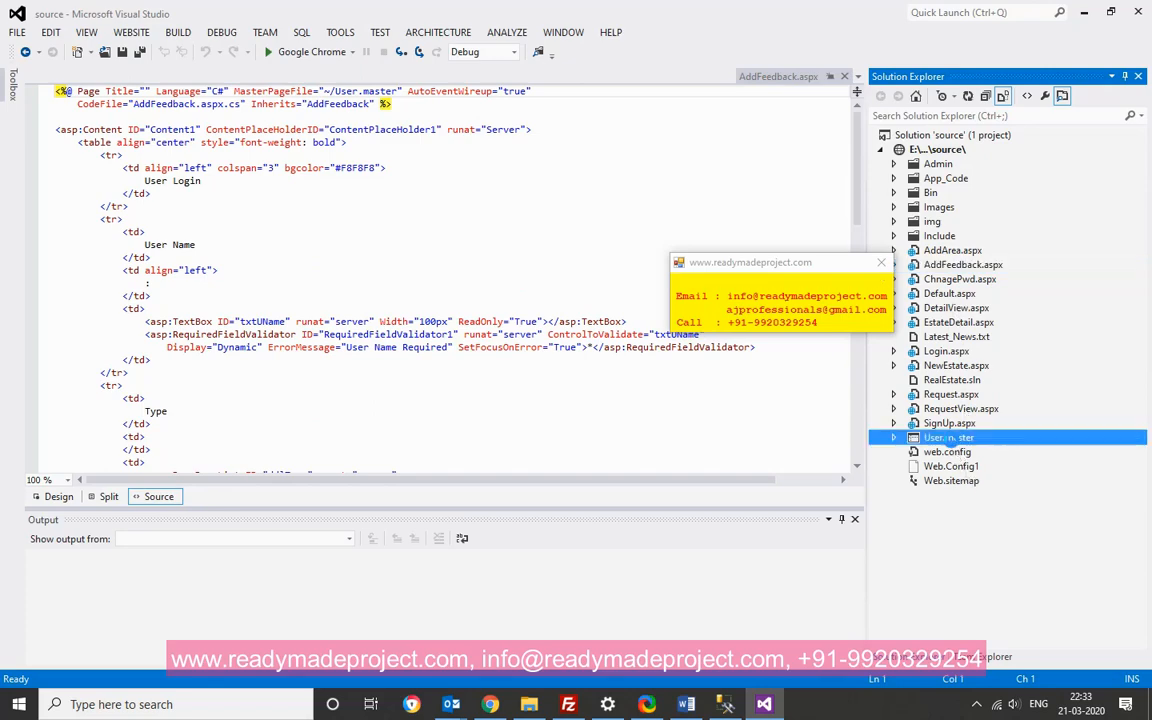
{"action": "double_click", "coordinate": [948, 437]}
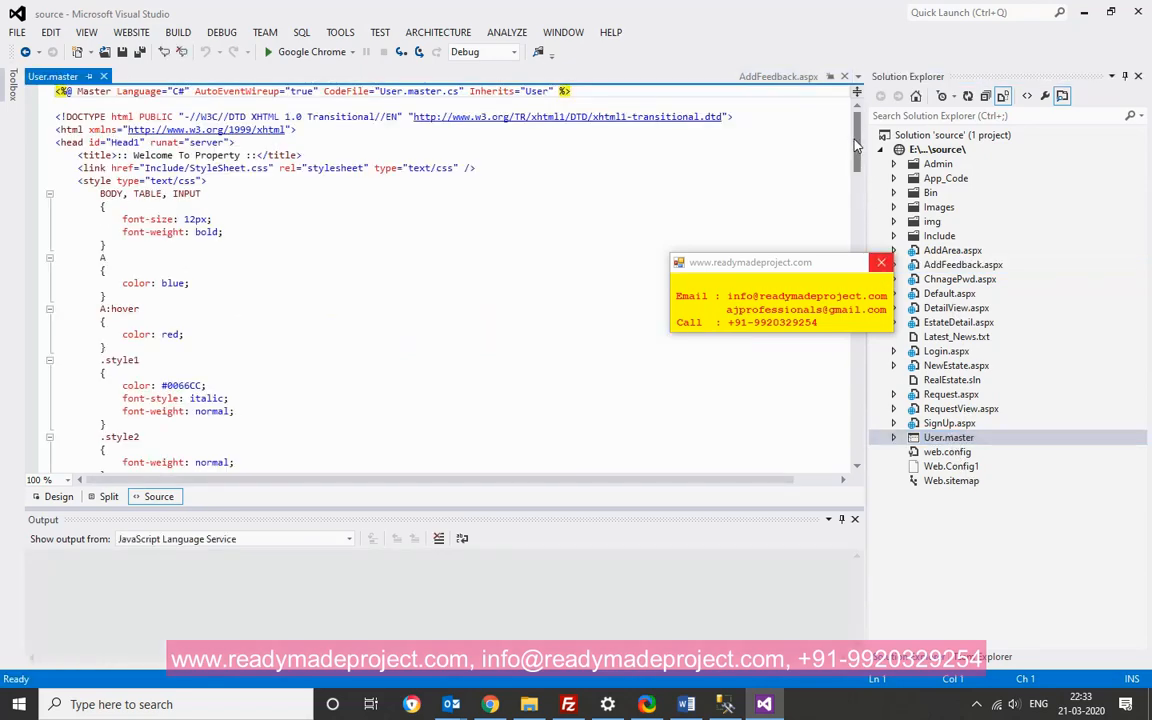
{"action": "scroll", "scroll_direction": "down", "scroll_amount": 3}
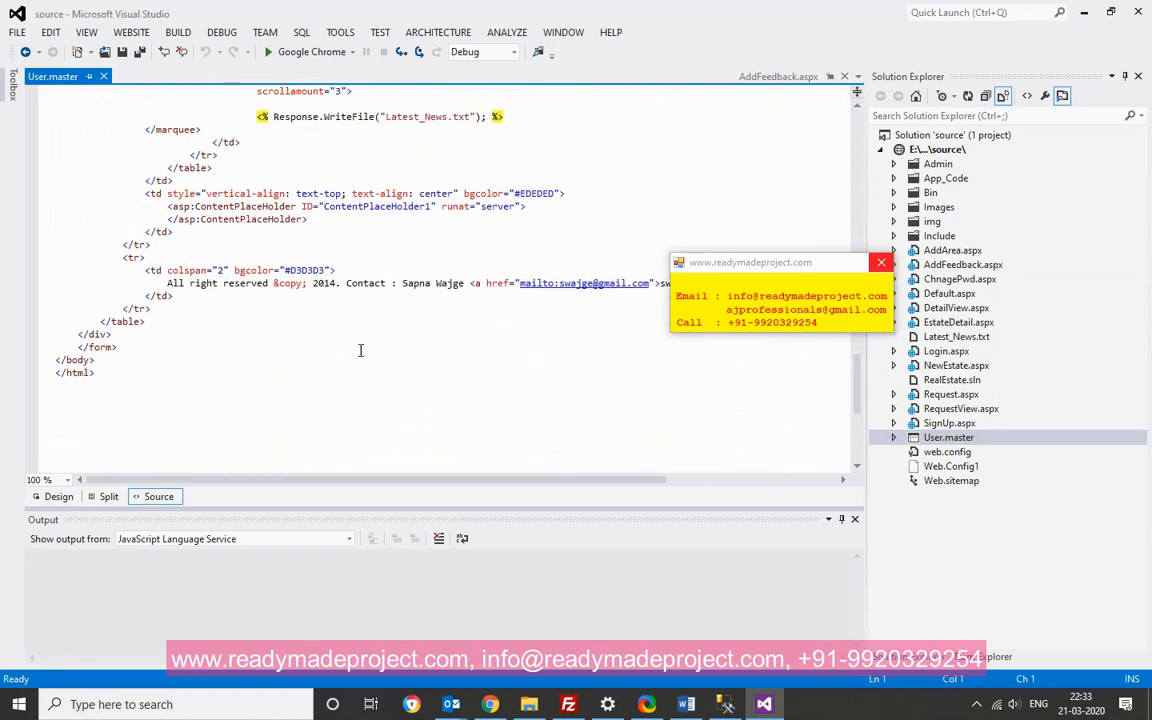
{"action": "left_click", "coordinate": [330, 283]}
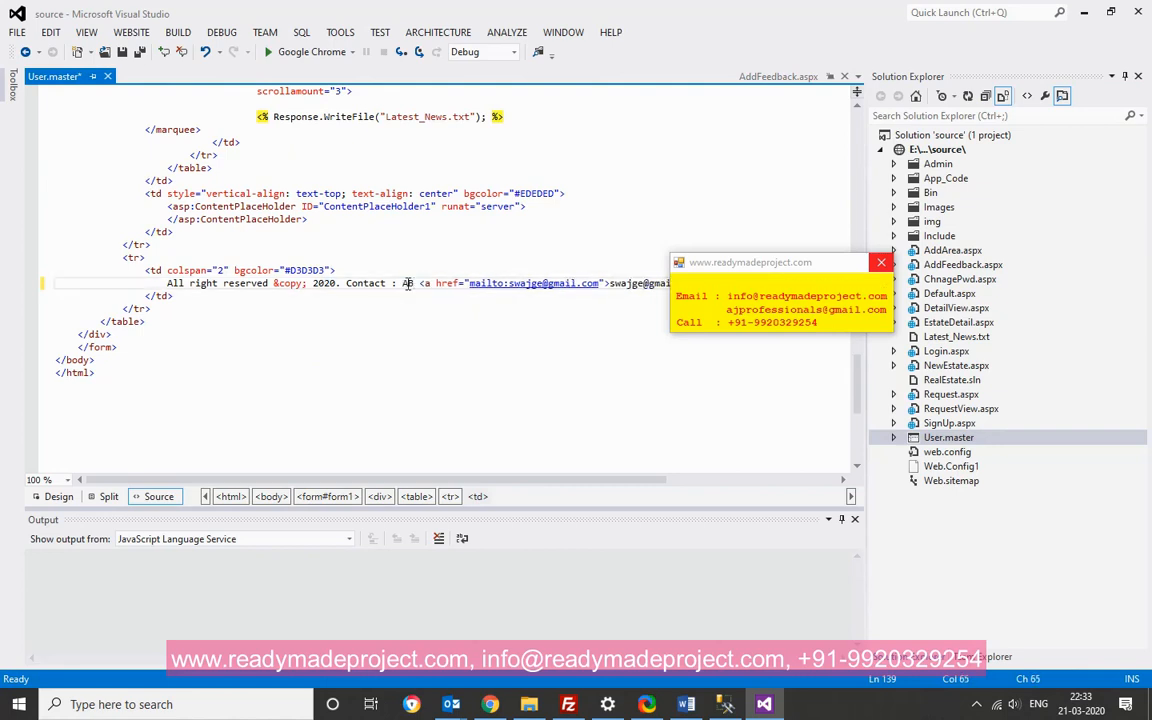
{"action": "type", "text": "BCD"}
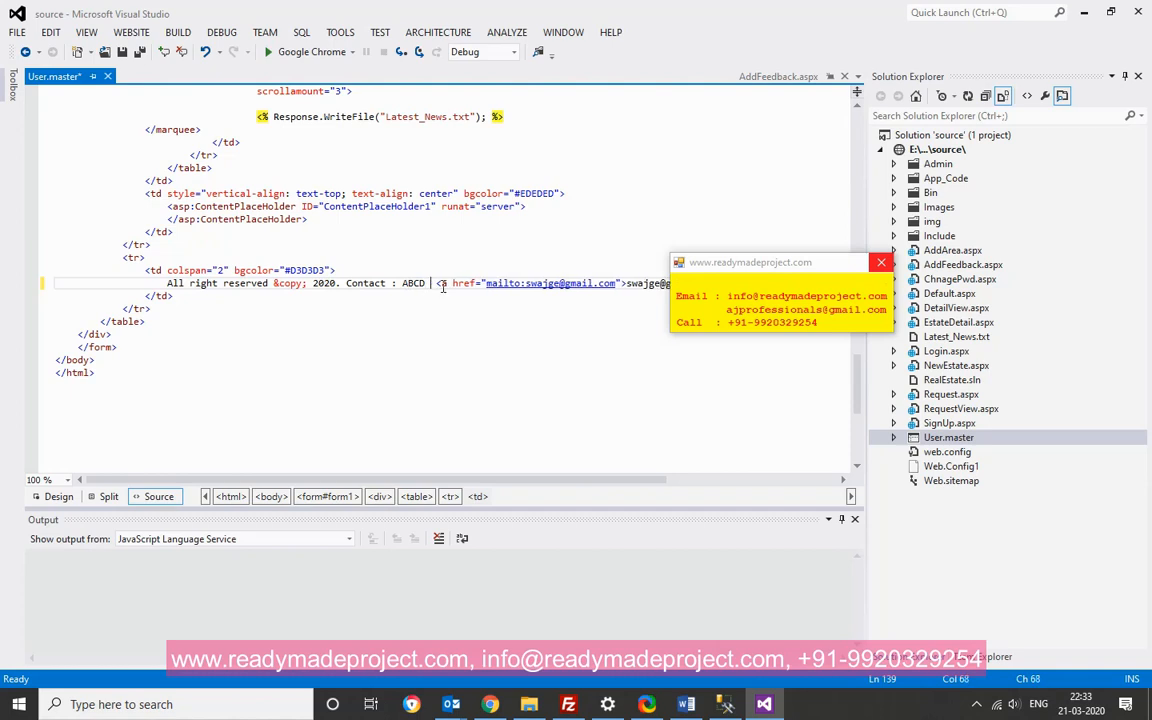
{"action": "type", "text": "Adit"}
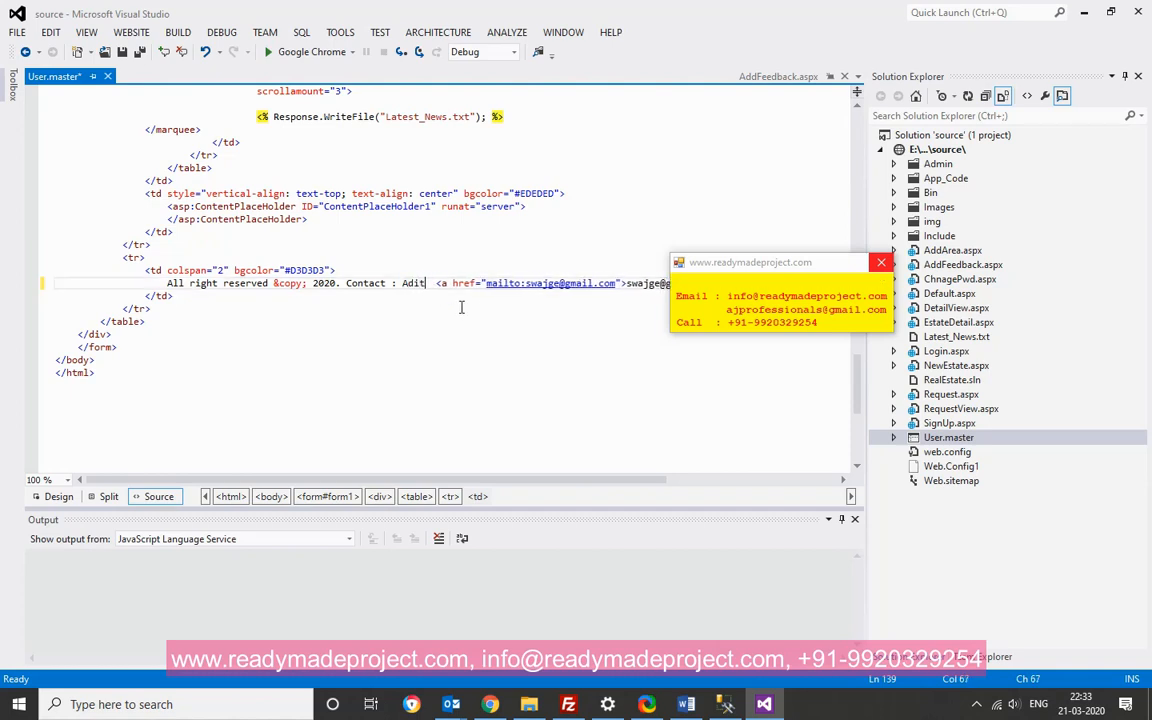
{"action": "type", "text": "ya M"}
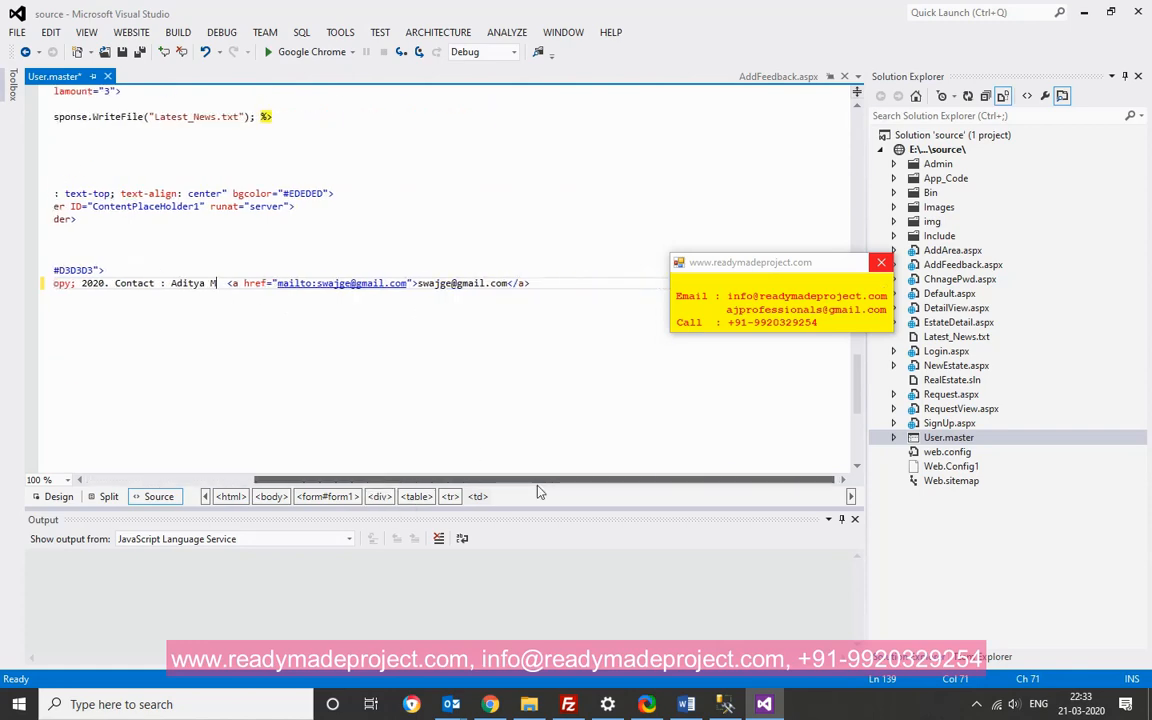
{"action": "scroll", "scroll_direction": "up", "scroll_amount": 3}
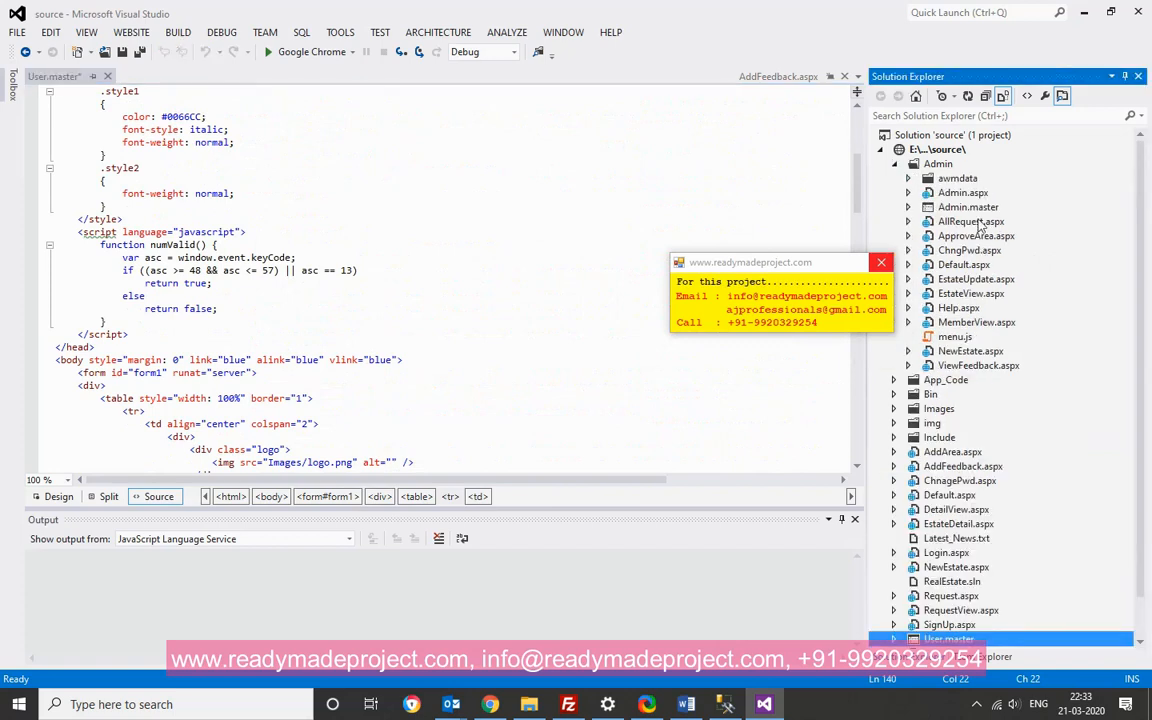
{"action": "mouse_move", "coordinate": [968, 205]}
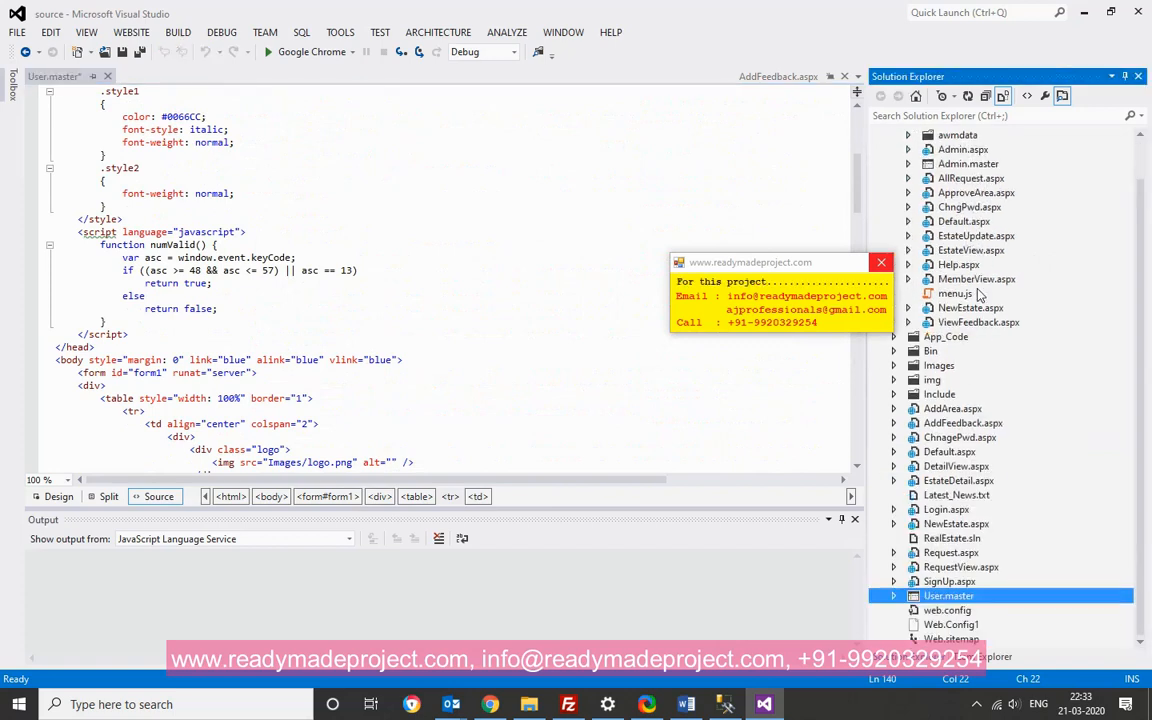
{"action": "mouse_move", "coordinate": [1010, 428]}
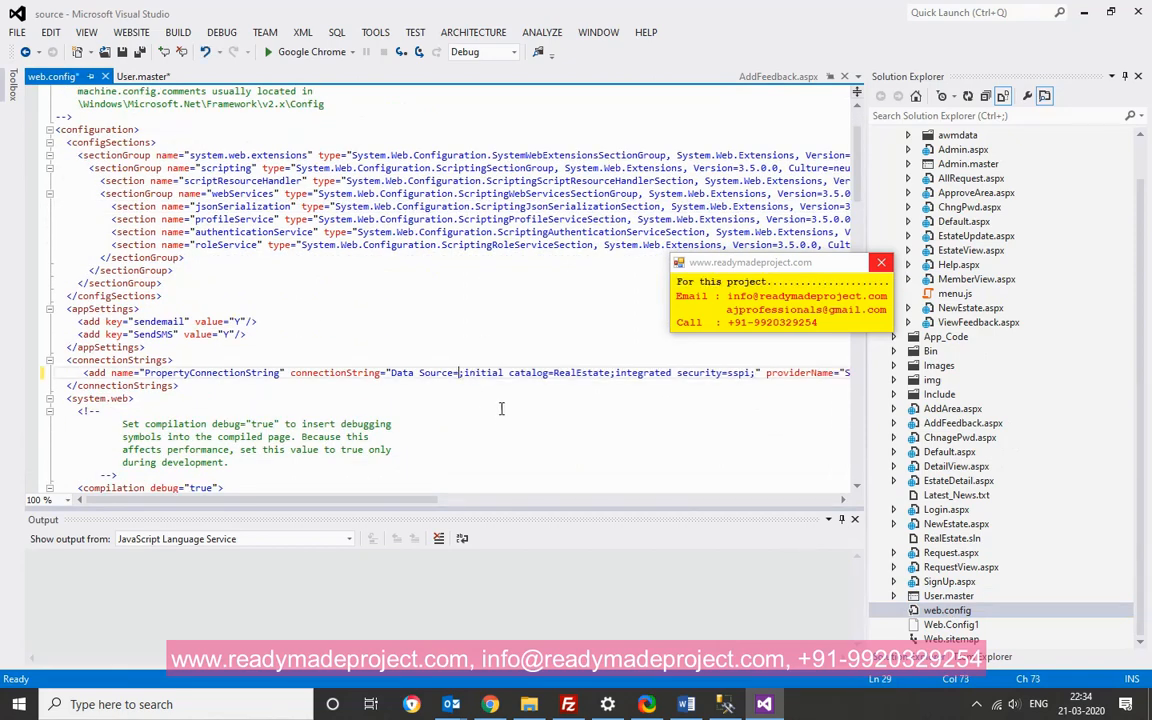
{"action": "mouse_move", "coordinate": [624, 601]}
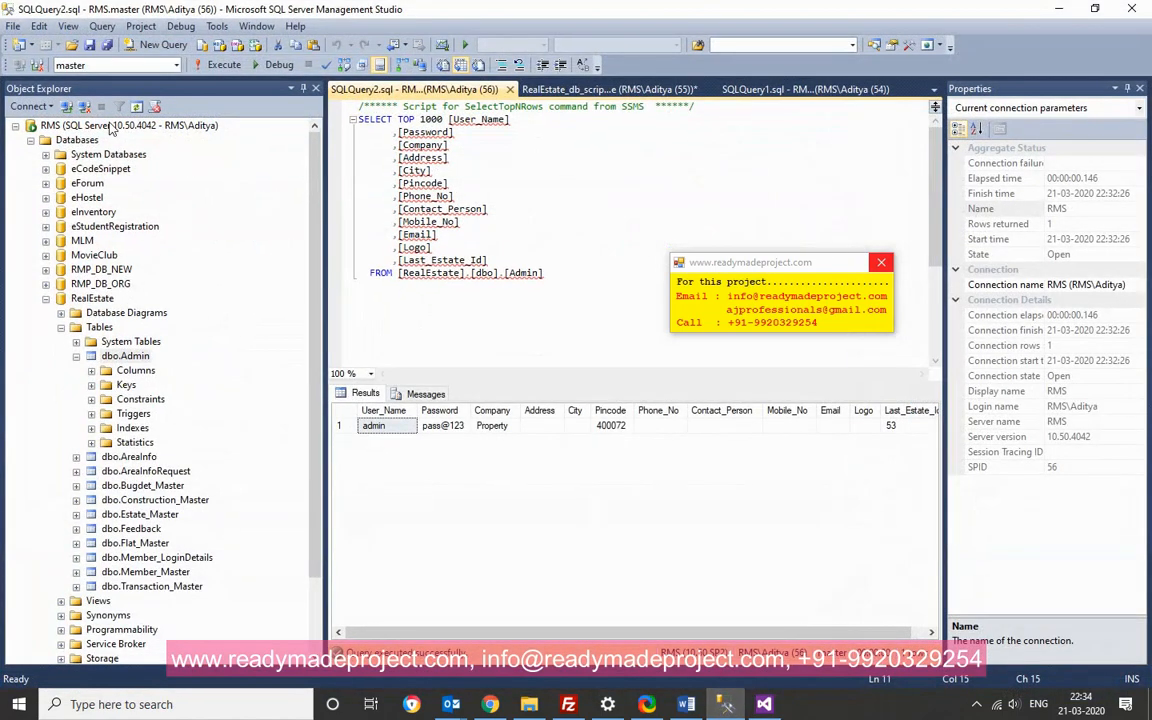
Step: Read the server name RMS from the server's Properties dialog in SQL Server Management Studio
{"action": "right_click", "coordinate": [130, 125]}
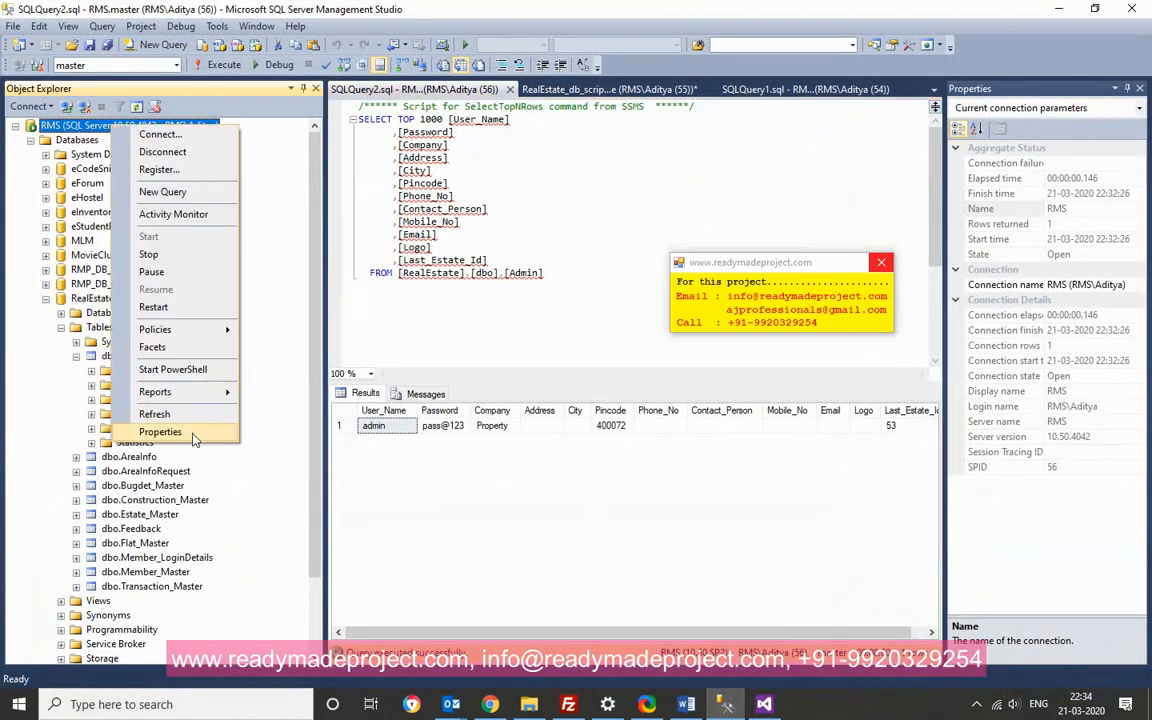
{"action": "left_click", "coordinate": [161, 432]}
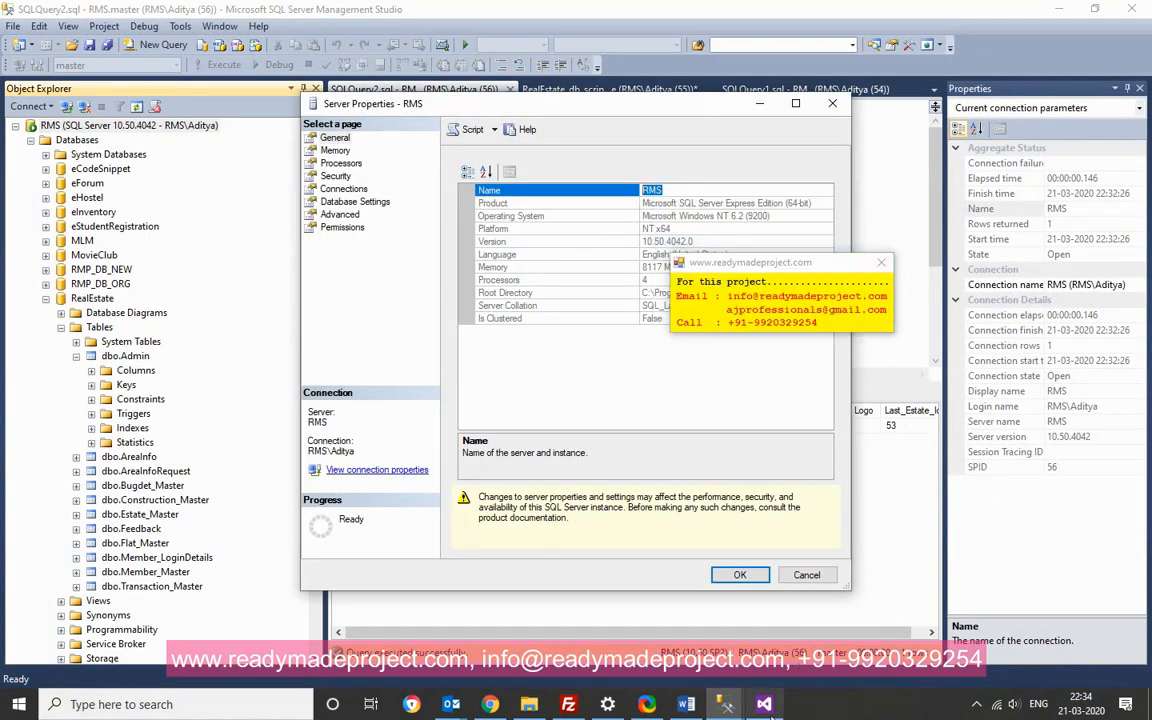
{"action": "left_click", "coordinate": [764, 704]}
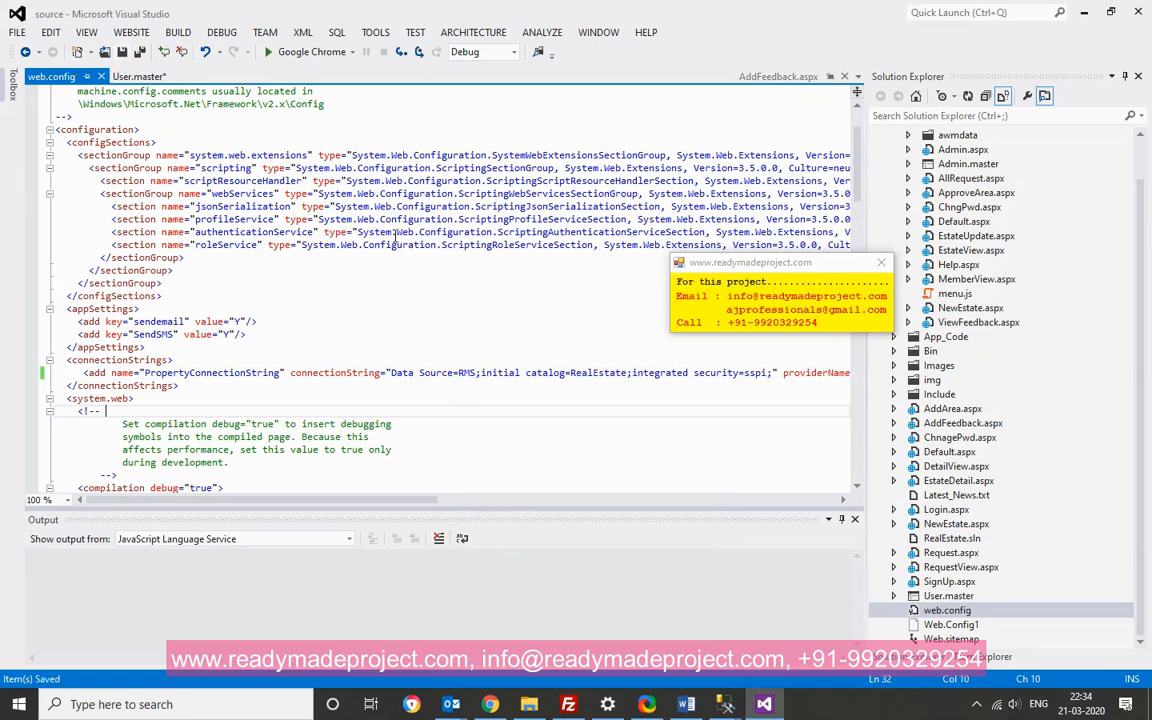
Step: Open Default.aspx and run it with View in Browser to show the eProperty home page
{"action": "double_click", "coordinate": [948, 451]}
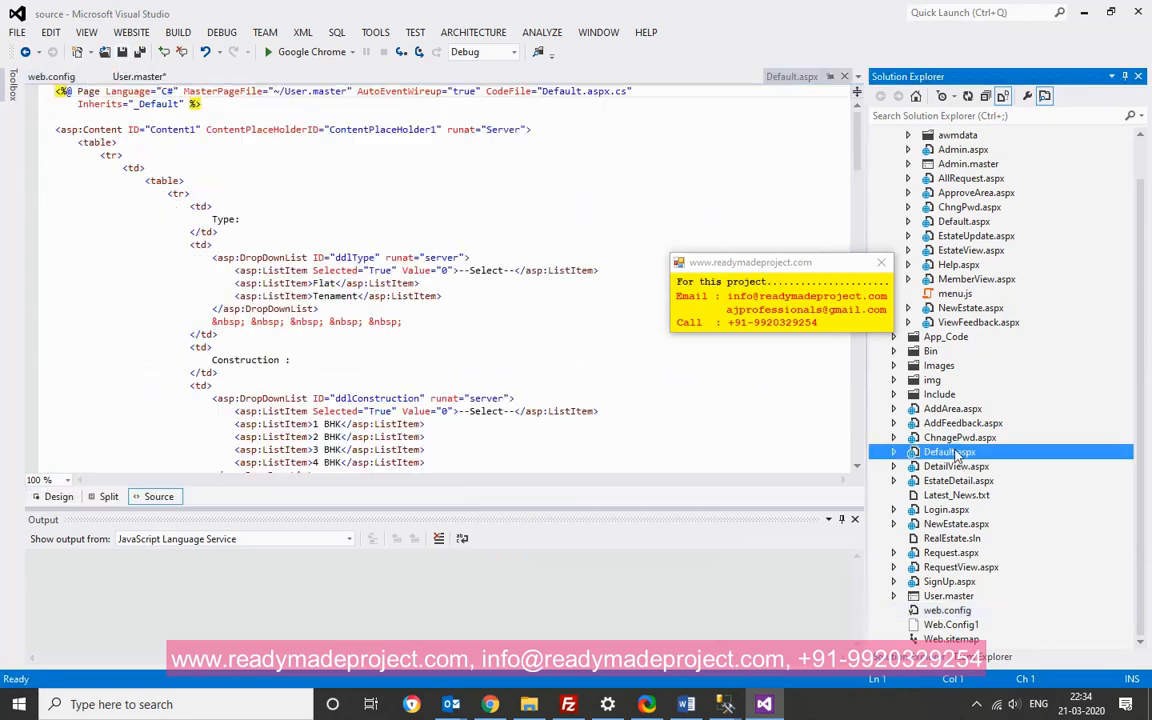
{"action": "right_click", "coordinate": [948, 451]}
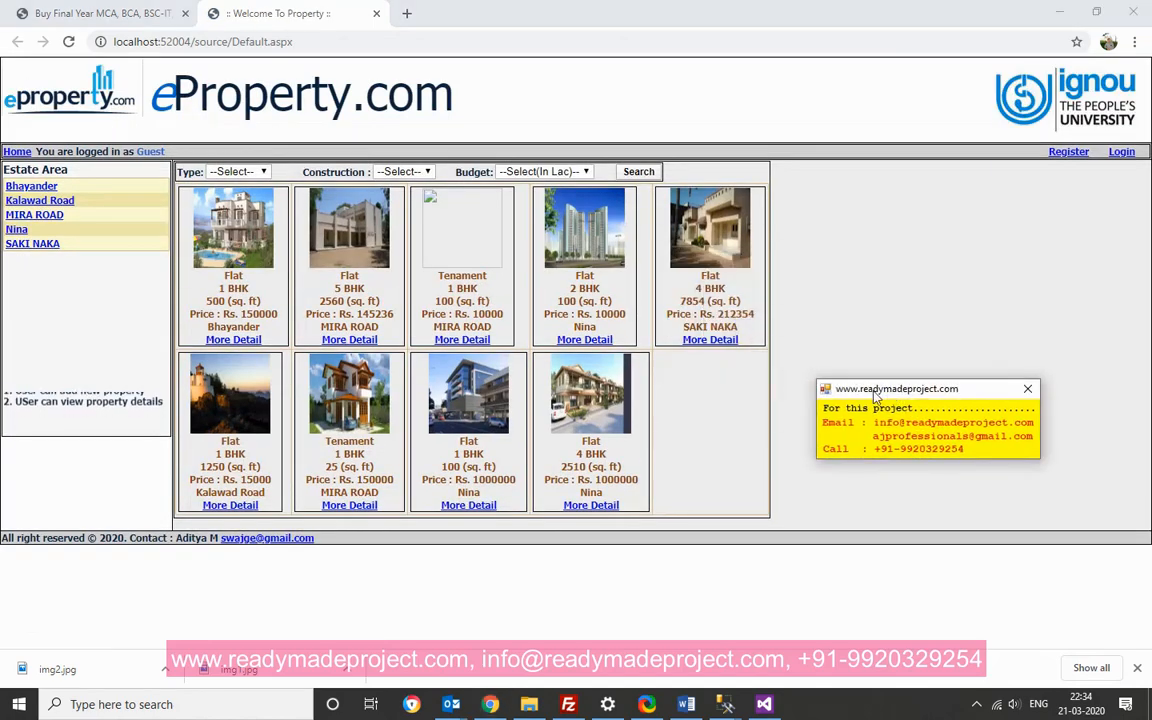
Step: Search listings by type Tenament, then 2 BHK construction, then switch the type to Flat
{"action": "left_click", "coordinate": [237, 171]}
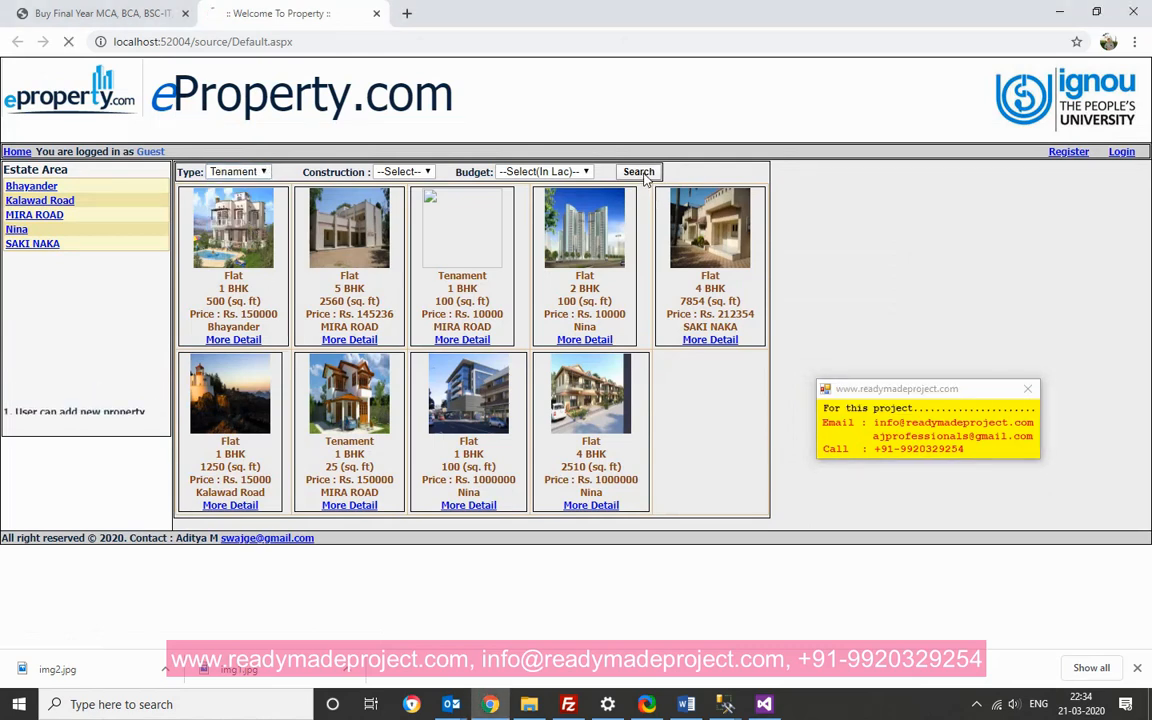
{"action": "left_click", "coordinate": [403, 171]}
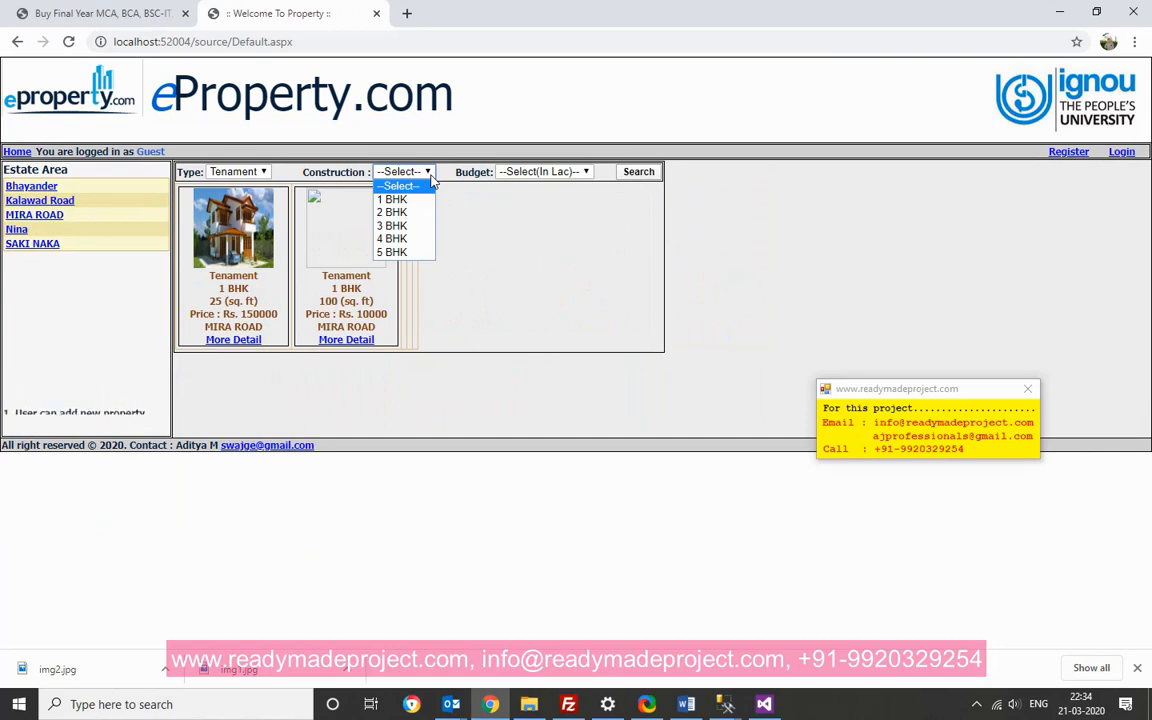
{"action": "left_click", "coordinate": [392, 211]}
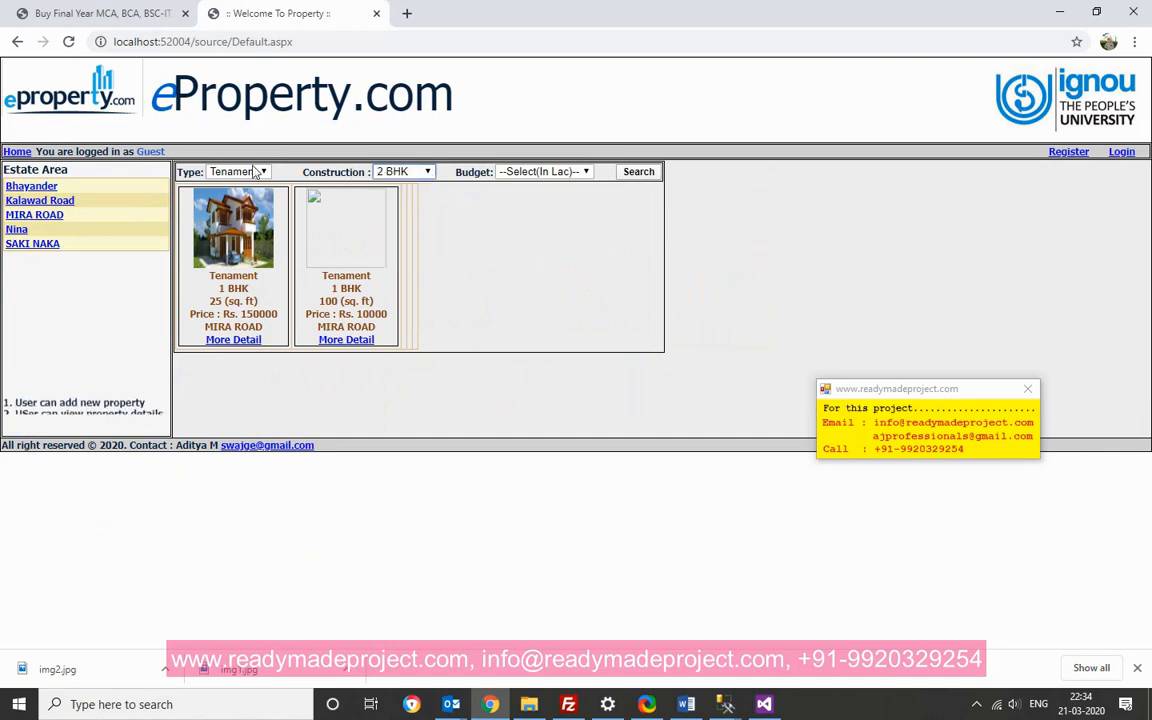
{"action": "left_click", "coordinate": [638, 171]}
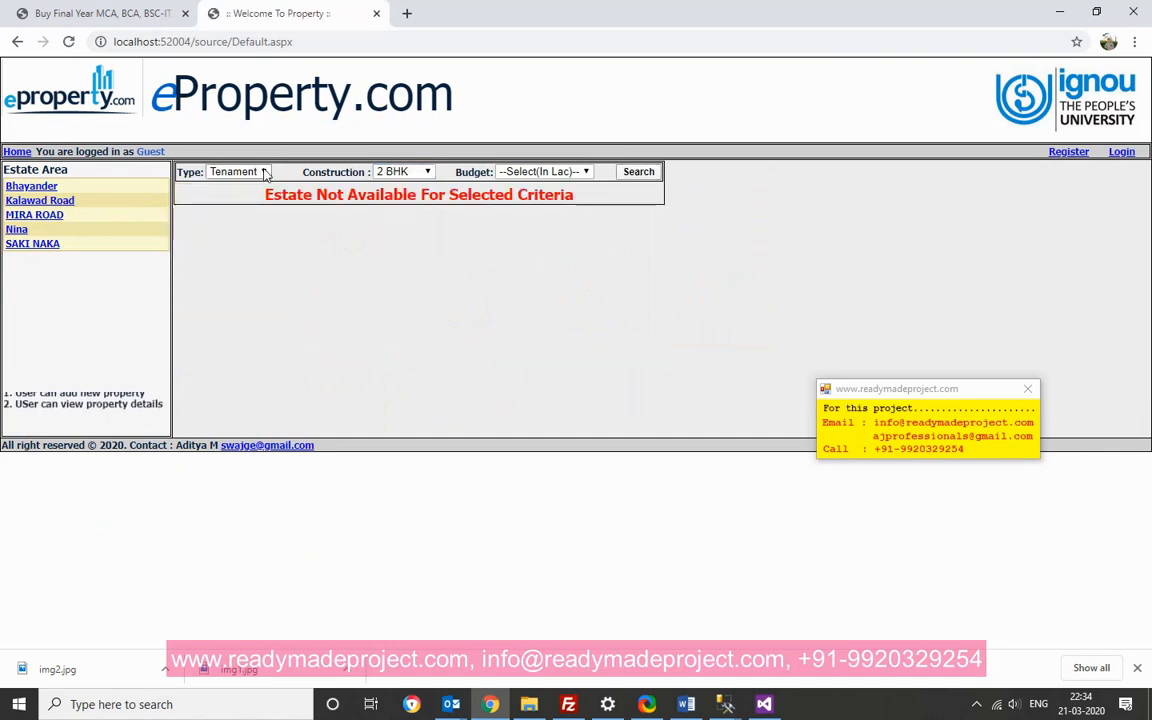
{"action": "left_click", "coordinate": [638, 171]}
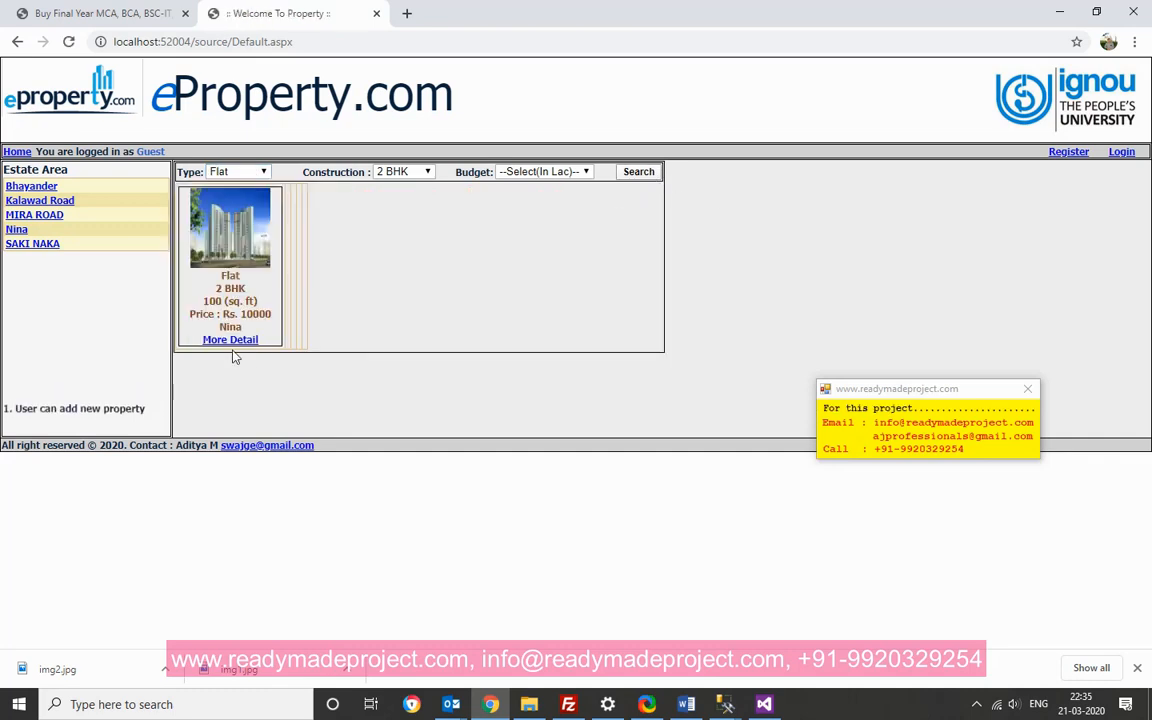
Step: View the Nina 2 BHK flat's details, list Kalawad Road and MIRA ROAD properties, then go to Login
{"action": "left_click", "coordinate": [230, 339]}
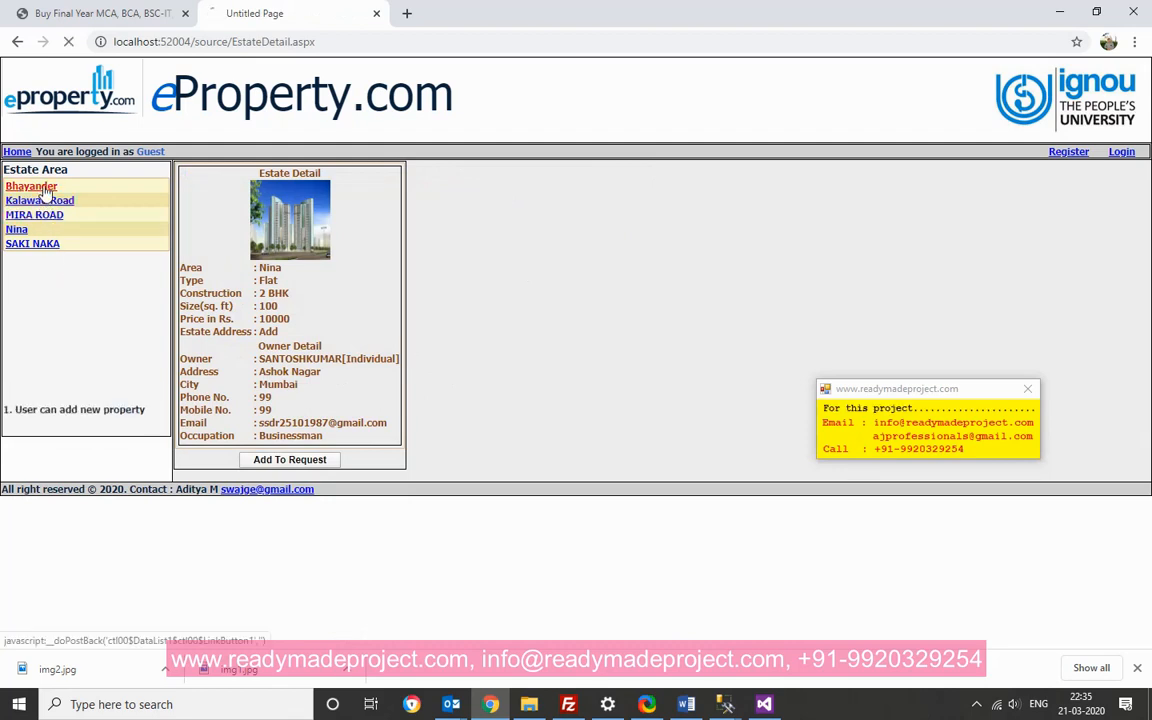
{"action": "left_click", "coordinate": [39, 200]}
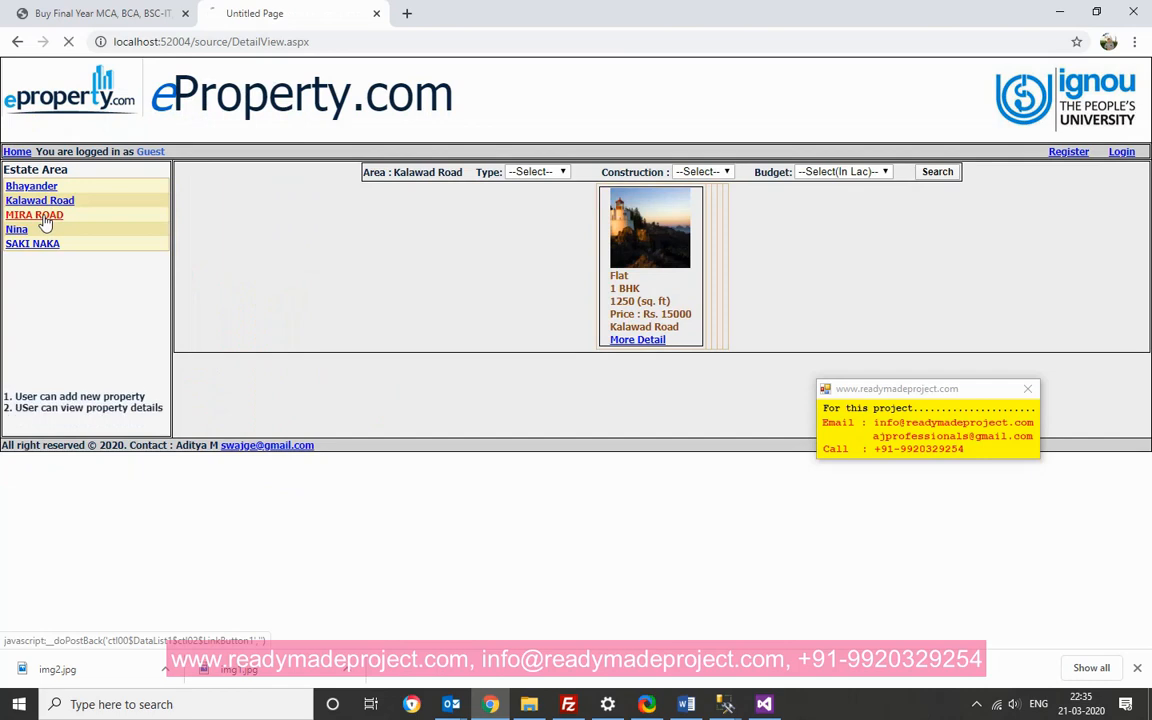
{"action": "left_click", "coordinate": [34, 214]}
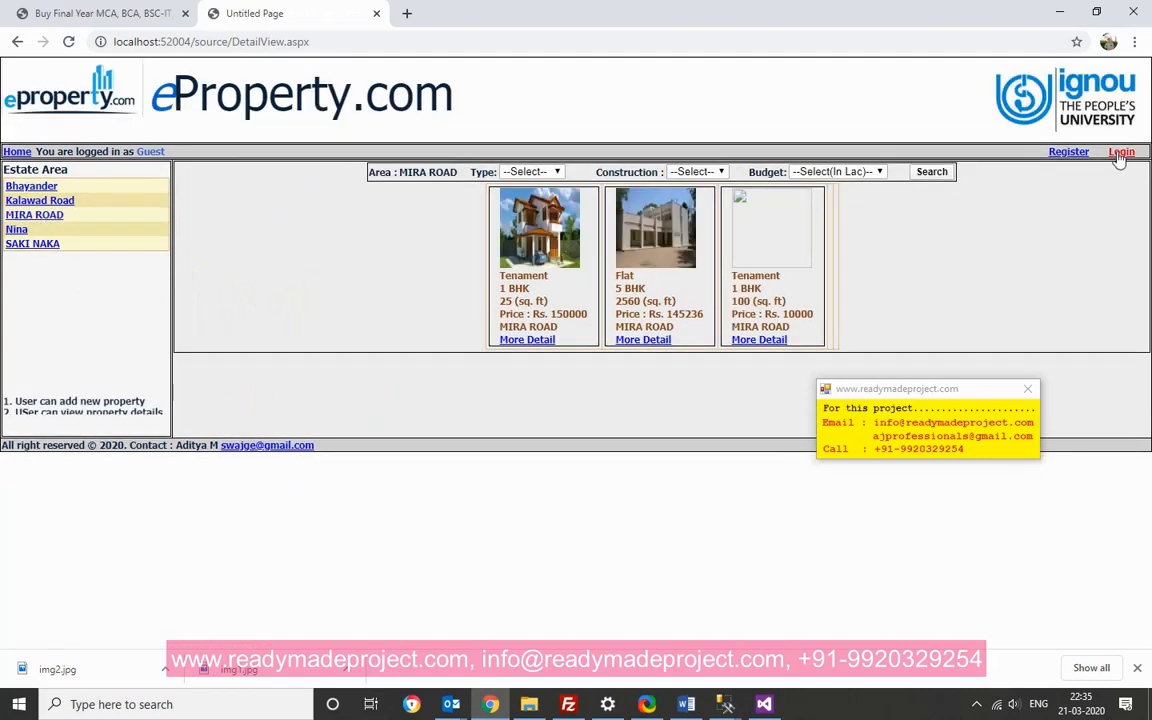
{"action": "left_click", "coordinate": [1121, 151]}
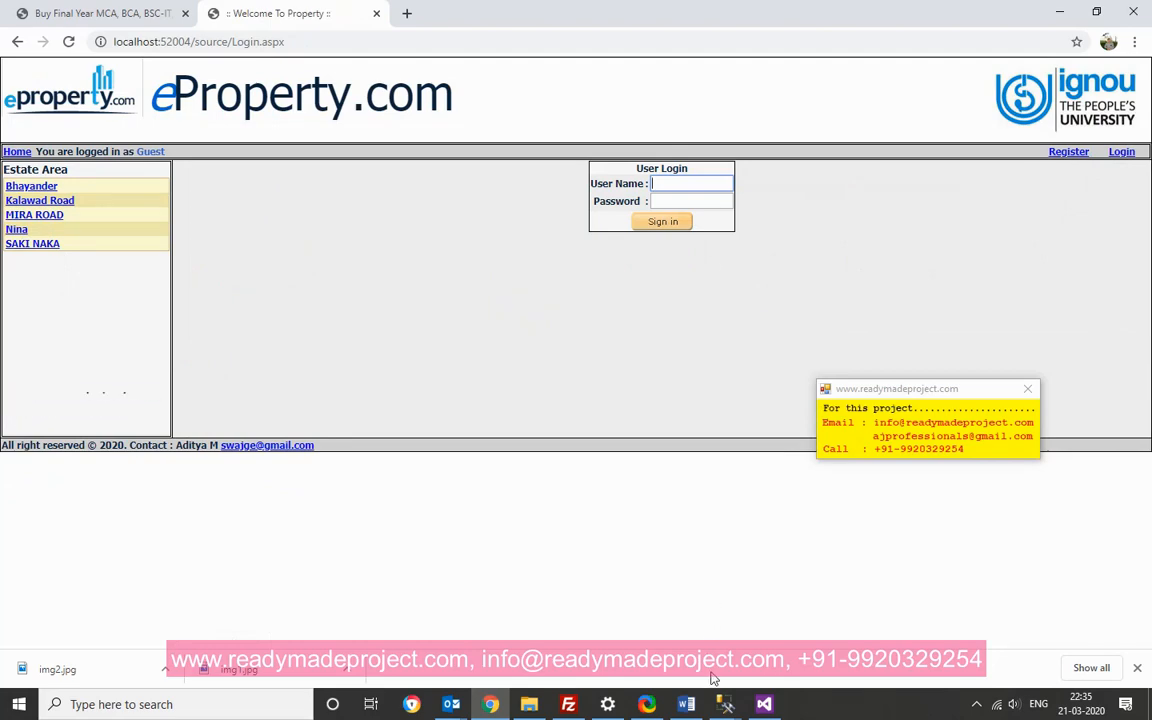
{"action": "mouse_move", "coordinate": [724, 704]}
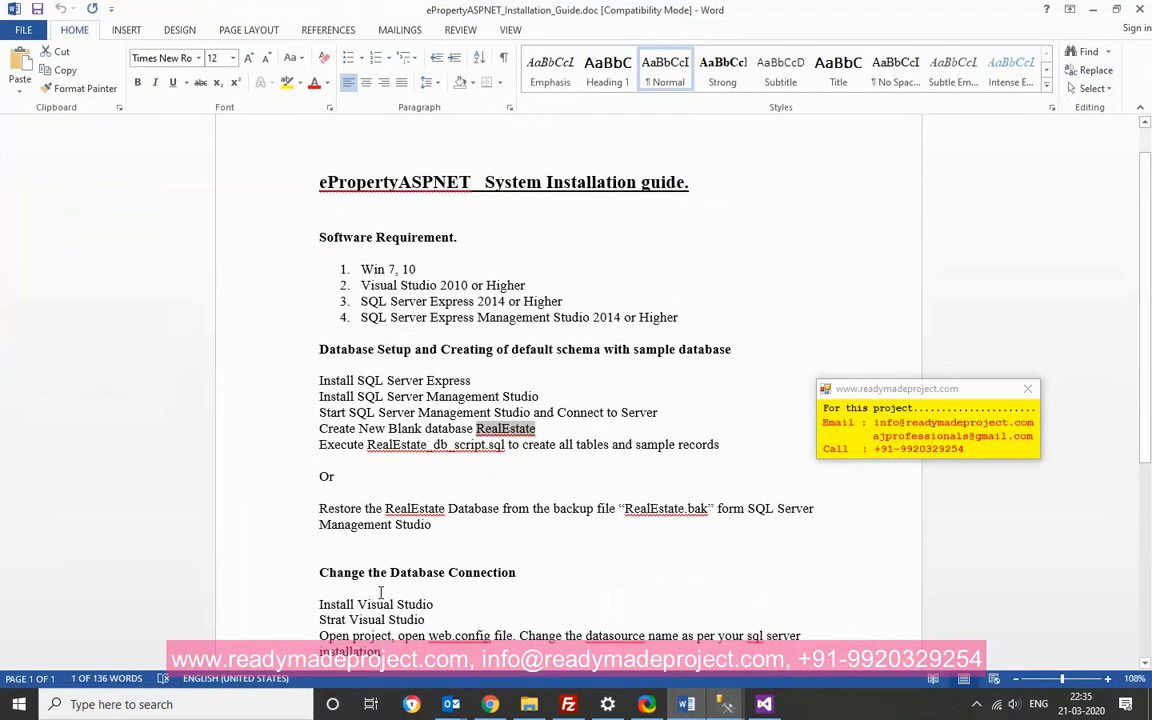
{"action": "scroll", "scroll_direction": "down", "scroll_amount": 3}
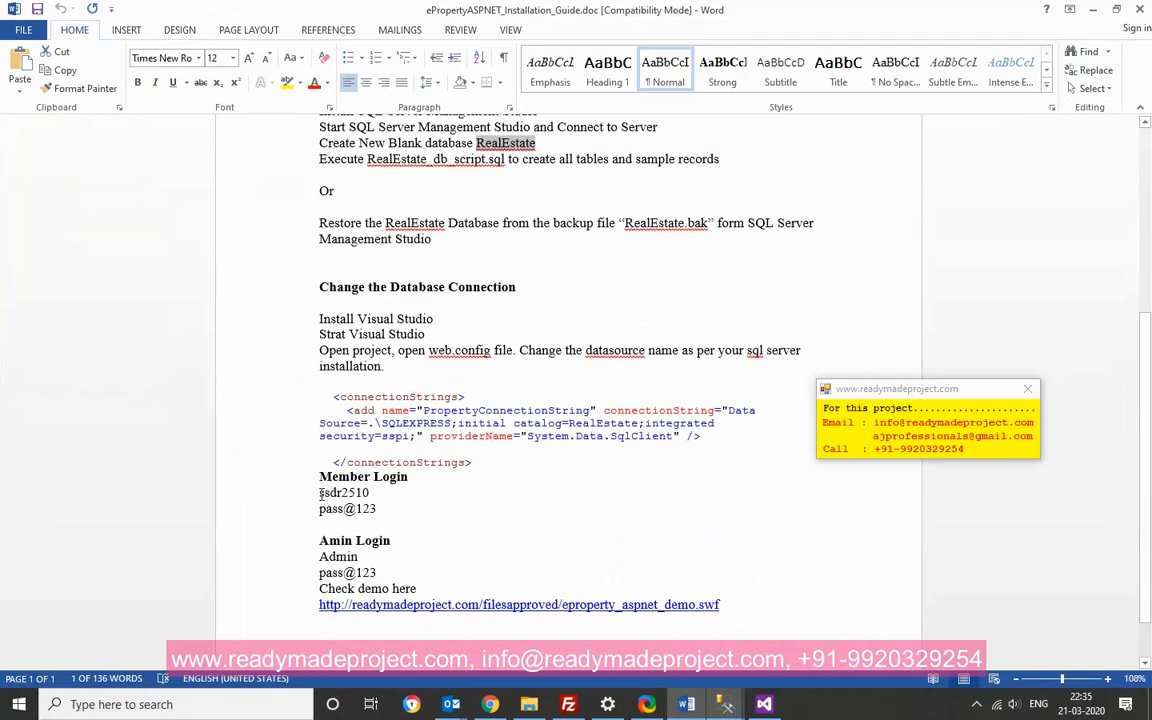
{"action": "double_click", "coordinate": [343, 492]}
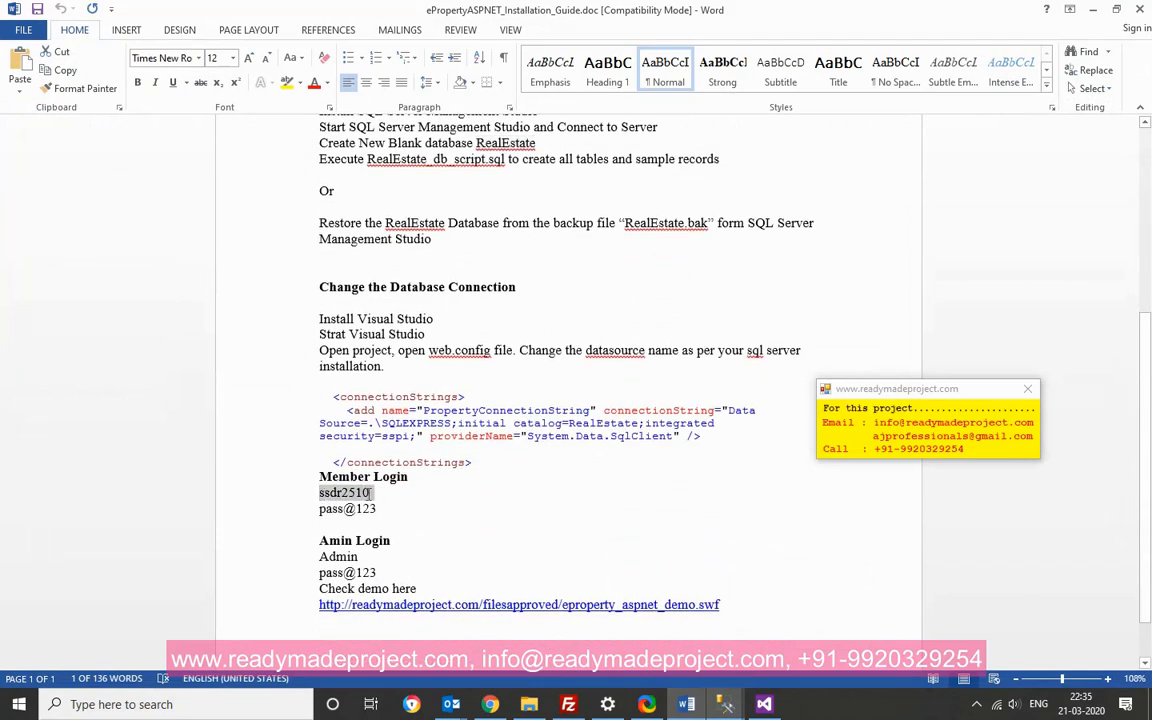
{"action": "mouse_move", "coordinate": [725, 704]}
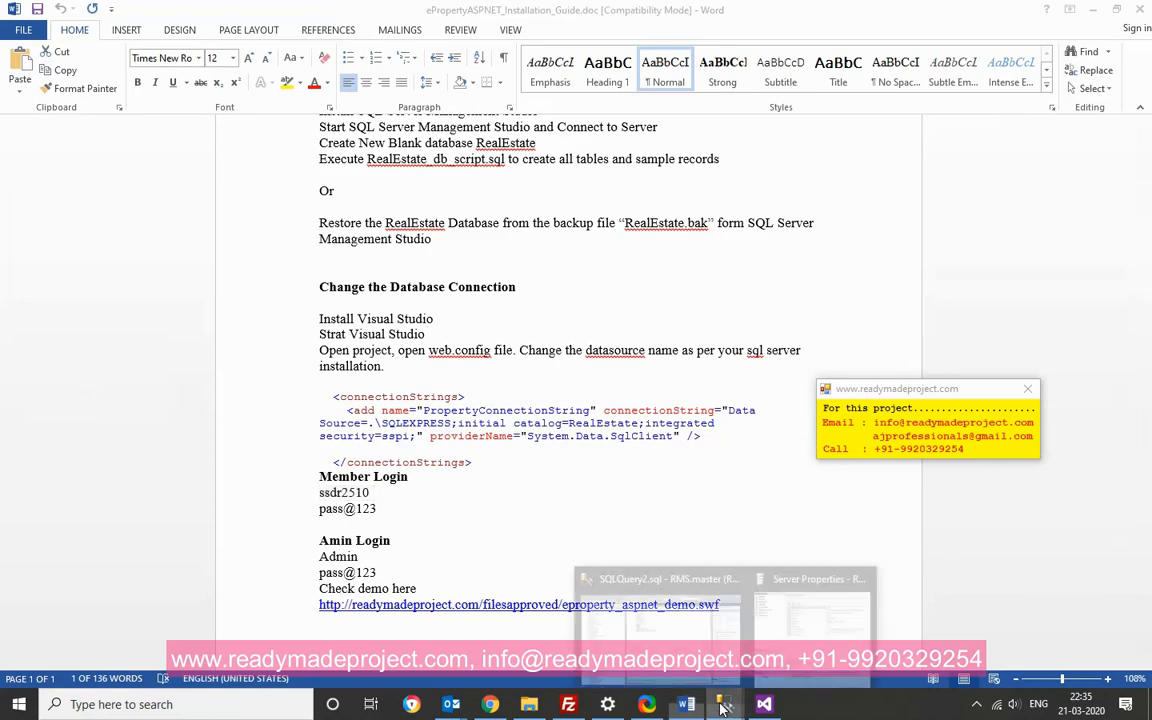
{"action": "left_click", "coordinate": [658, 578]}
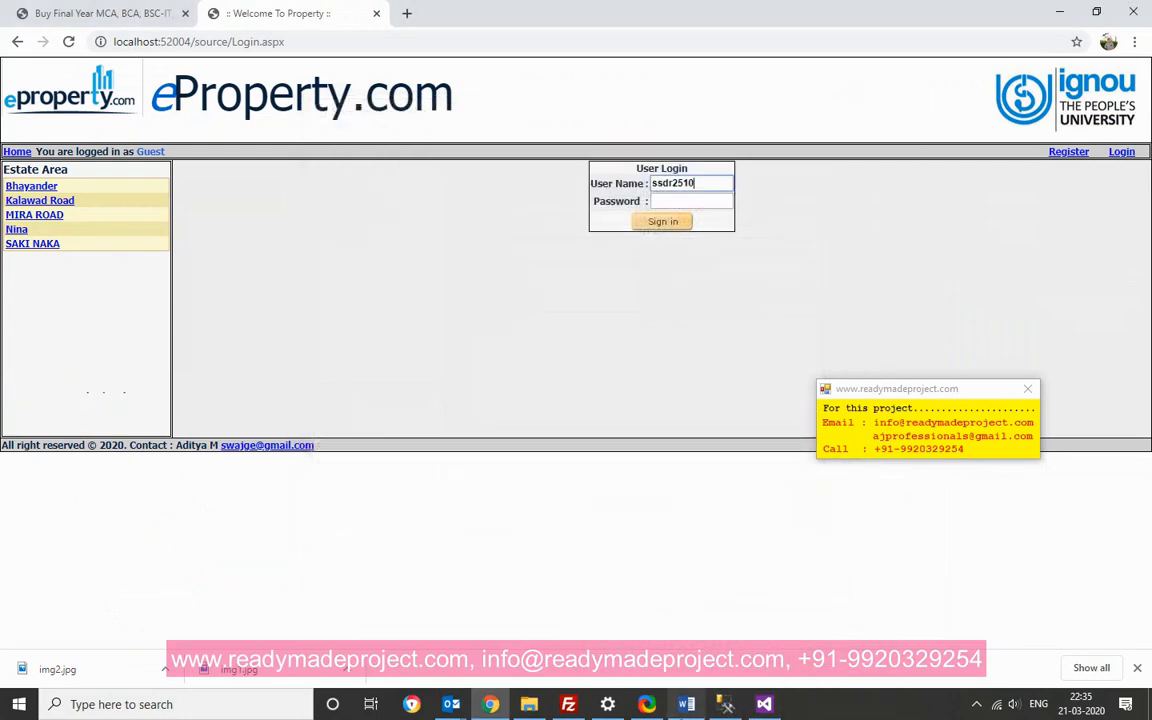
{"action": "left_click", "coordinate": [764, 704]}
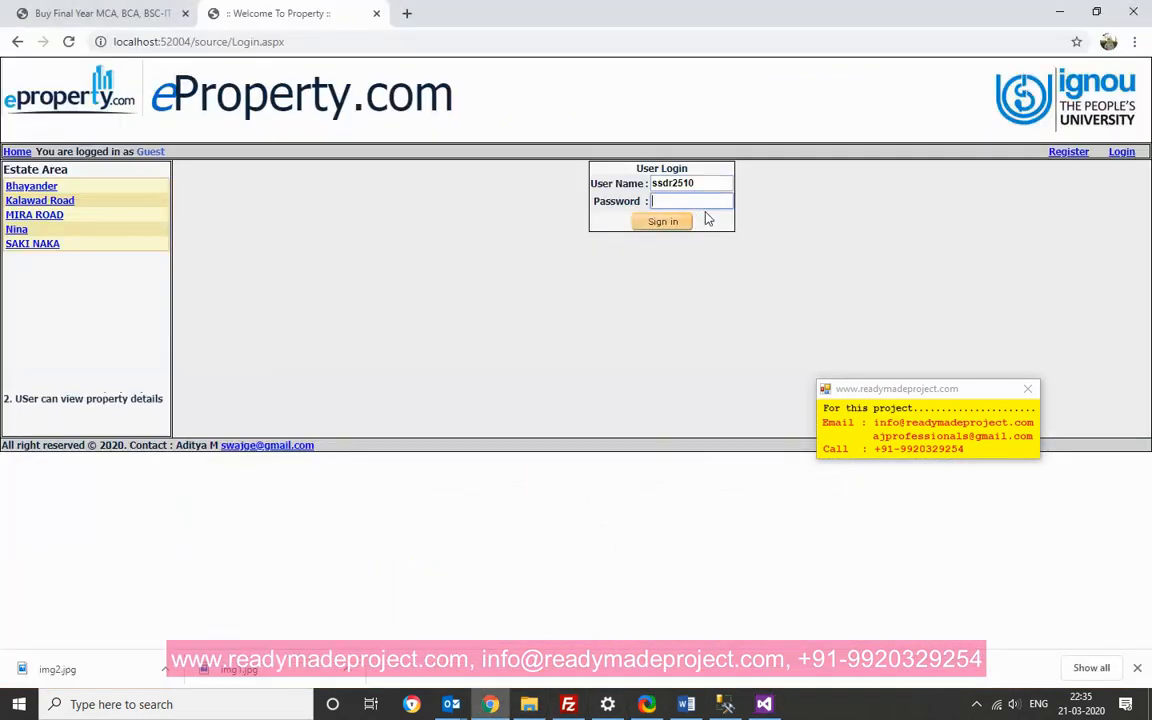
{"action": "left_click", "coordinate": [662, 221]}
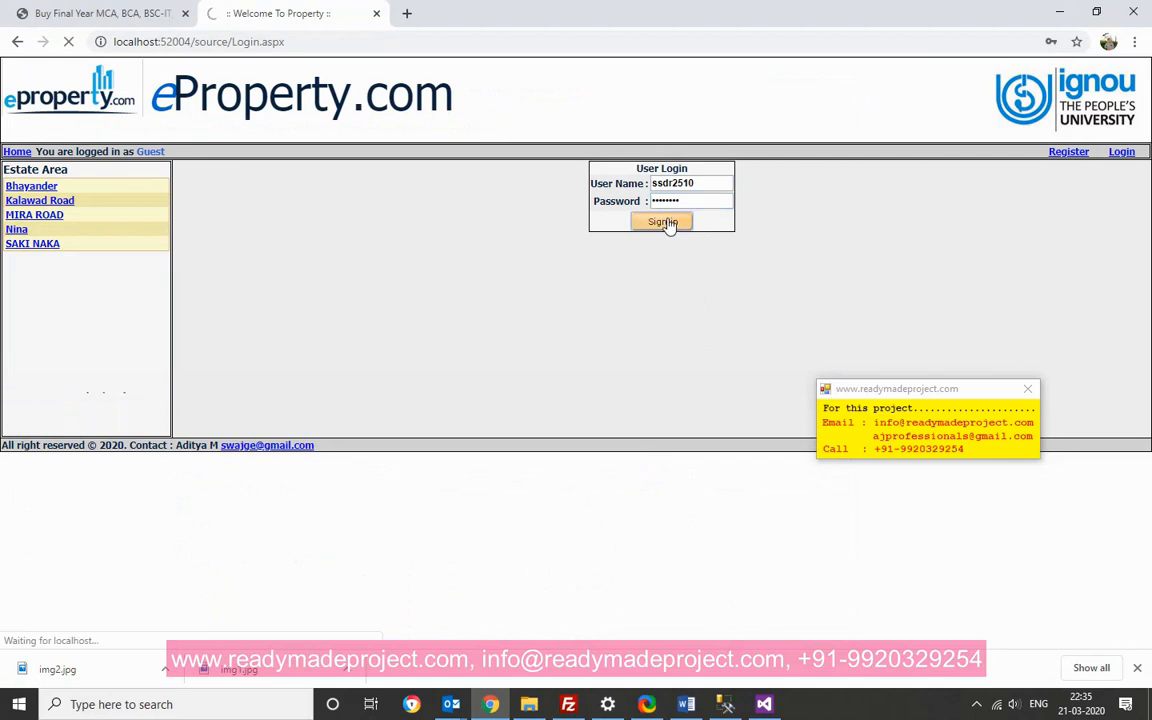
{"action": "left_click", "coordinate": [662, 221]}
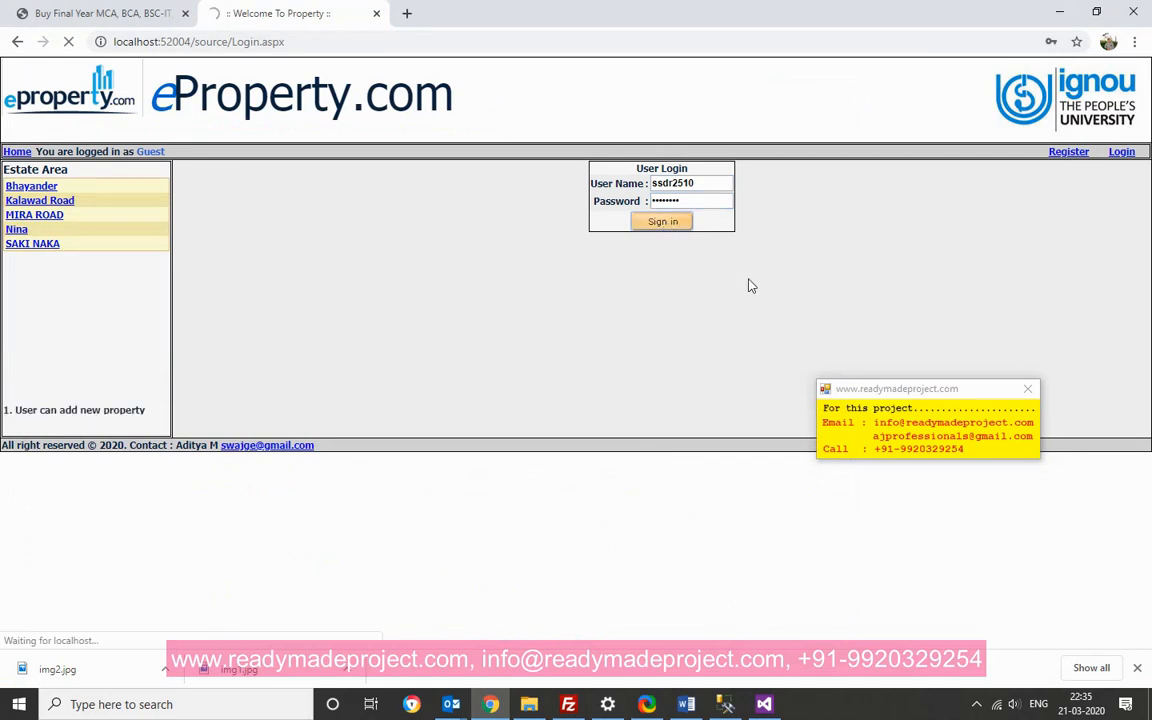
{"action": "left_click", "coordinate": [662, 221]}
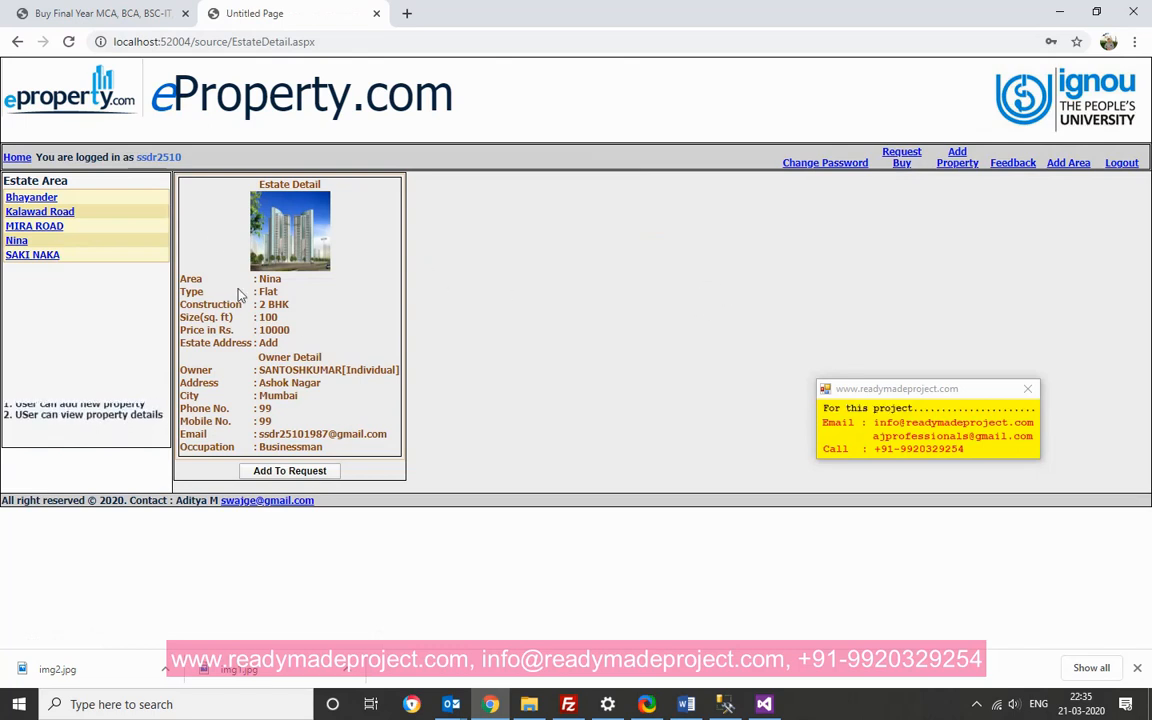
{"action": "mouse_move", "coordinate": [378, 418]}
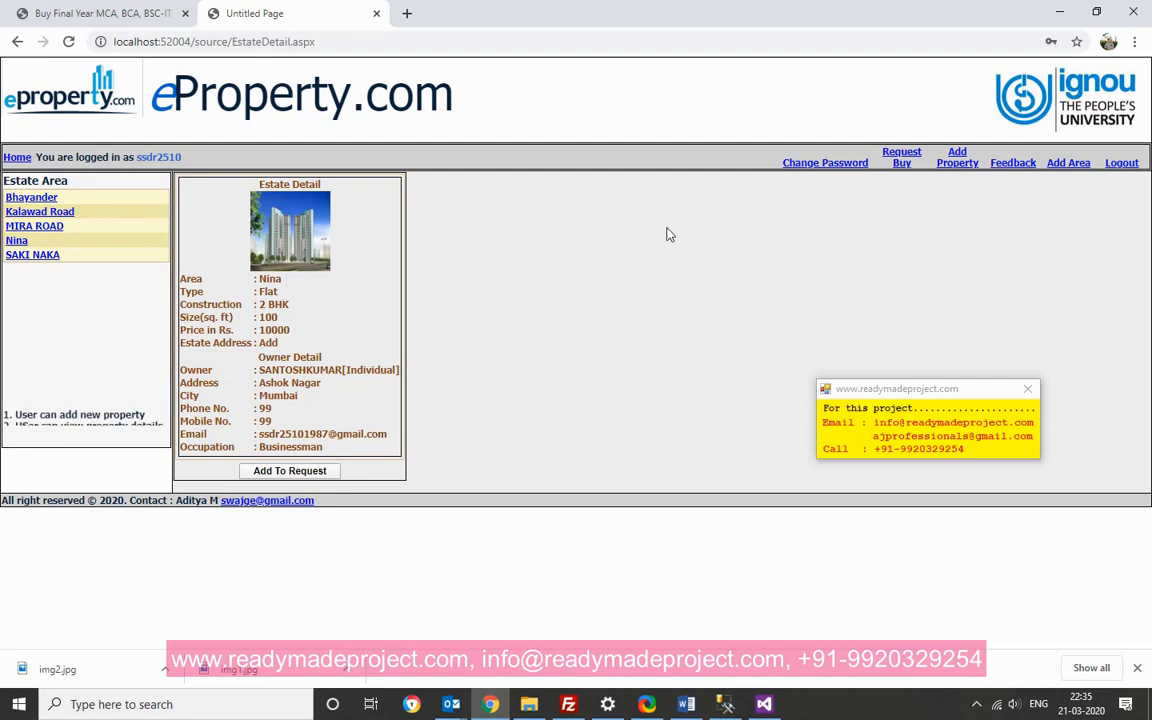
{"action": "mouse_move", "coordinate": [693, 273]}
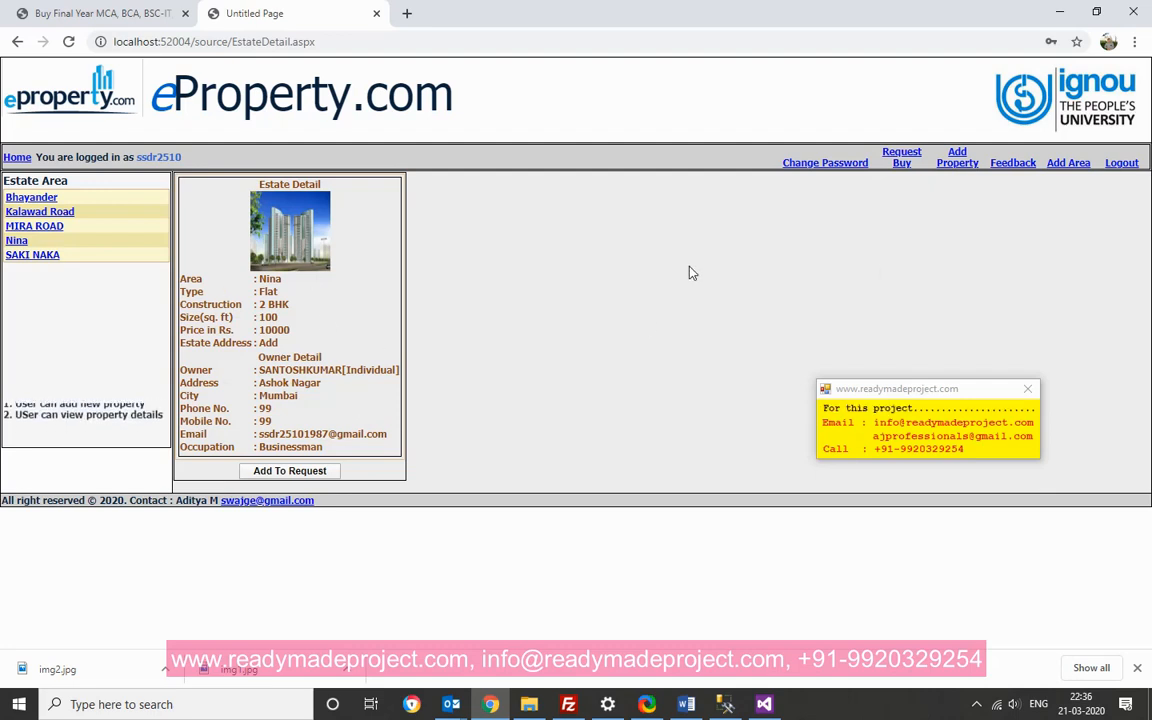
{"action": "left_click", "coordinate": [956, 157]}
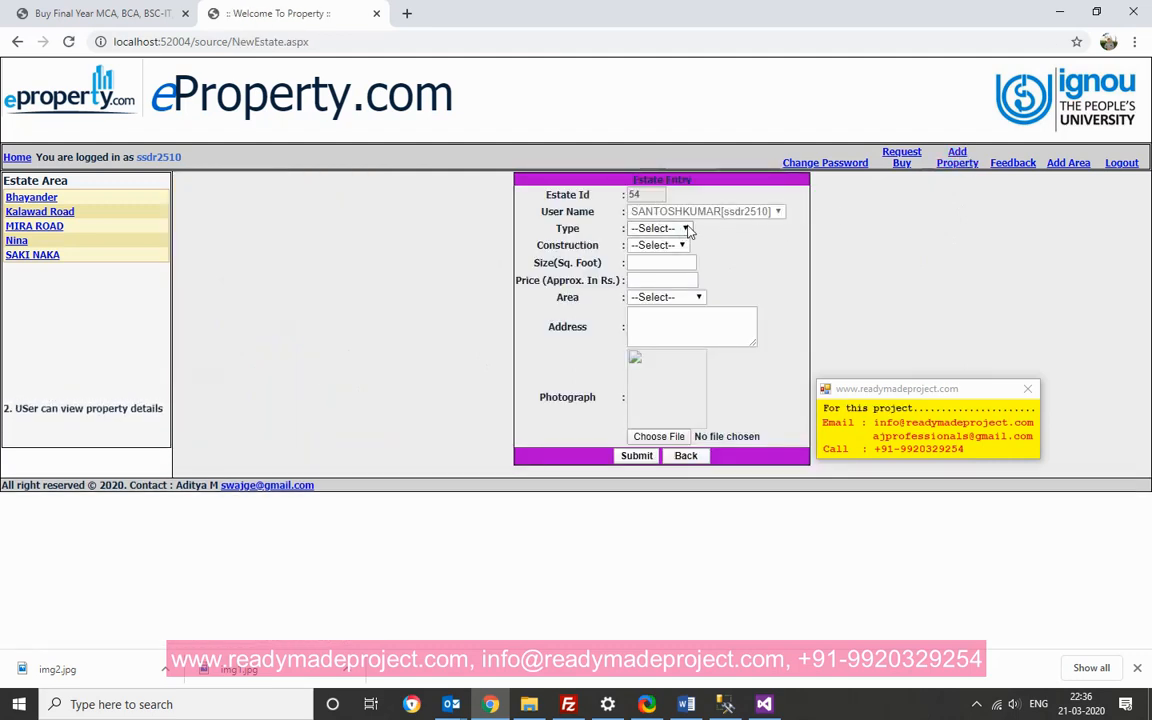
Step: Set the estate entry to Flat, 3 BHK, and price Rs. 8000000
{"action": "left_click", "coordinate": [686, 228]}
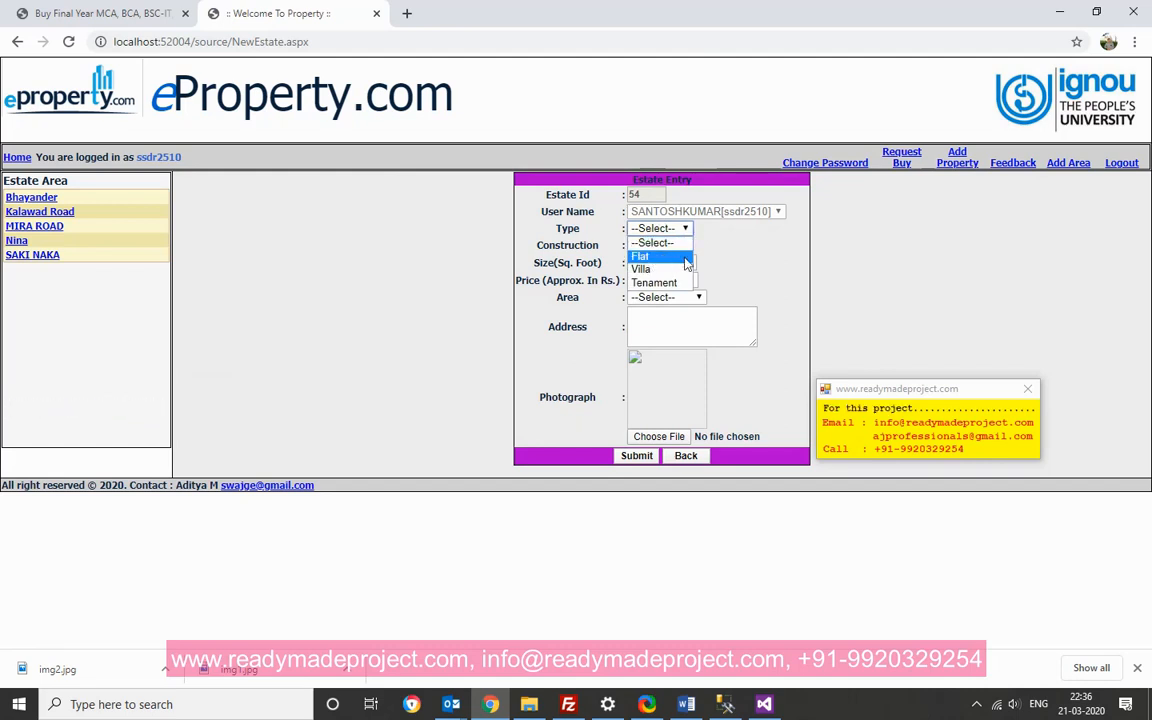
{"action": "left_click", "coordinate": [639, 256]}
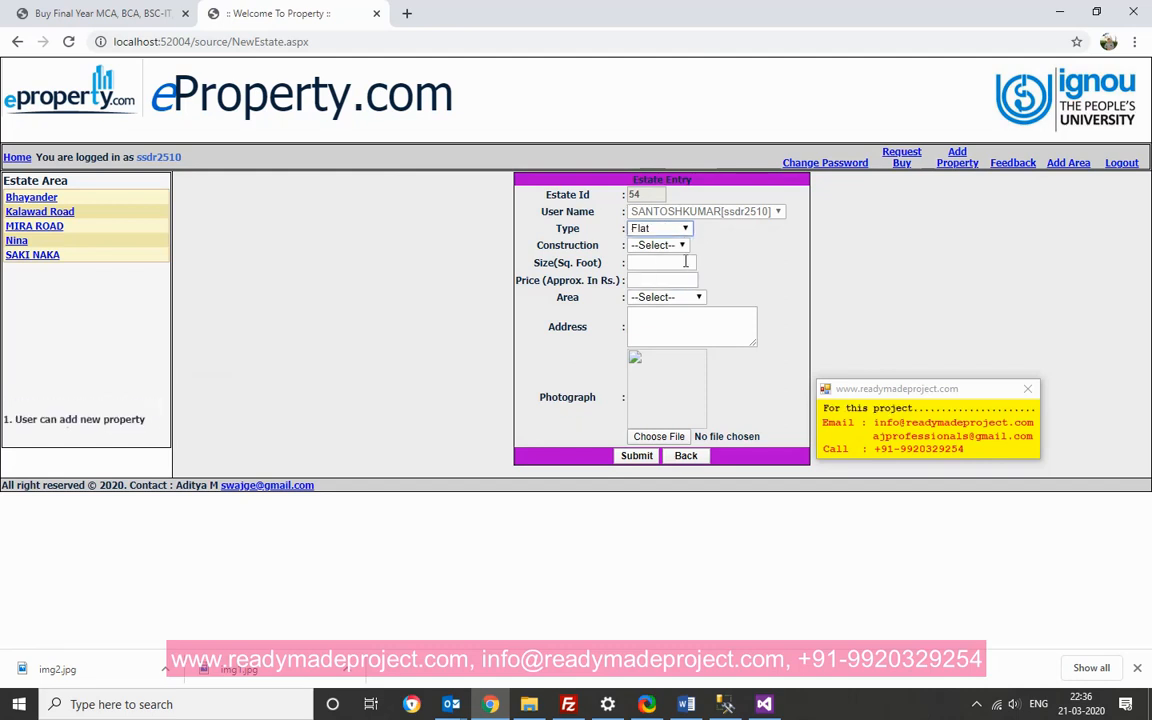
{"action": "left_click", "coordinate": [658, 245]}
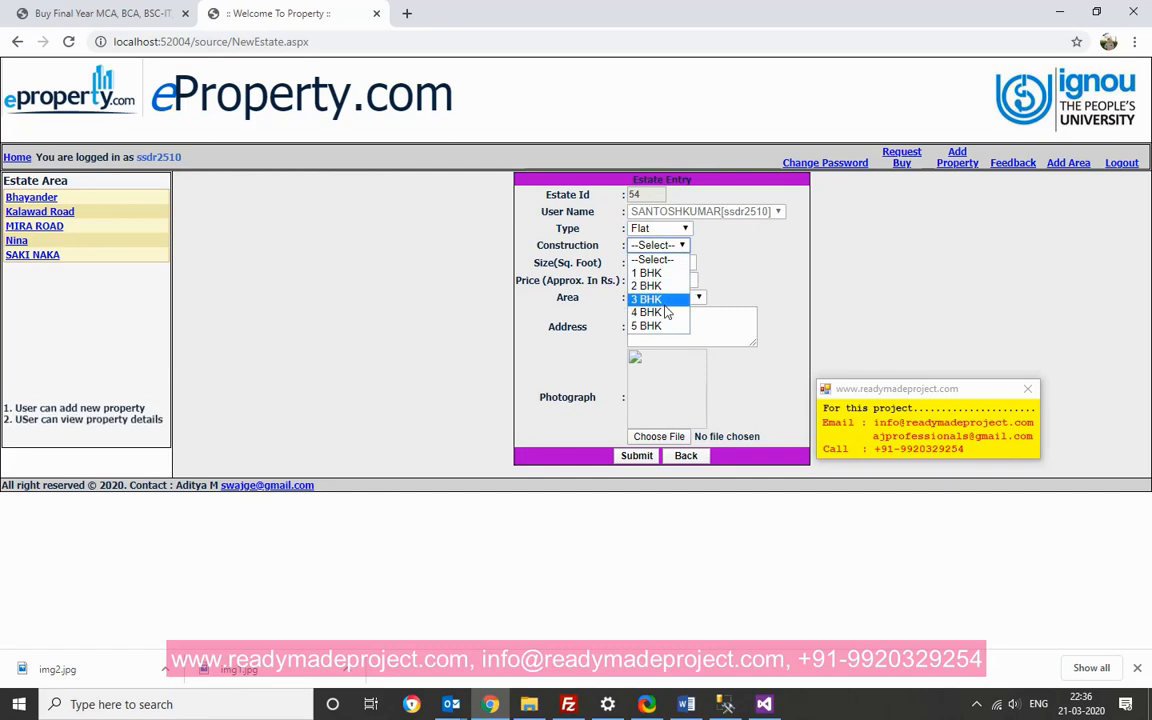
{"action": "left_click", "coordinate": [647, 298]}
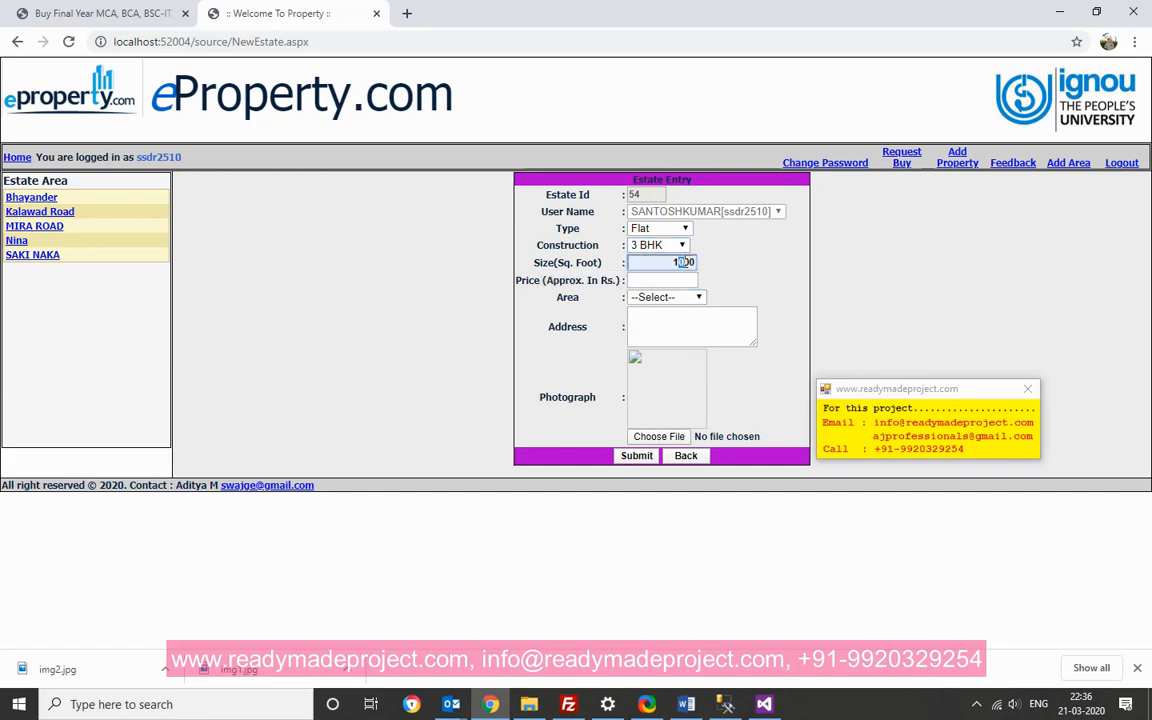
{"action": "type", "text": "5000000"}
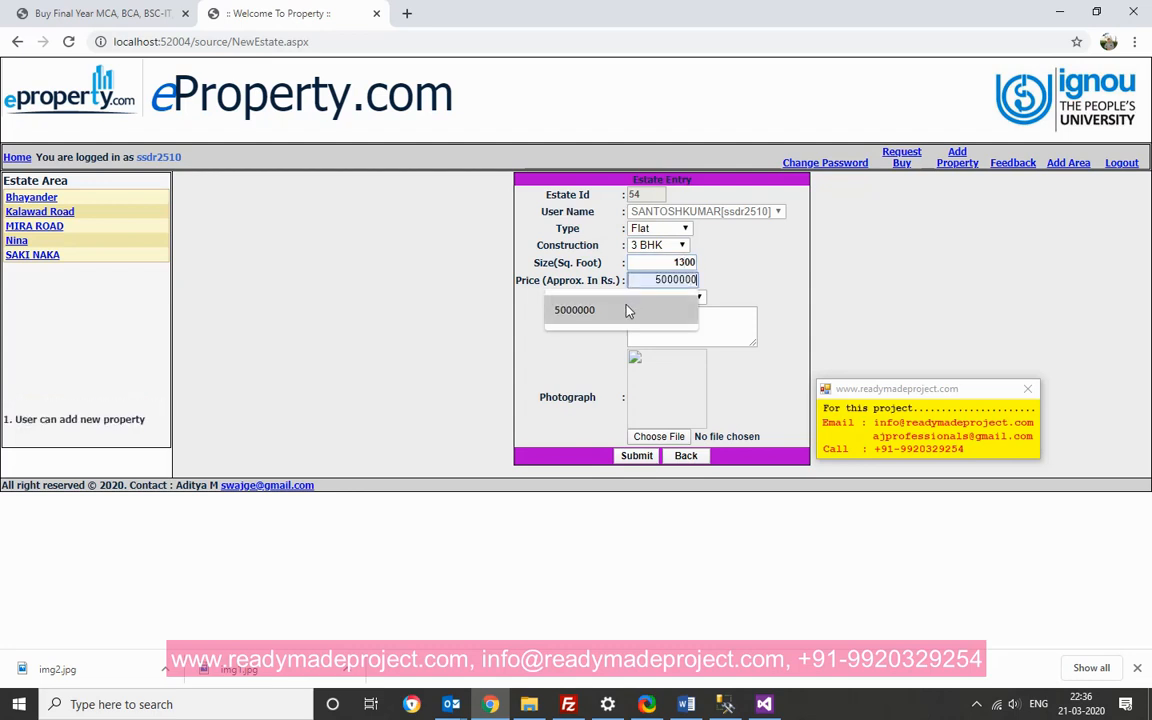
{"action": "left_click", "coordinate": [575, 309]}
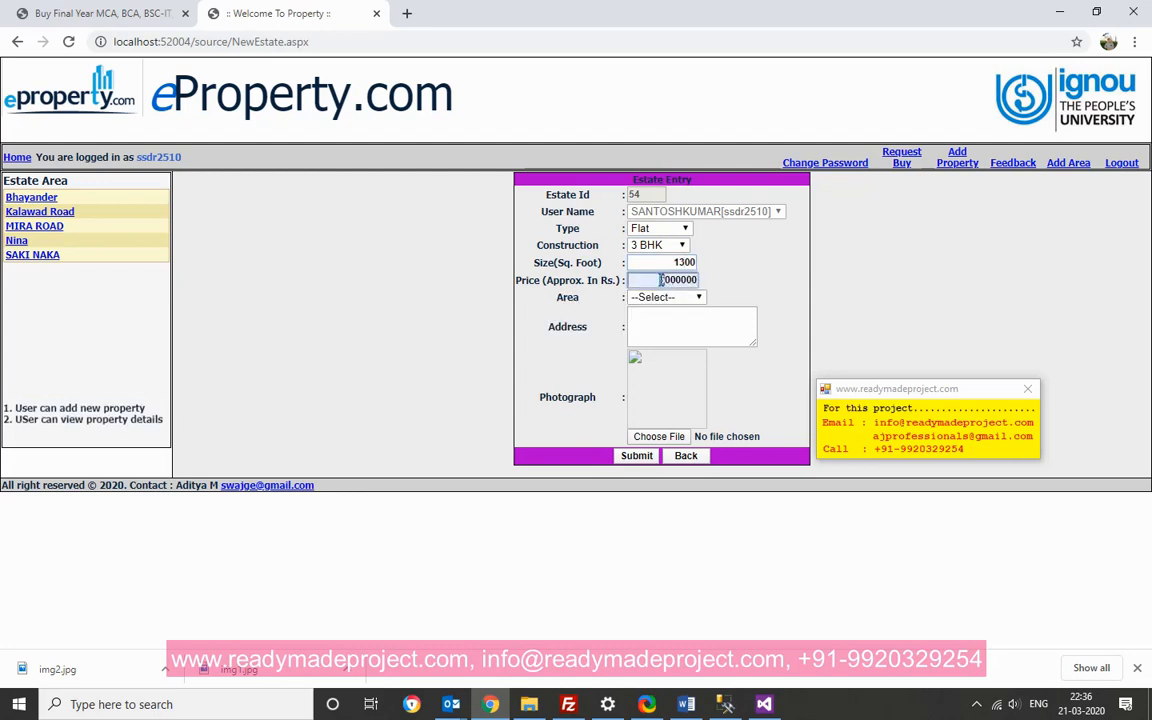
Step: Set area MIRA ROAD, address Mumbai, attach img1.jpg, submit the property and switch to SSMS
{"action": "left_click", "coordinate": [667, 297]}
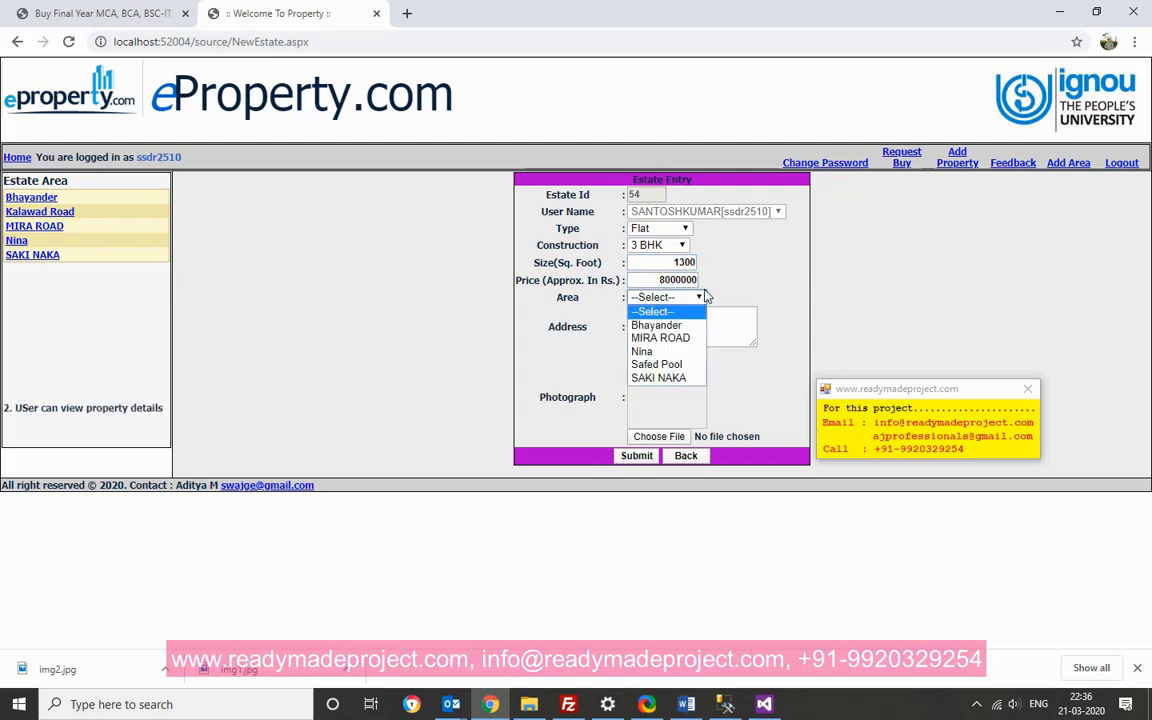
{"action": "mouse_move", "coordinate": [656, 325]}
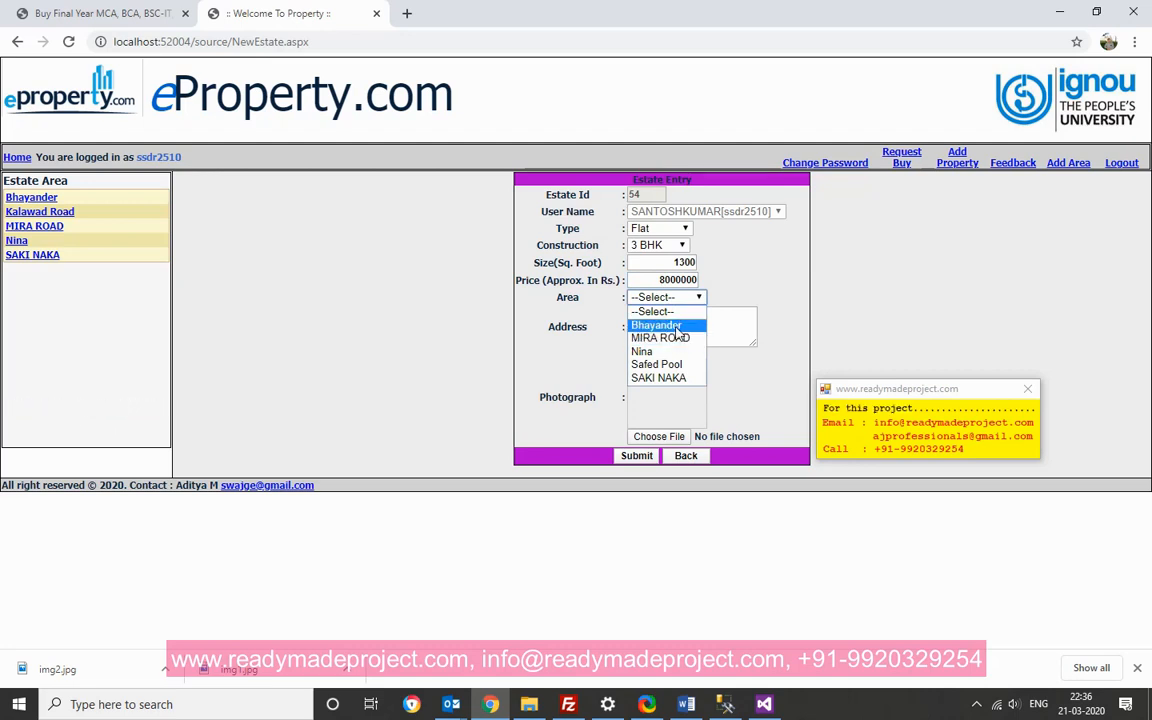
{"action": "left_click", "coordinate": [660, 337]}
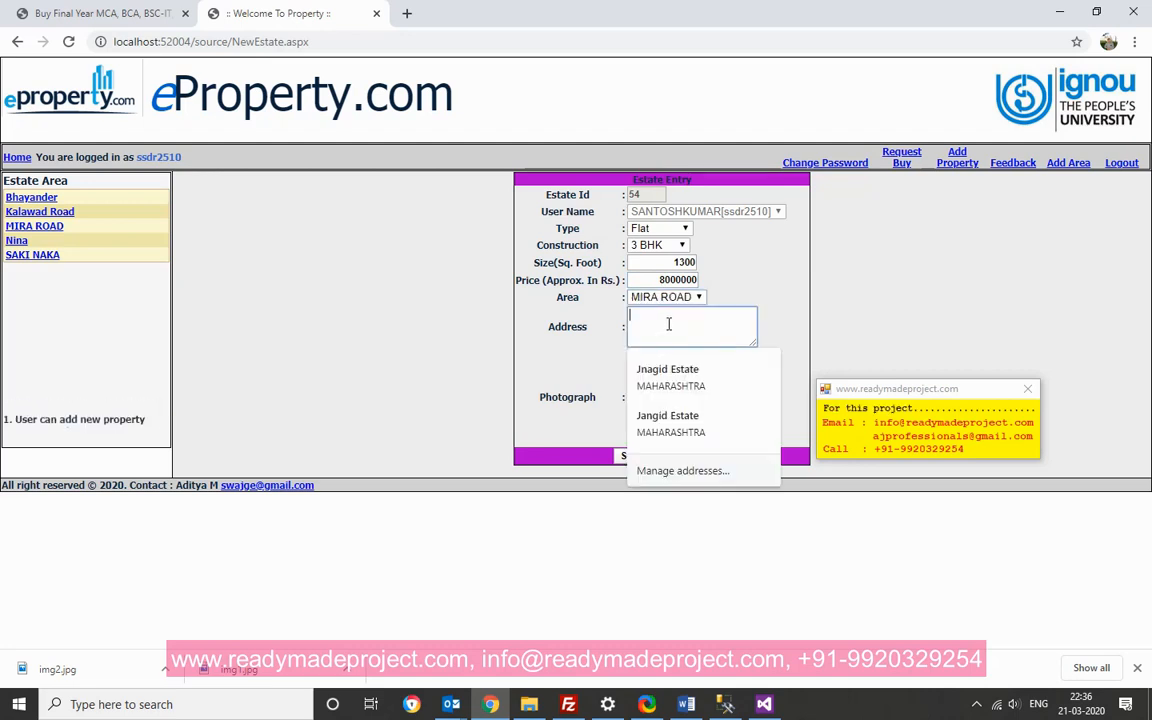
{"action": "type", "text": "Mumbai"}
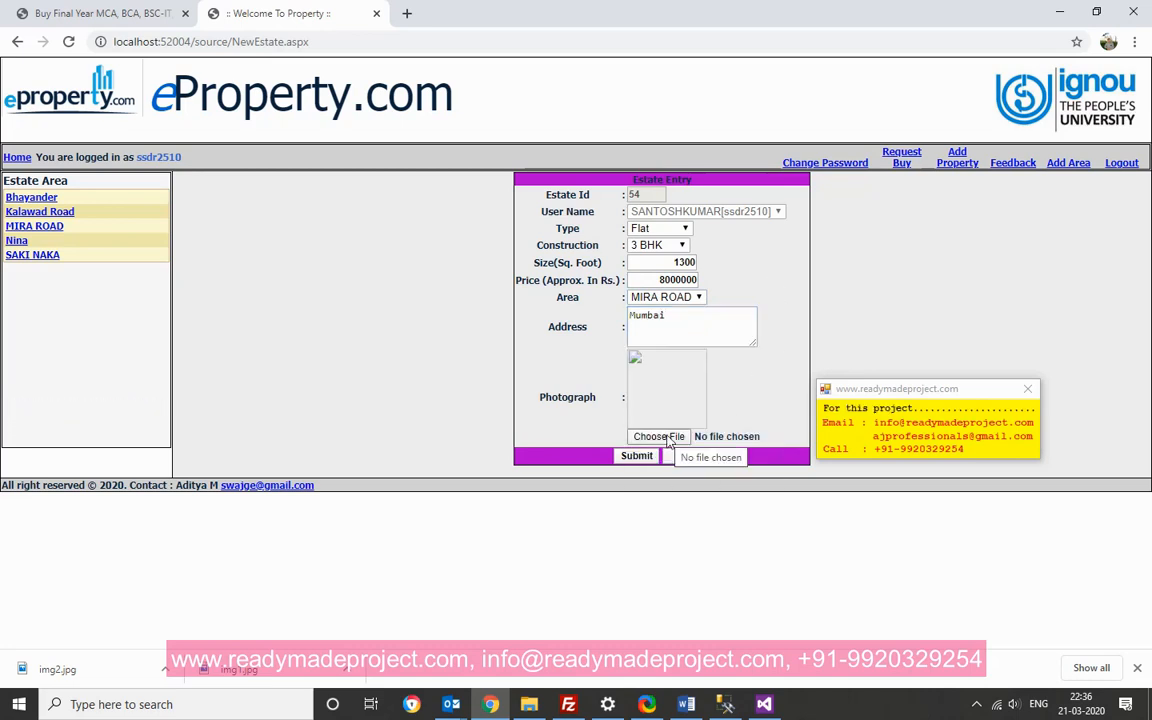
{"action": "left_click", "coordinate": [658, 436]}
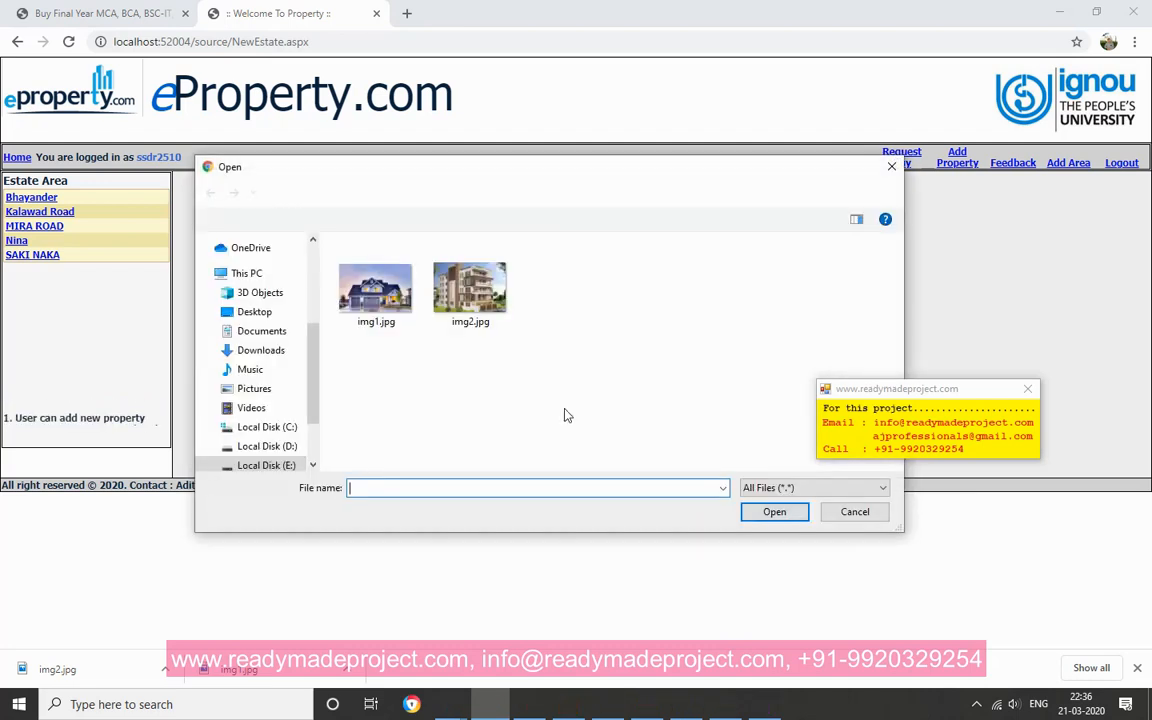
{"action": "left_click", "coordinate": [854, 511]}
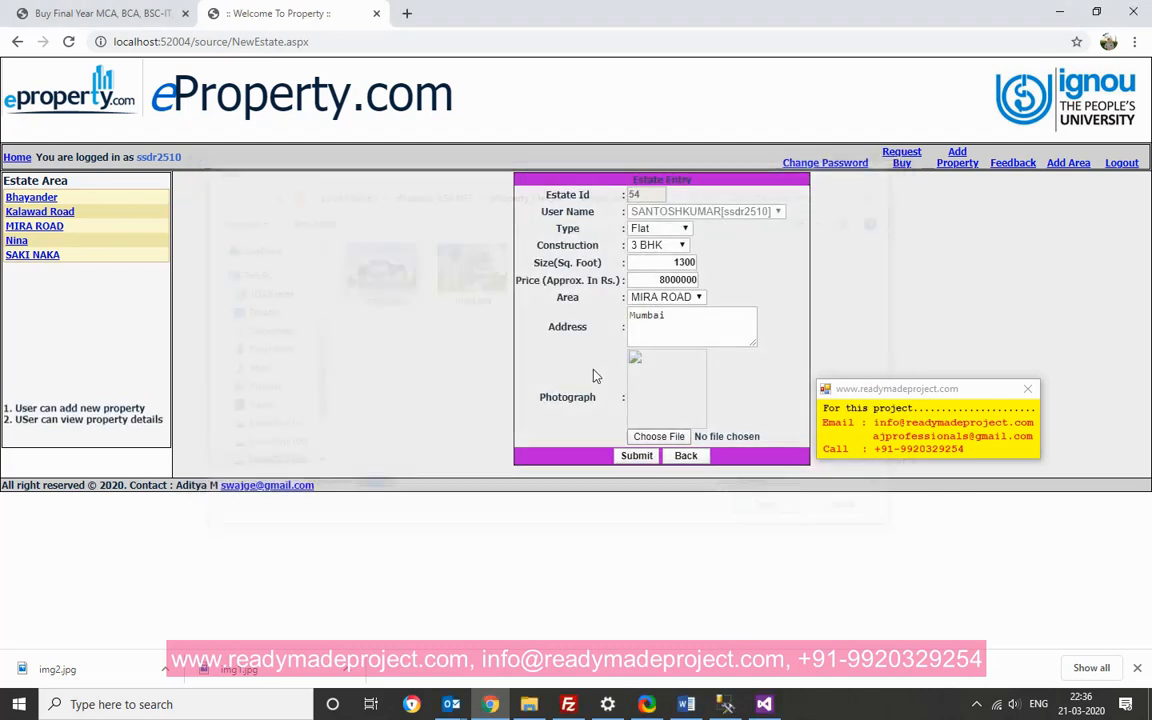
{"action": "left_click", "coordinate": [658, 436]}
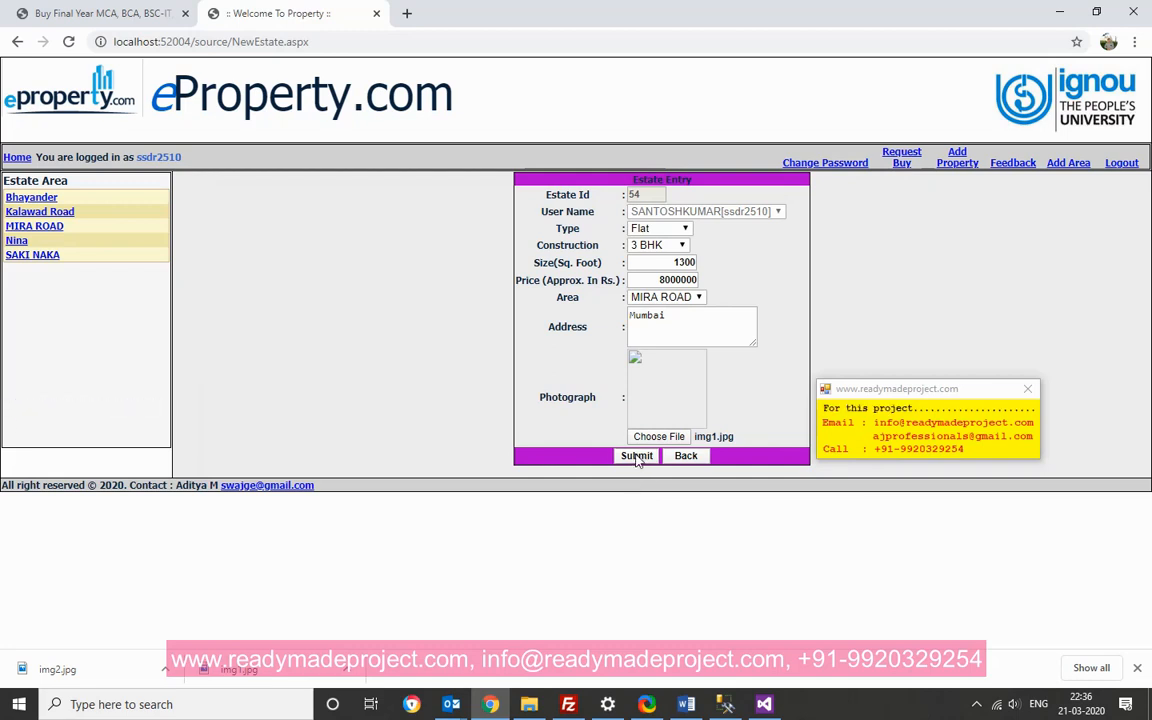
{"action": "left_click", "coordinate": [636, 456]}
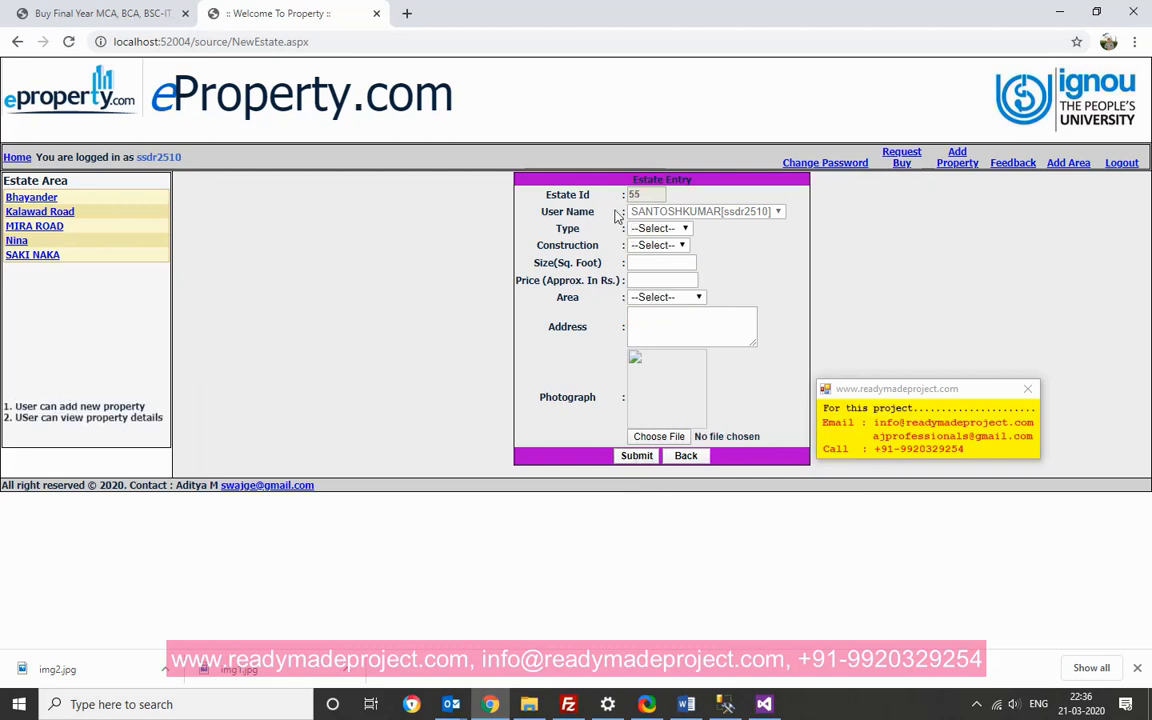
{"action": "left_click", "coordinate": [725, 704]}
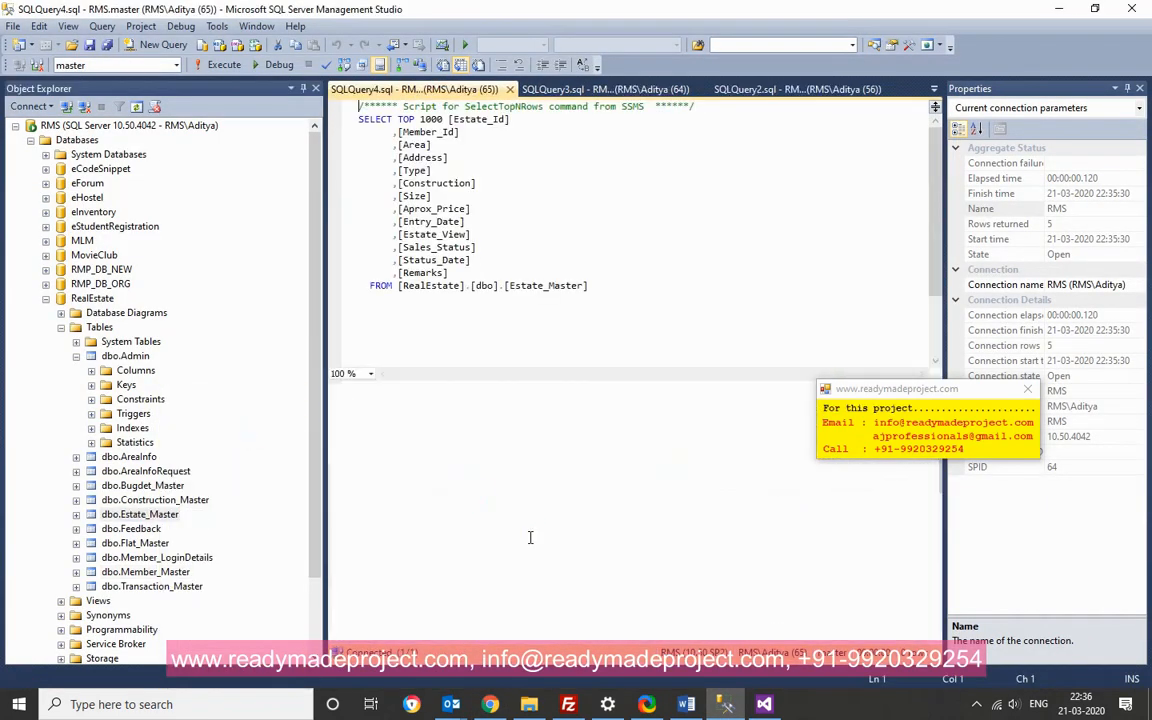
Step: Rerun the Estate_Master query to confirm the MIRA ROAD 3 BHK row, then return to the site
{"action": "left_click", "coordinate": [224, 64]}
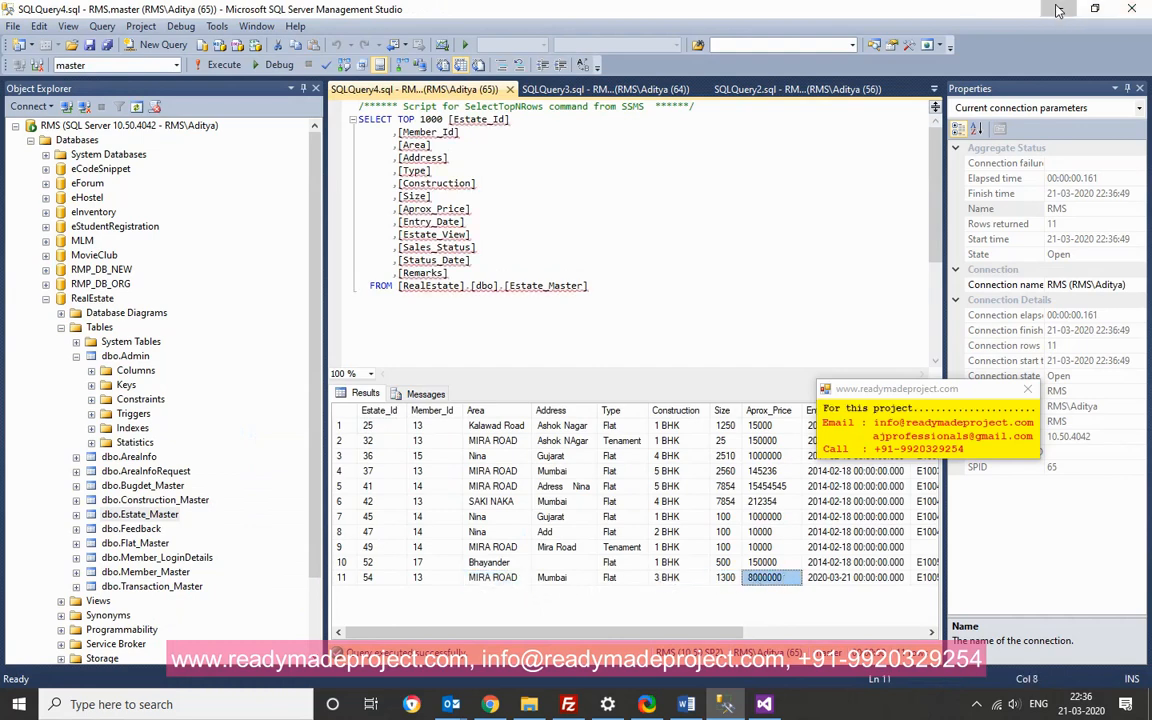
{"action": "left_click", "coordinate": [489, 704]}
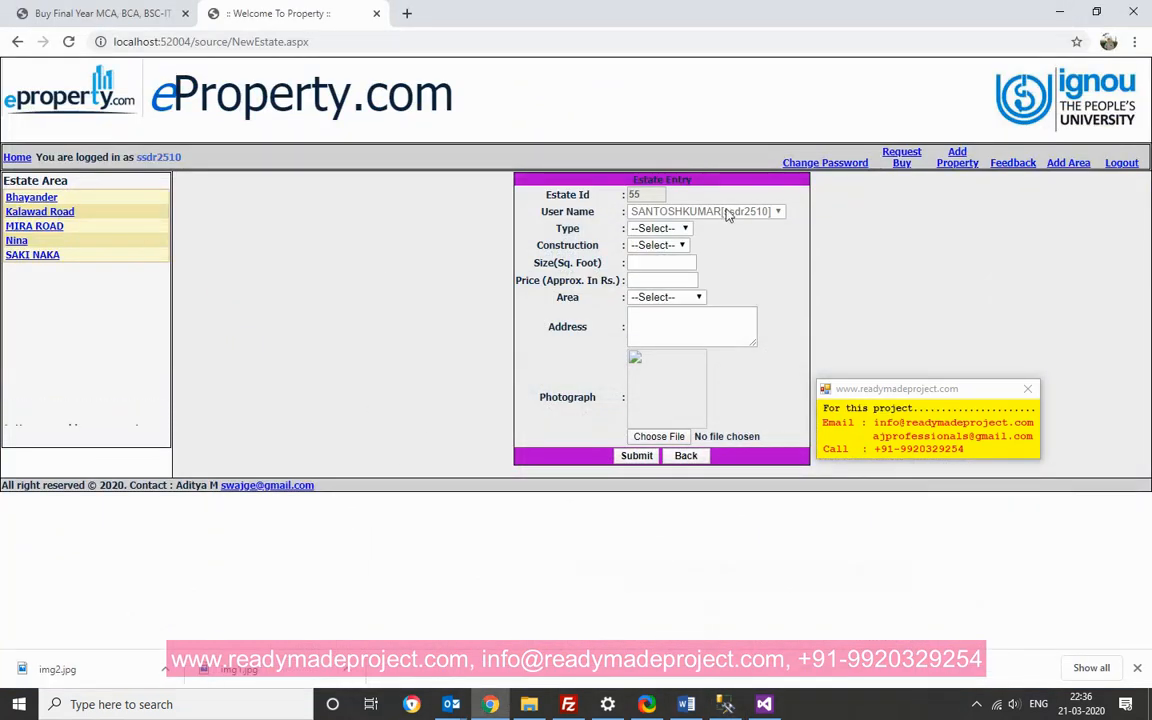
Step: List MIRA ROAD properties and show More Detail for the 3 BHK flat at Rs. 8000000
{"action": "left_click", "coordinate": [34, 225]}
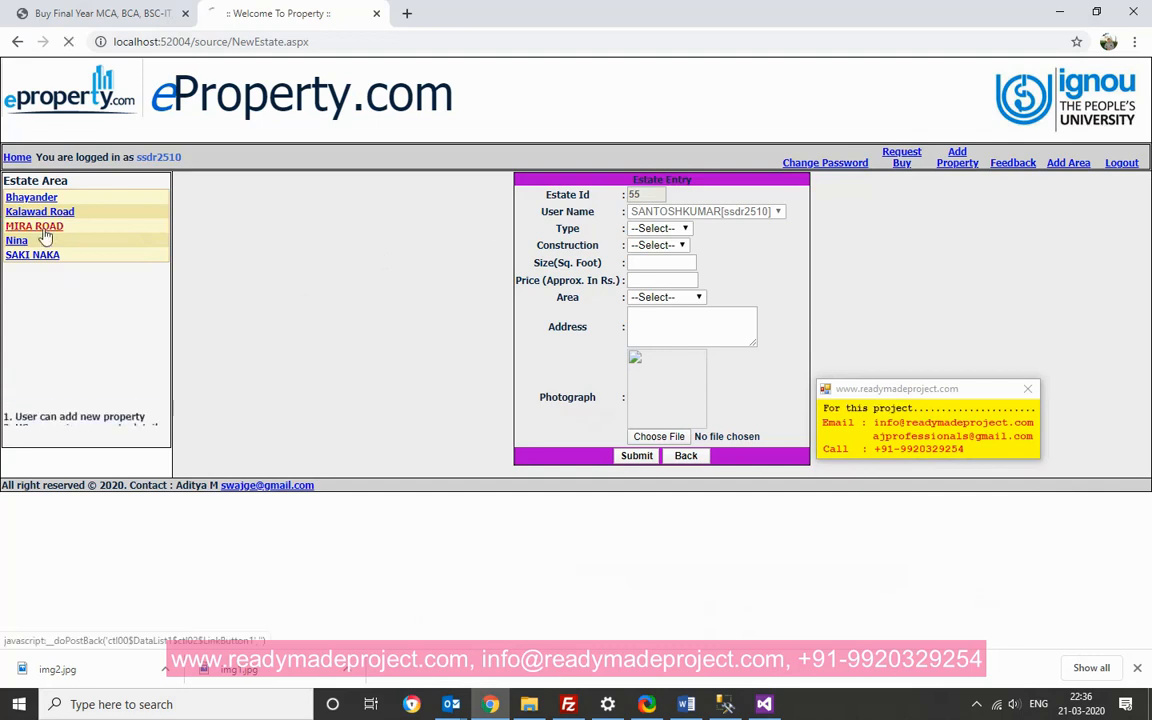
{"action": "left_click", "coordinate": [34, 225]}
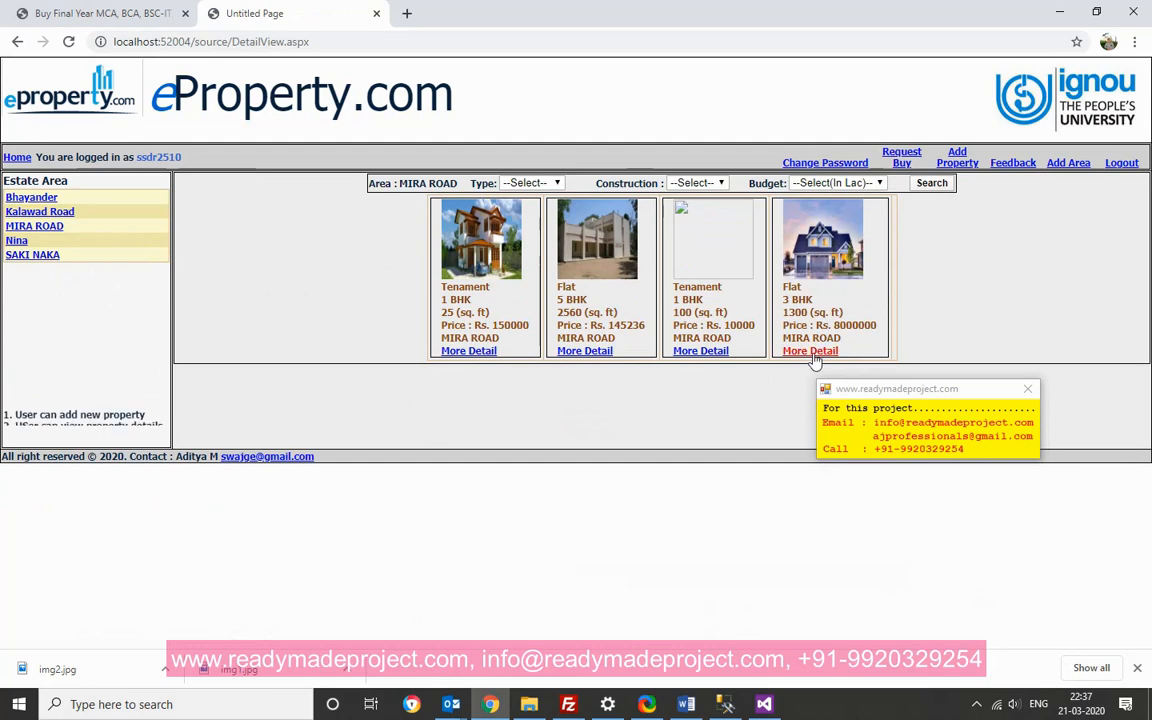
{"action": "left_click", "coordinate": [810, 351]}
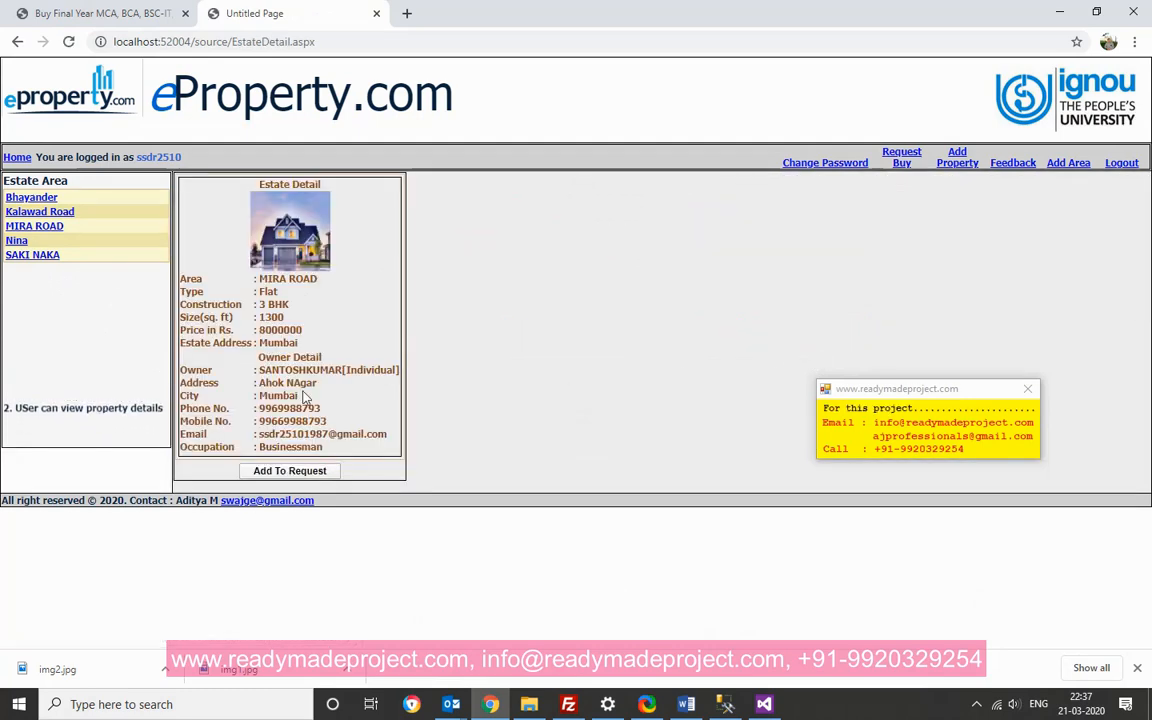
{"action": "mouse_move", "coordinate": [444, 325]}
{"action": "type", "text": "dmin/"}
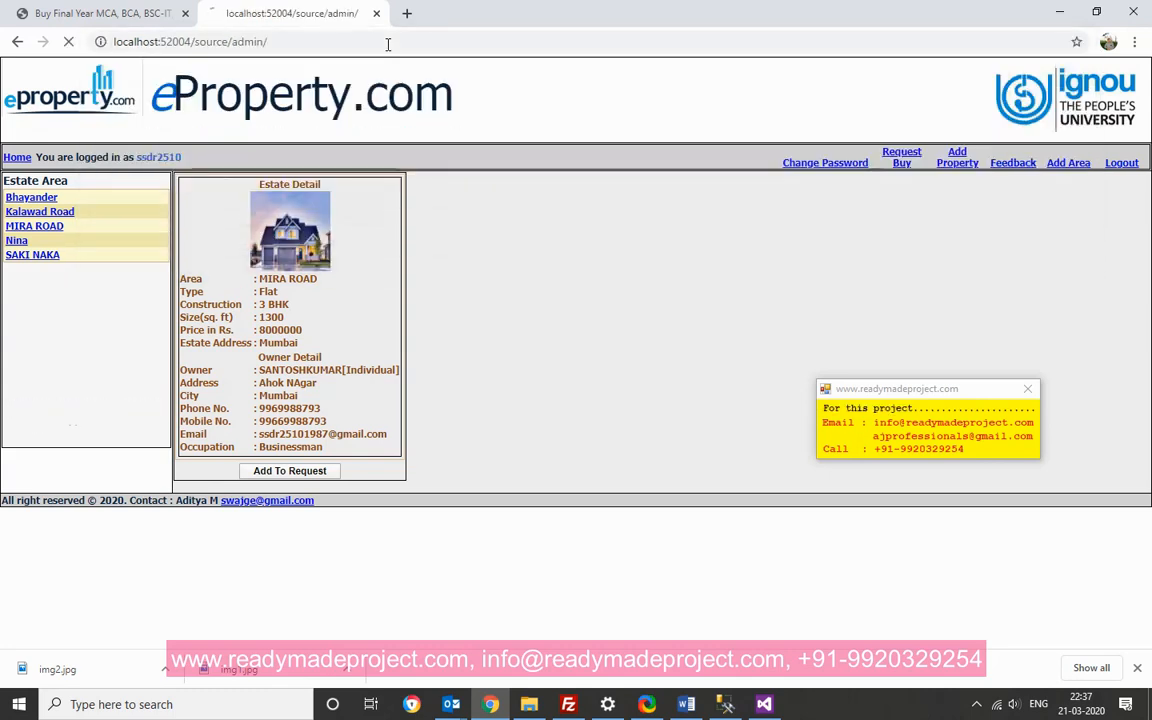
Step: Fill the admin login user name with 'admin' from the saved suggestions
{"action": "left_click", "coordinate": [1121, 162]}
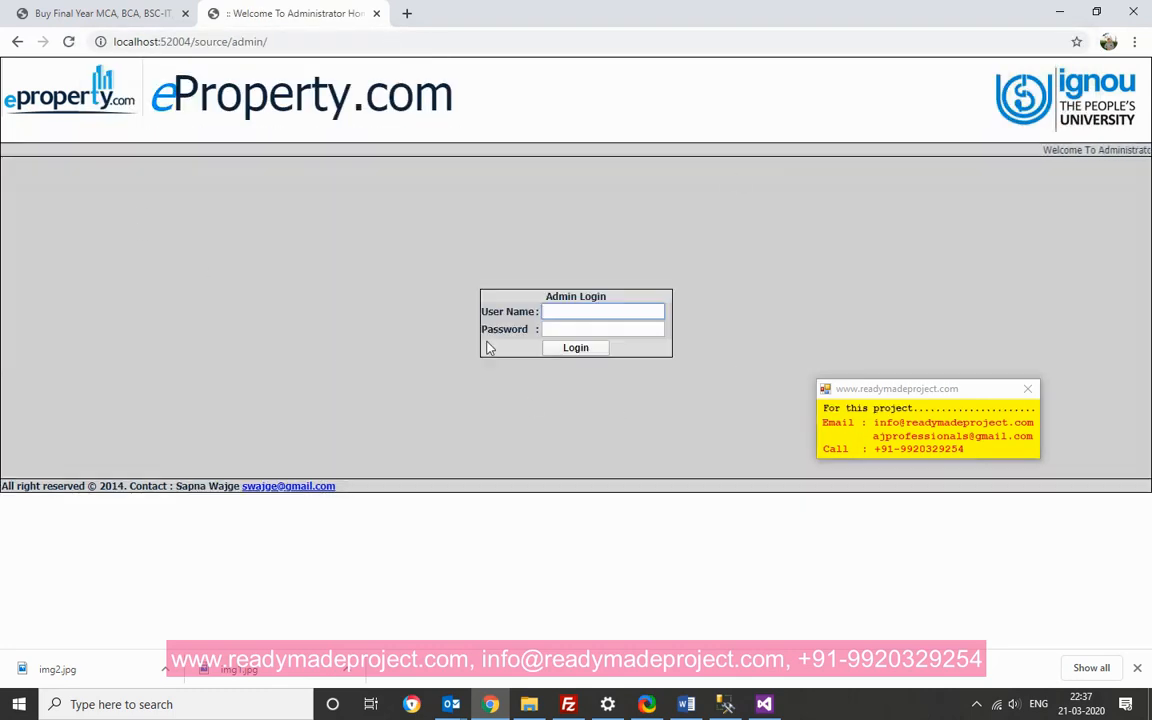
{"action": "left_click", "coordinate": [602, 311]}
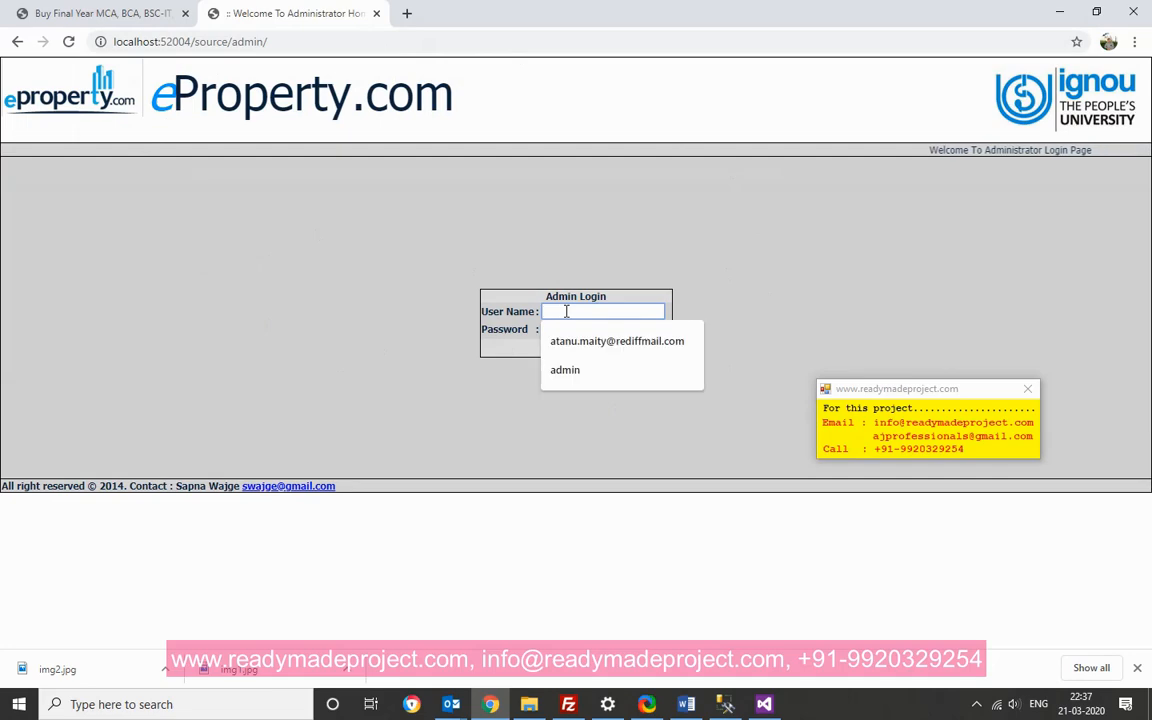
{"action": "left_click", "coordinate": [565, 369]}
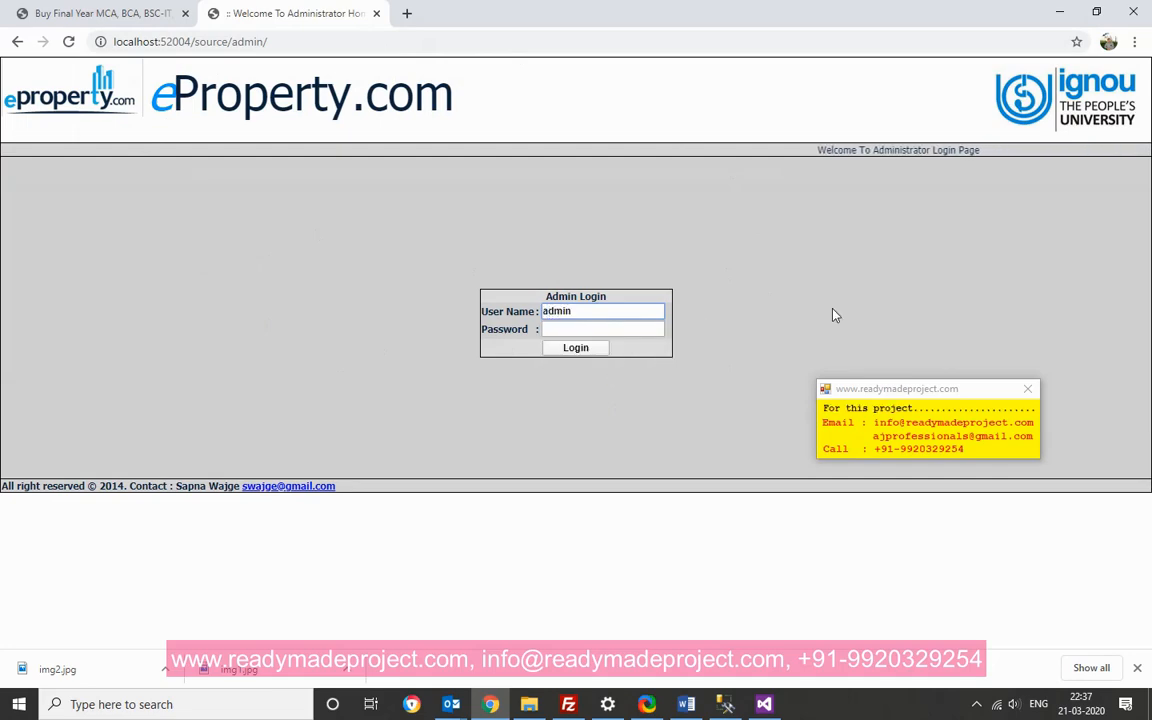
{"action": "left_click", "coordinate": [686, 704]}
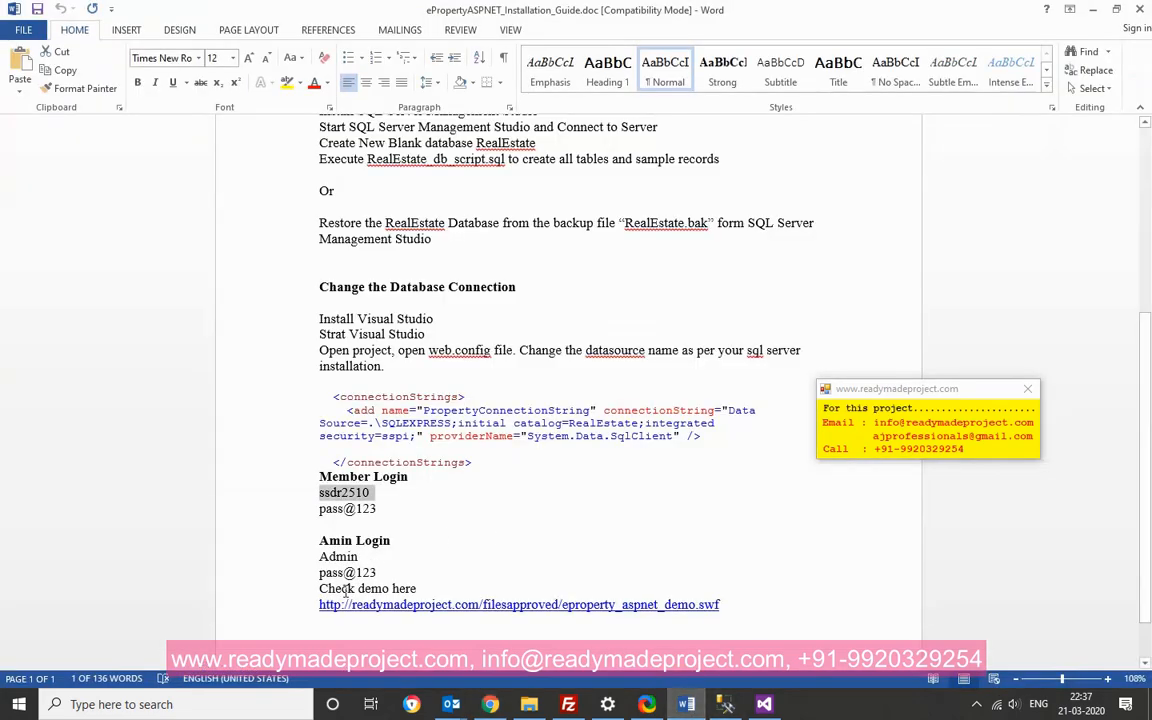
{"action": "double_click", "coordinate": [347, 572]}
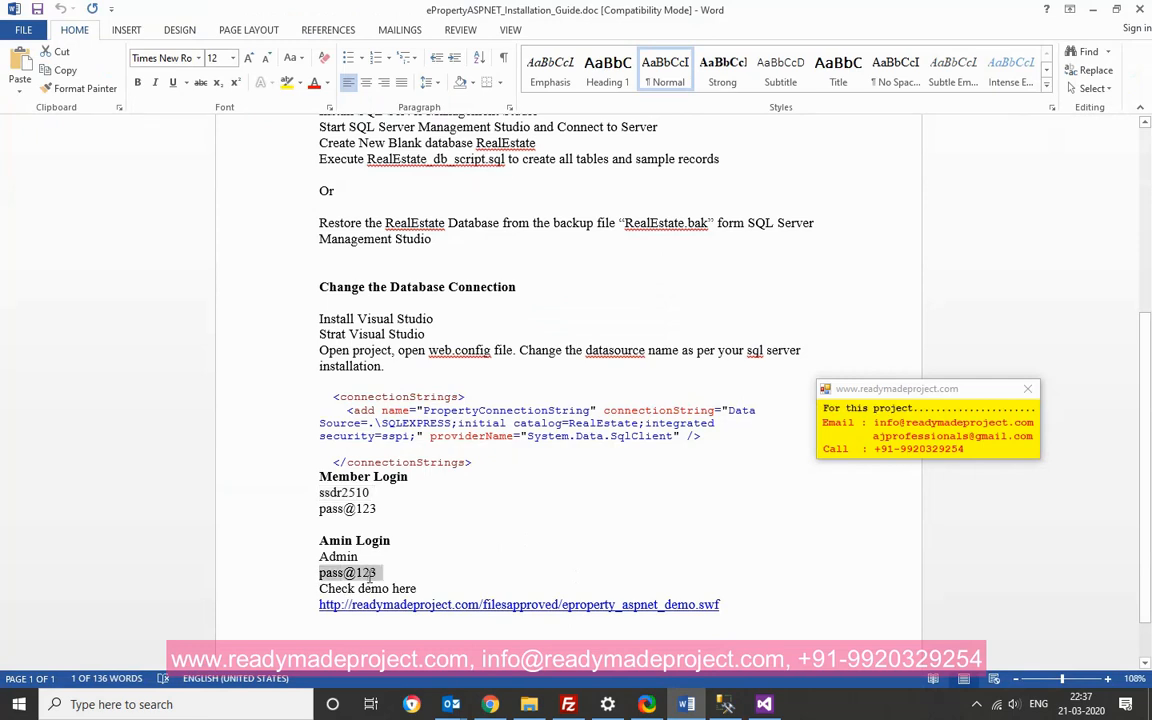
{"action": "left_click", "coordinate": [489, 704]}
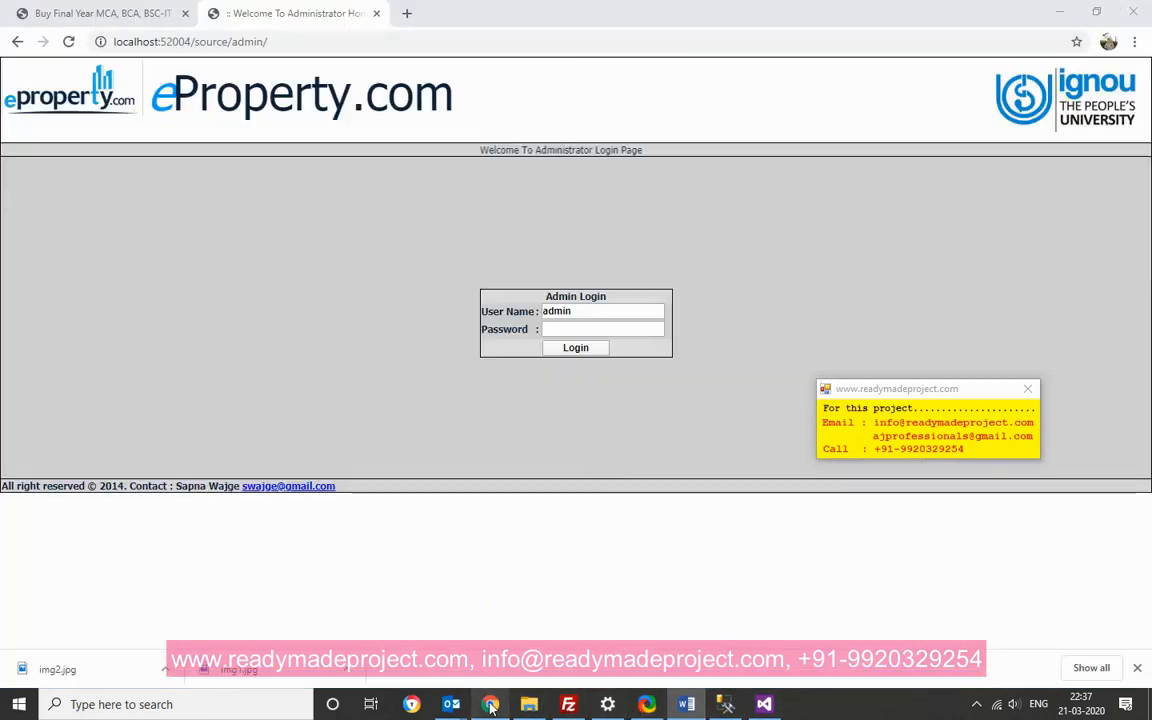
{"action": "left_click", "coordinate": [575, 347]}
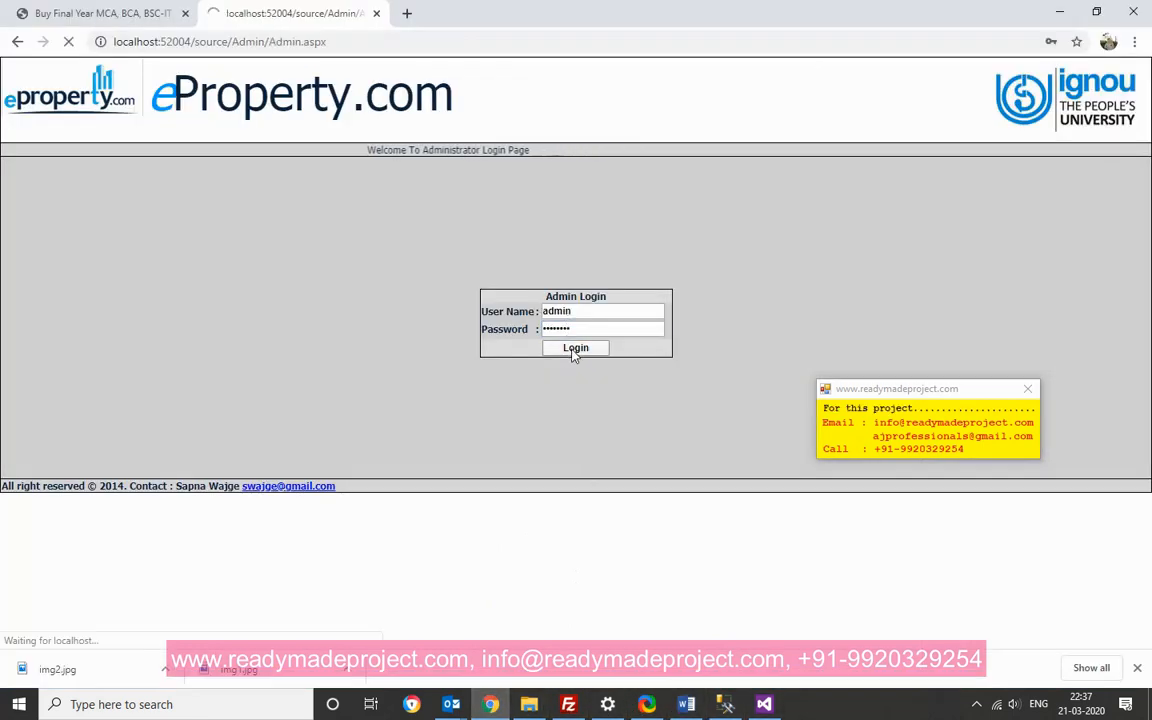
{"action": "left_click", "coordinate": [575, 347]}
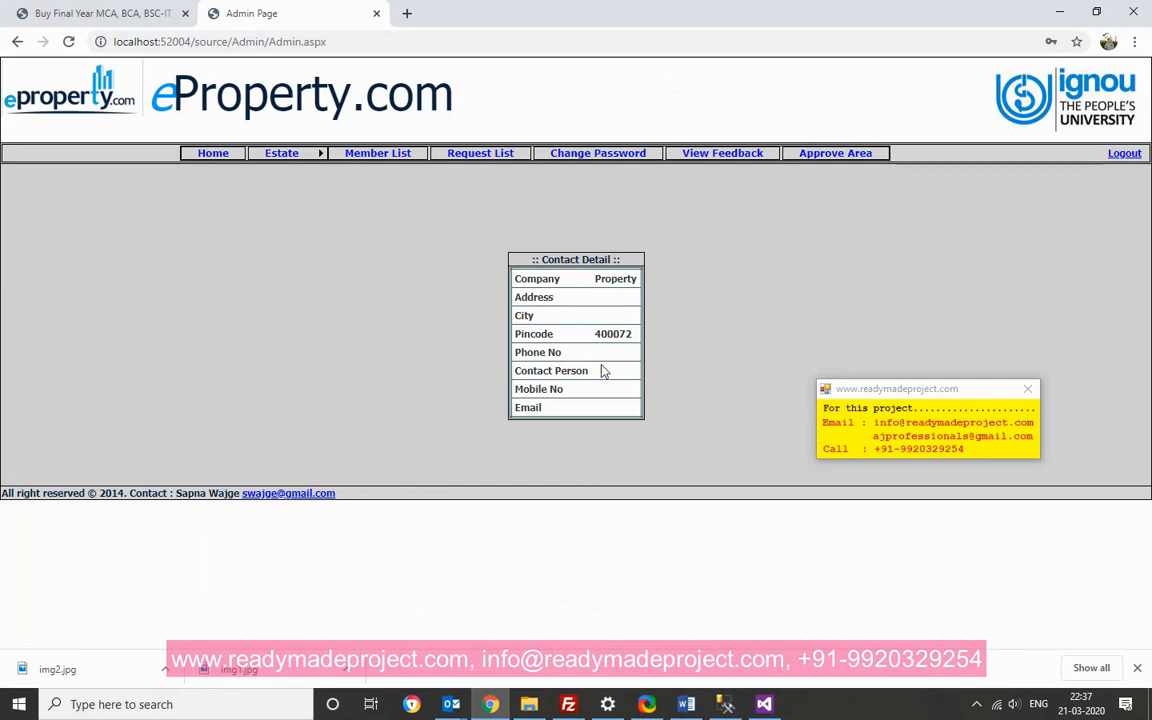
Step: Go to Estate > View/Modify and restrict the listing to Type Flat
{"action": "left_click", "coordinate": [281, 152]}
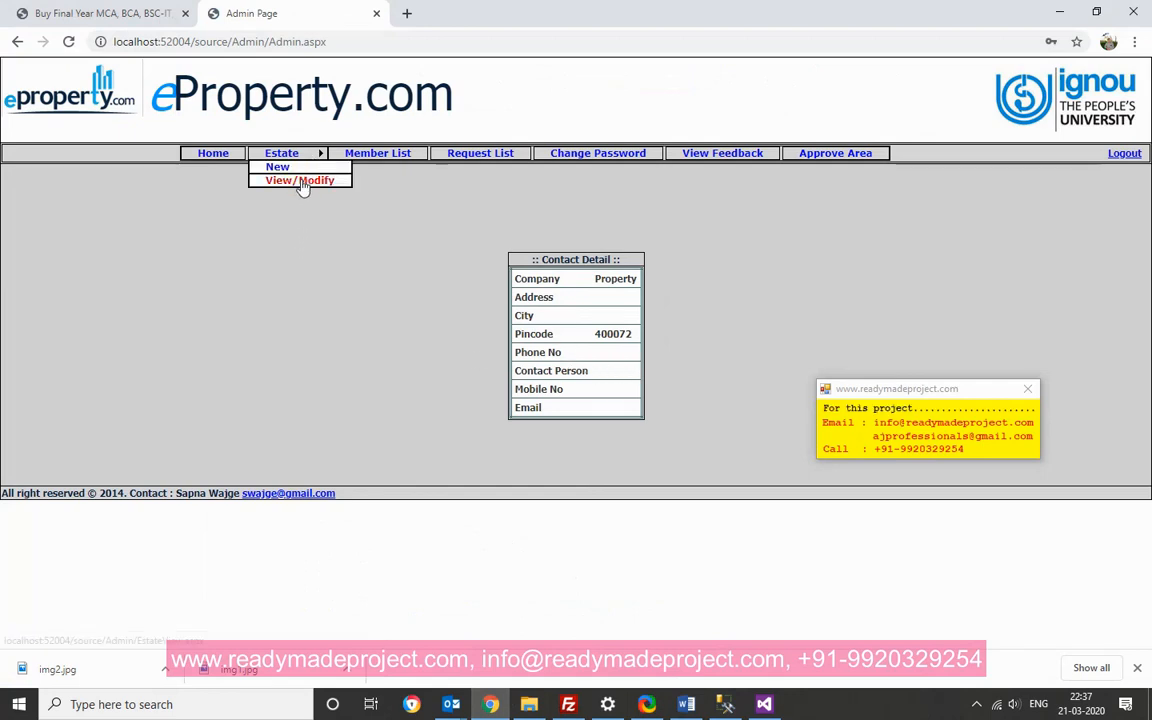
{"action": "left_click", "coordinate": [299, 180]}
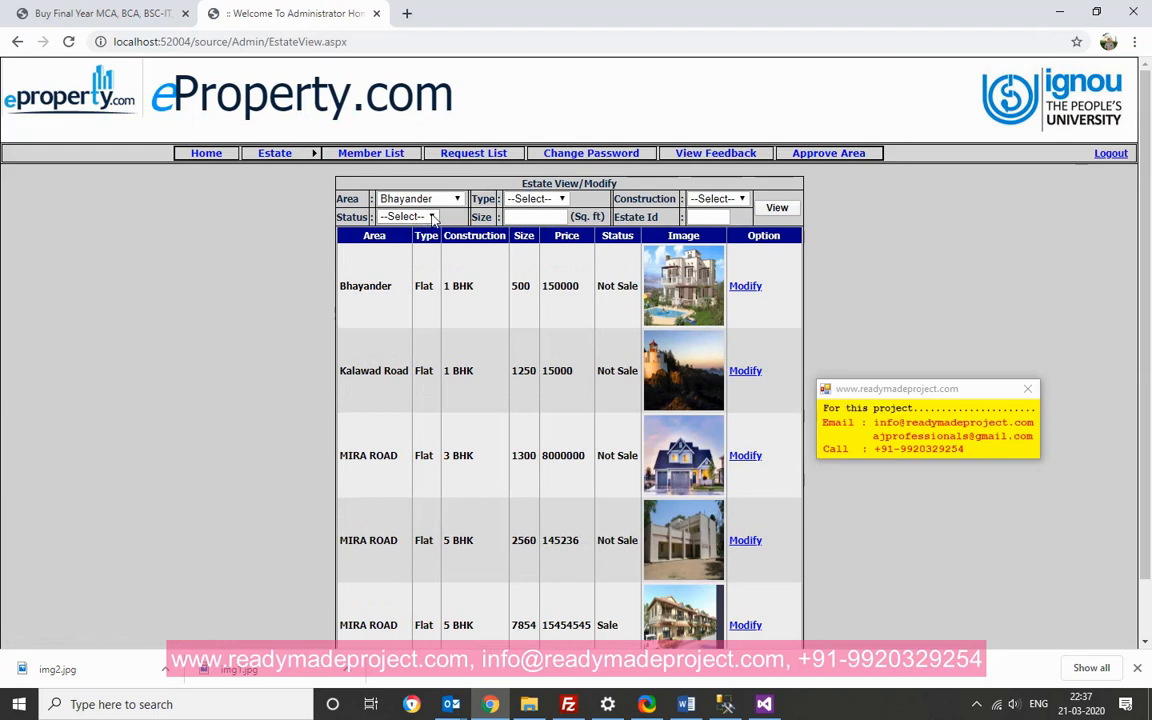
{"action": "left_click", "coordinate": [560, 198]}
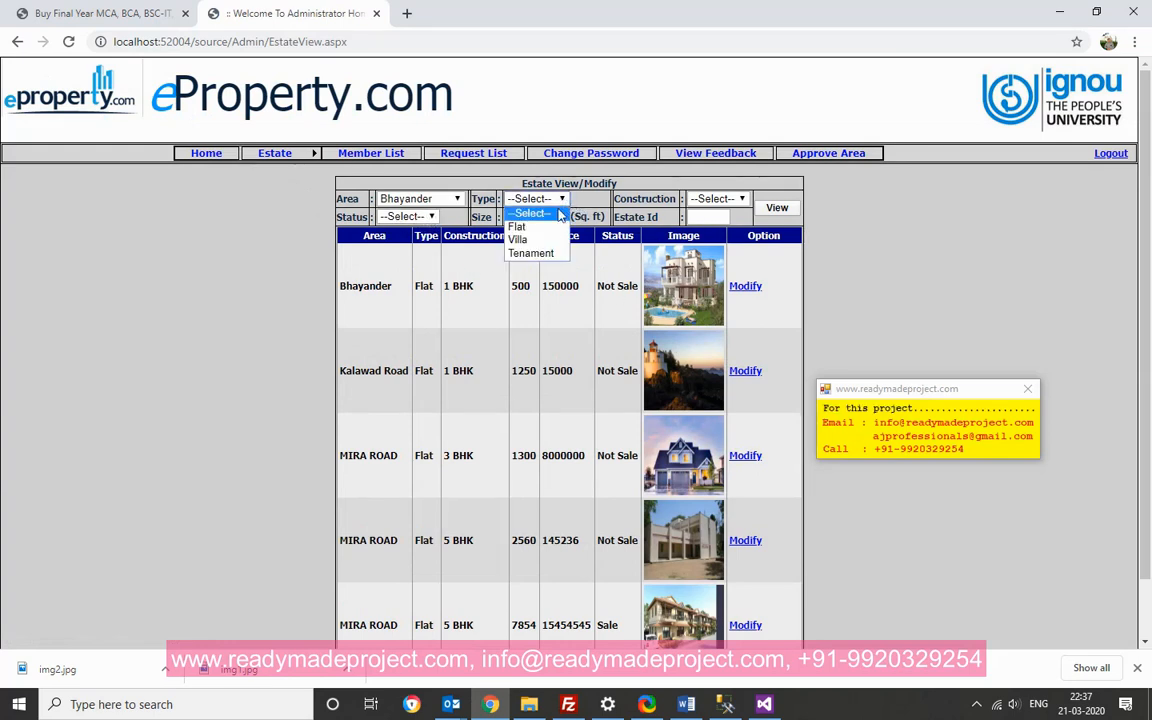
{"action": "left_click", "coordinate": [517, 226]}
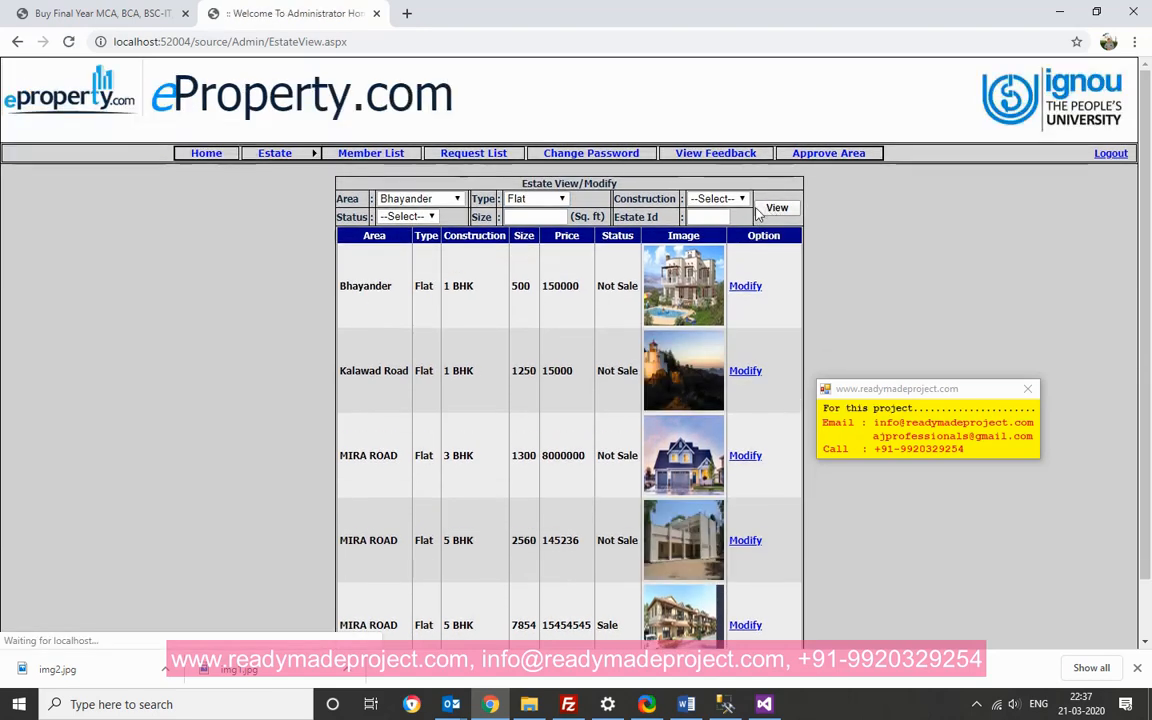
{"action": "scroll", "scroll_direction": "down", "scroll_amount": 3}
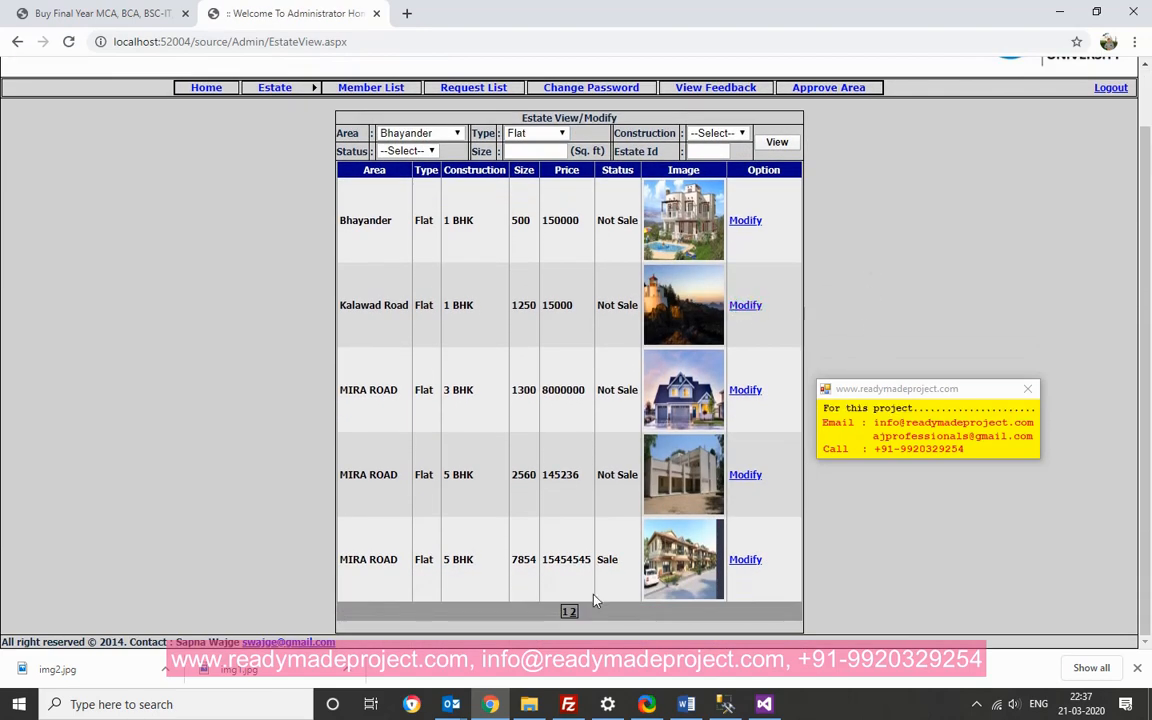
{"action": "mouse_move", "coordinate": [475, 400]}
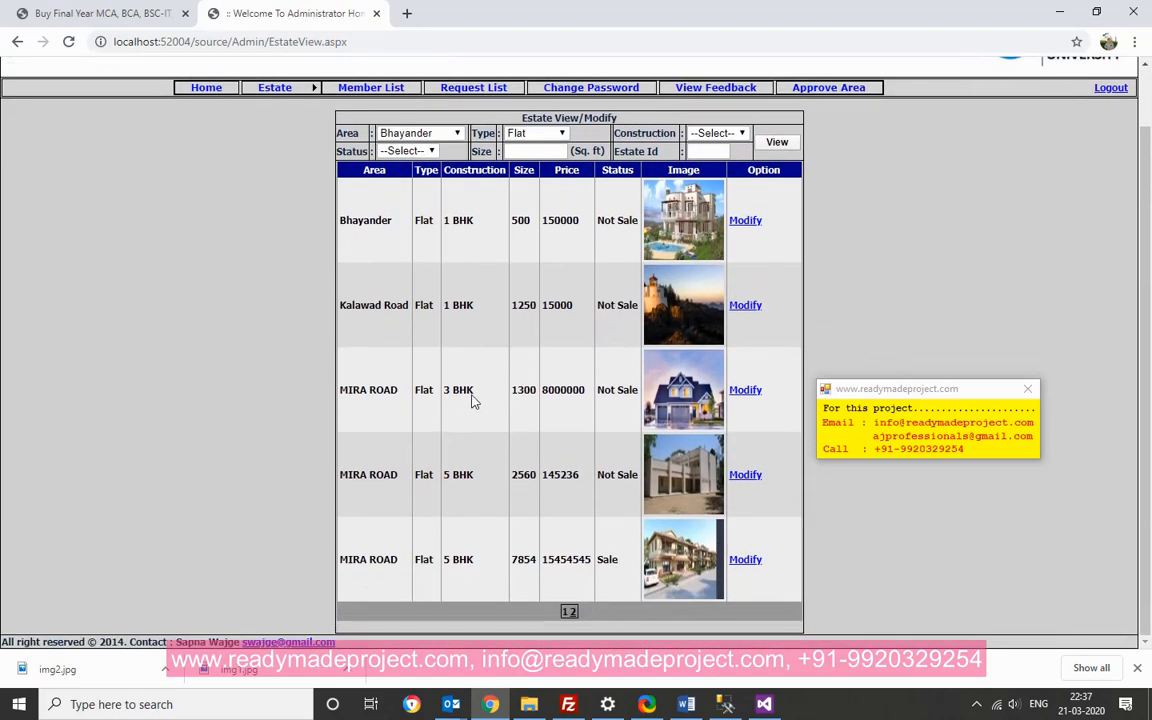
{"action": "mouse_move", "coordinate": [752, 405]}
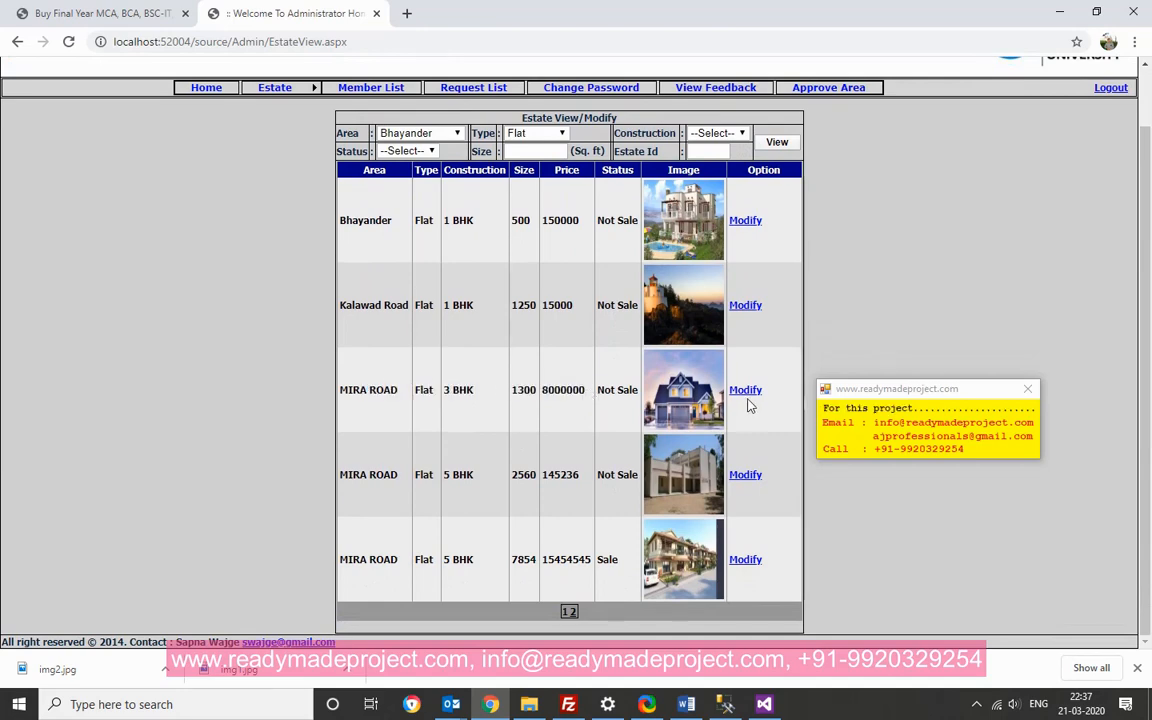
{"action": "scroll", "scroll_direction": "up", "scroll_amount": 3}
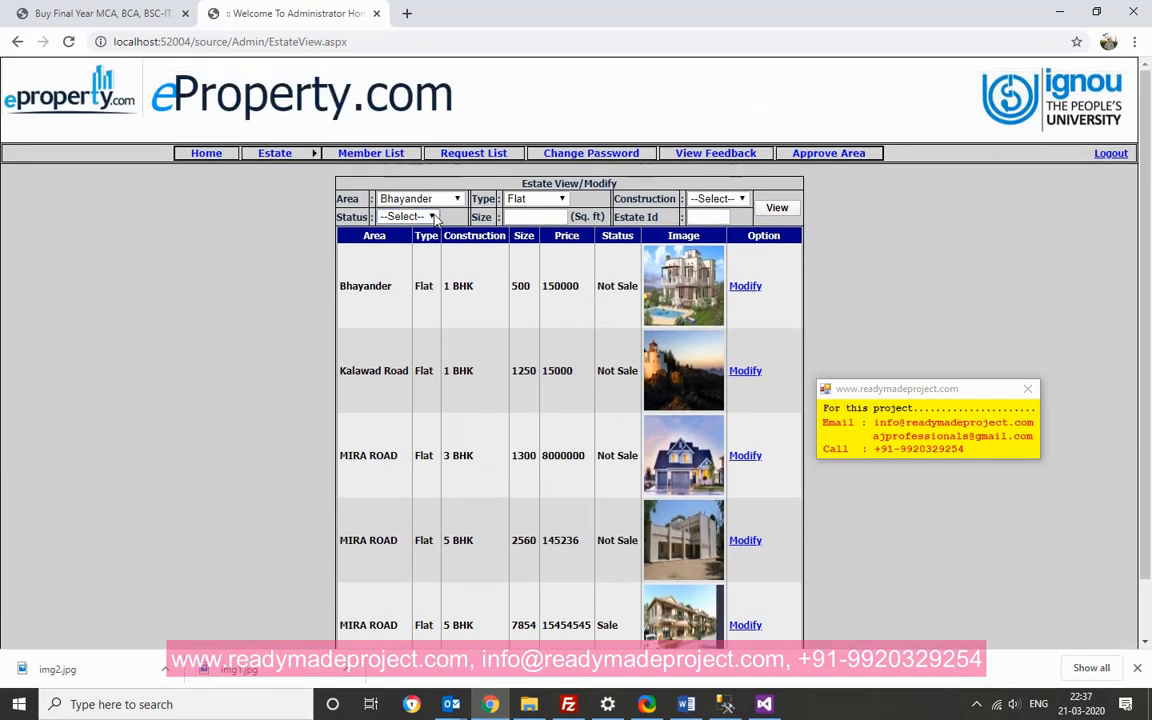
Step: Narrow to 3 BHK construction and choose Modify on the MIRA ROAD flat (Id 54)
{"action": "left_click", "coordinate": [718, 198]}
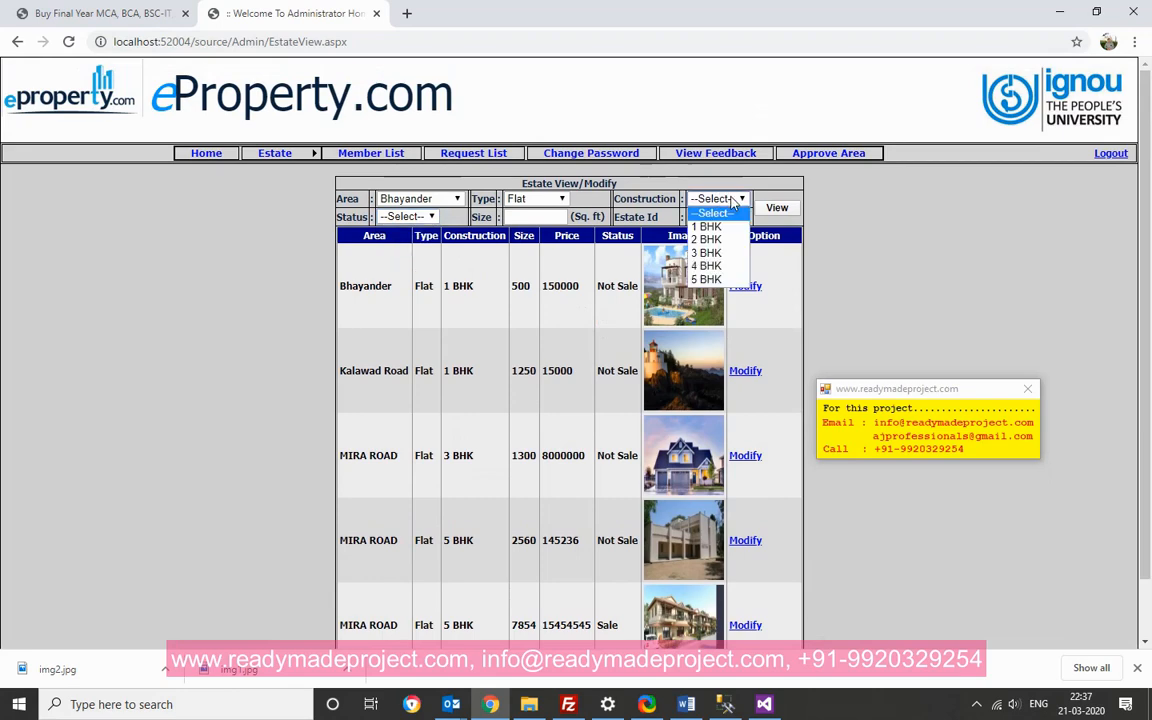
{"action": "left_click", "coordinate": [707, 252]}
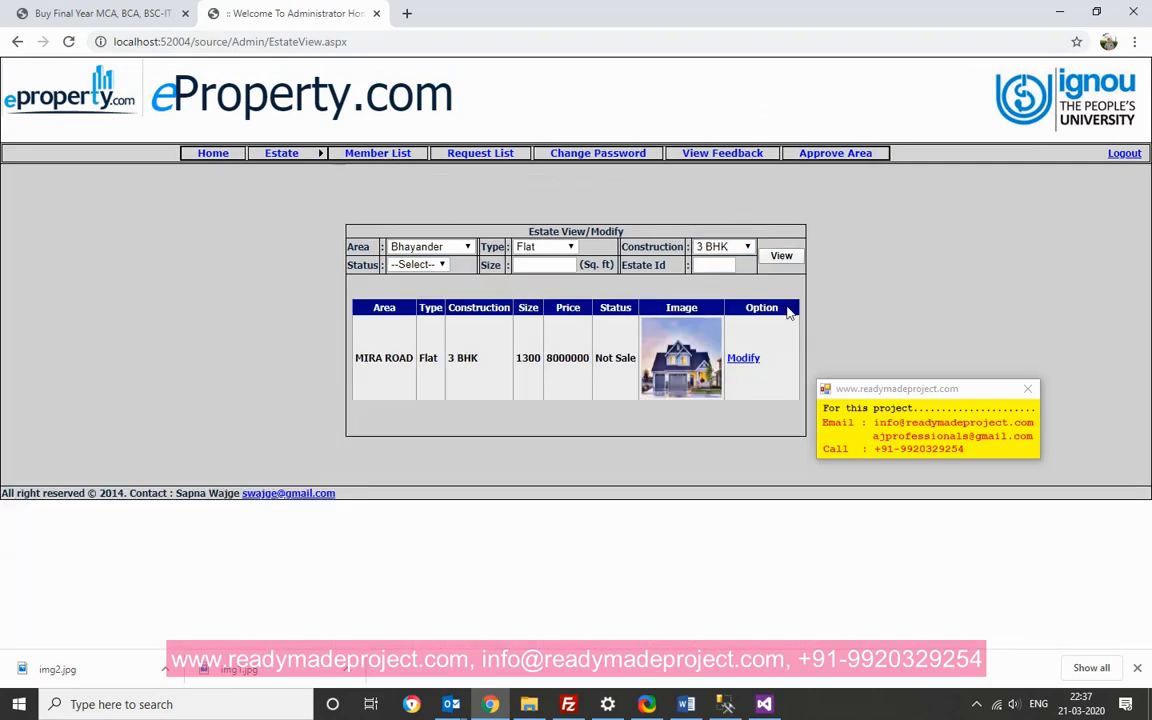
{"action": "left_click", "coordinate": [743, 358]}
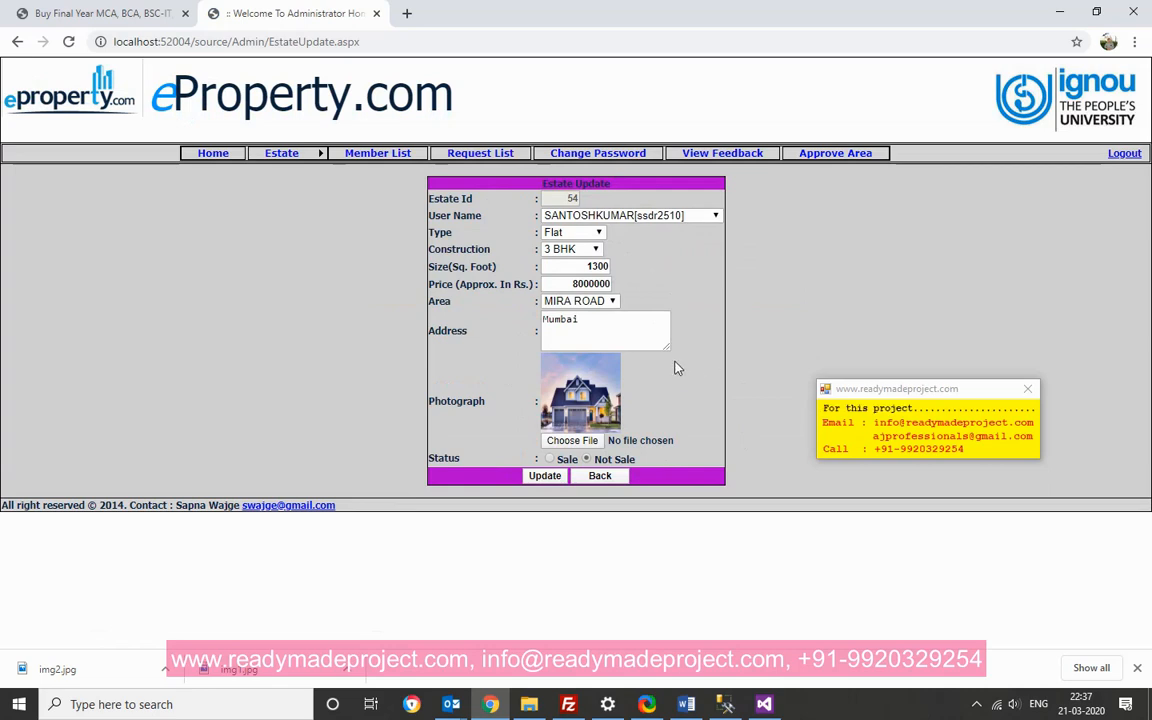
{"action": "mouse_move", "coordinate": [650, 243]}
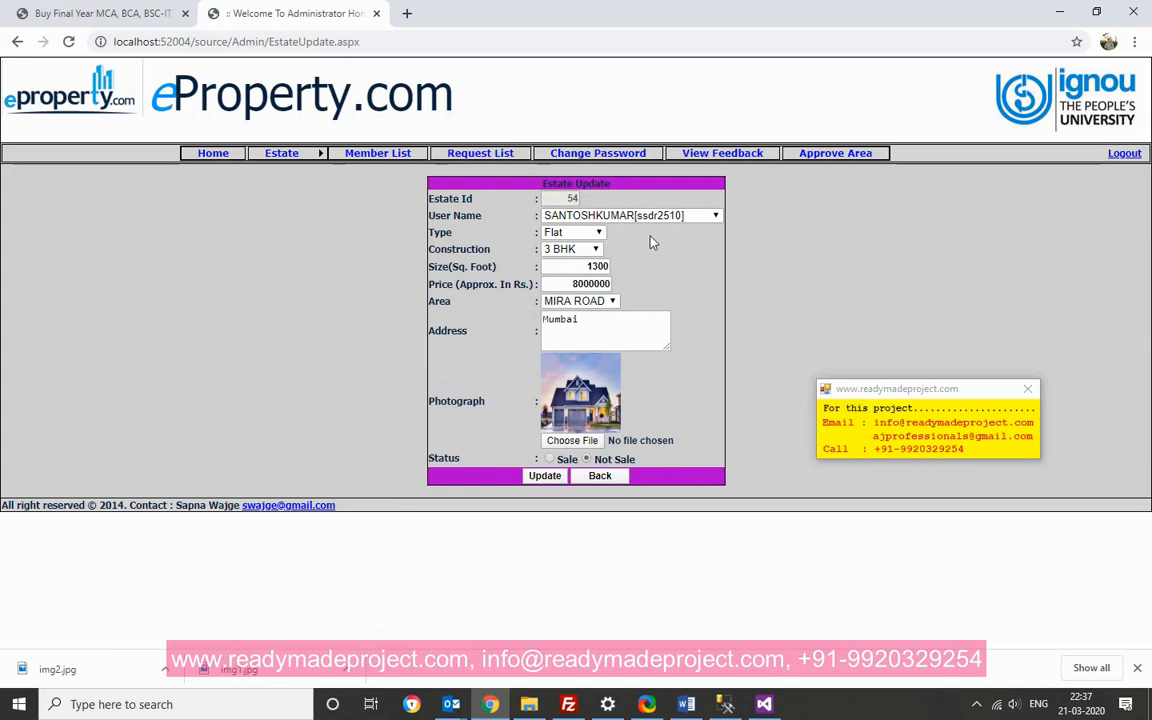
{"action": "mouse_move", "coordinate": [722, 153]}
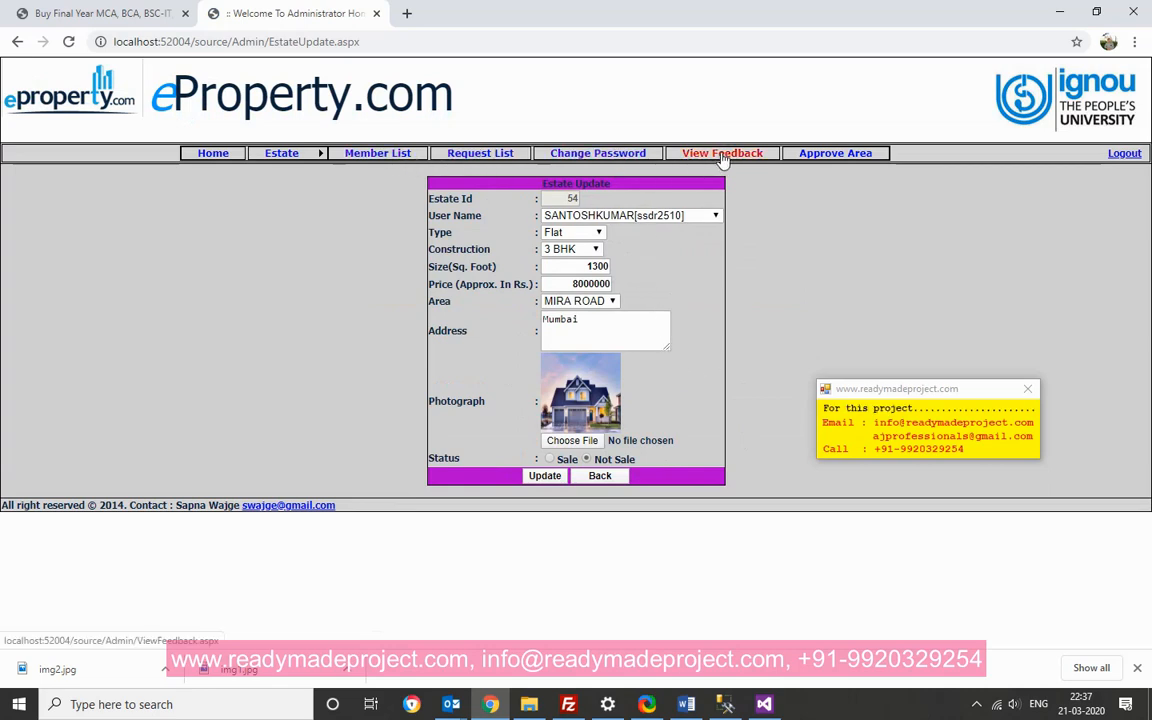
Step: Review the four member feedback entries, then log out to the Admin Login page
{"action": "left_click", "coordinate": [722, 153]}
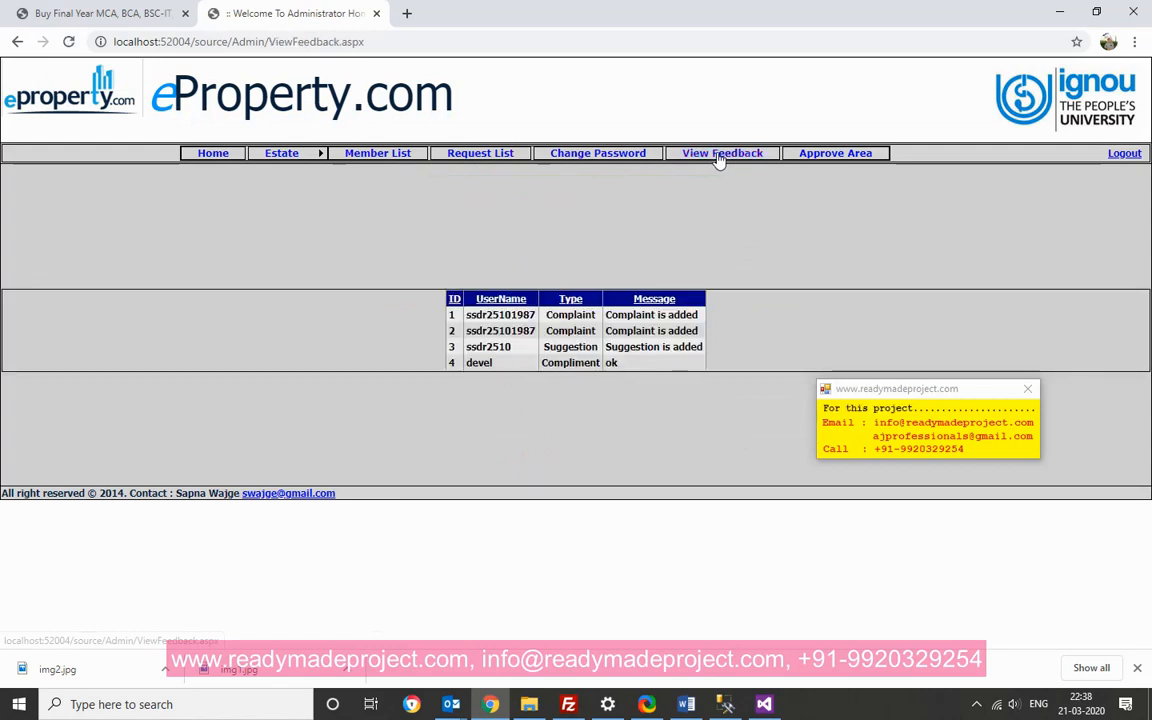
{"action": "mouse_move", "coordinate": [948, 300]}
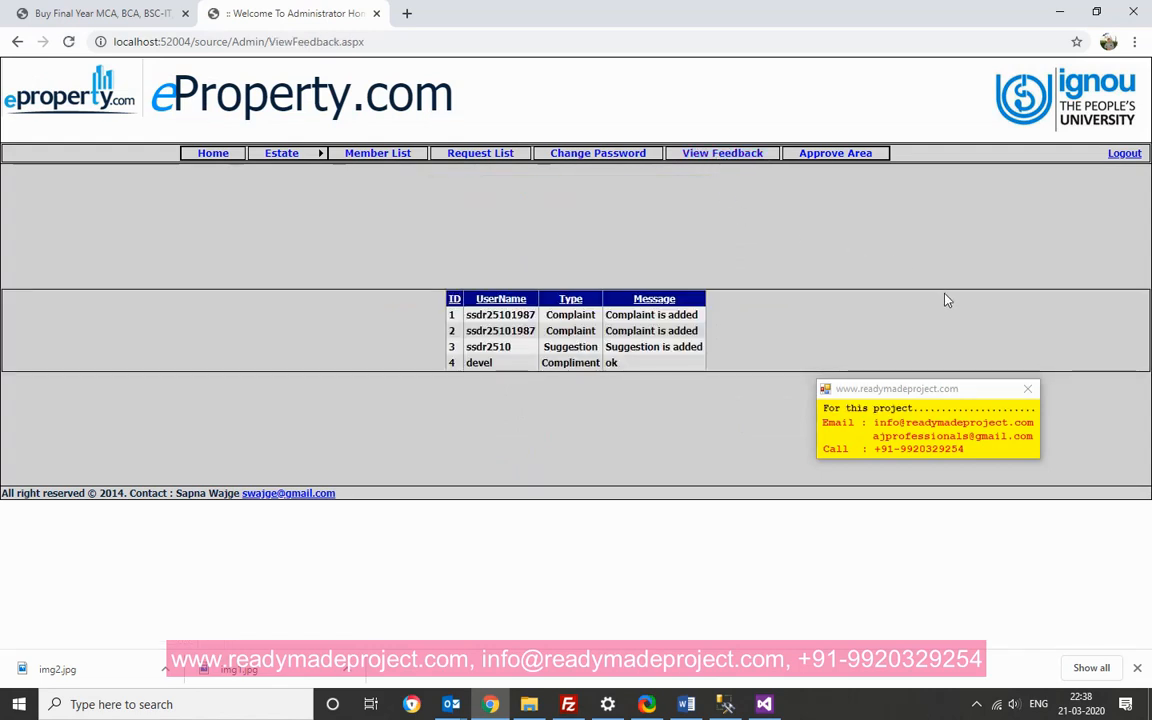
{"action": "mouse_move", "coordinate": [757, 296]}
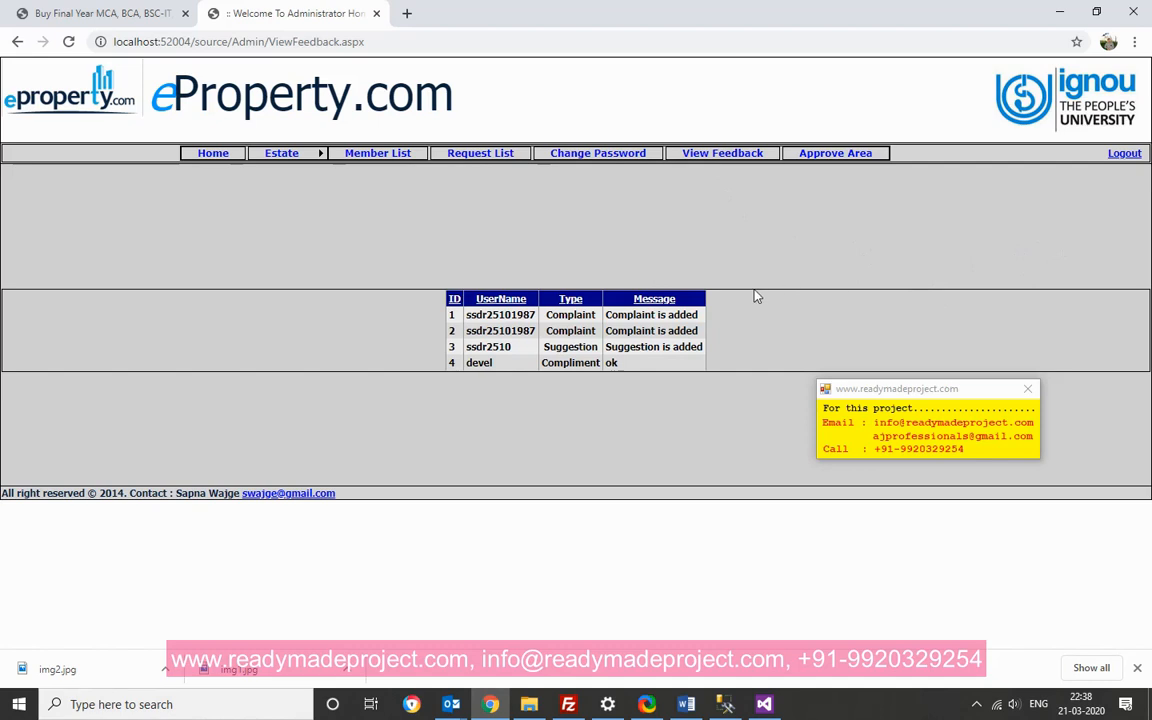
{"action": "mouse_move", "coordinate": [1124, 153]}
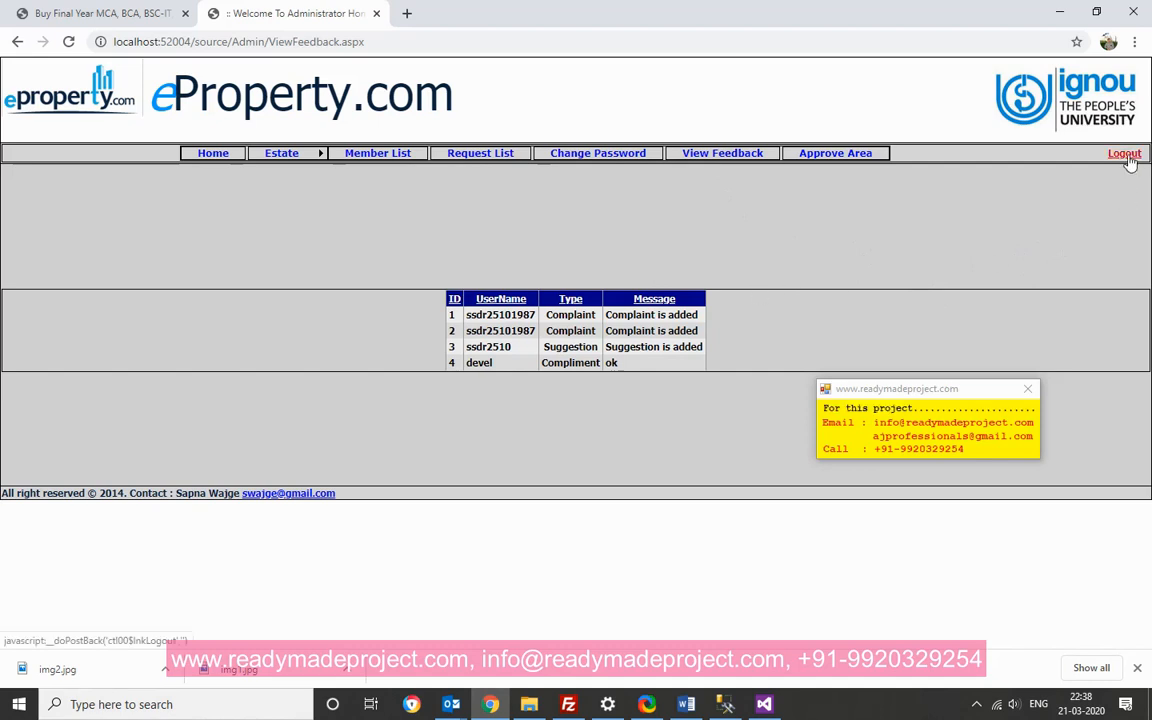
{"action": "left_click", "coordinate": [1124, 153]}
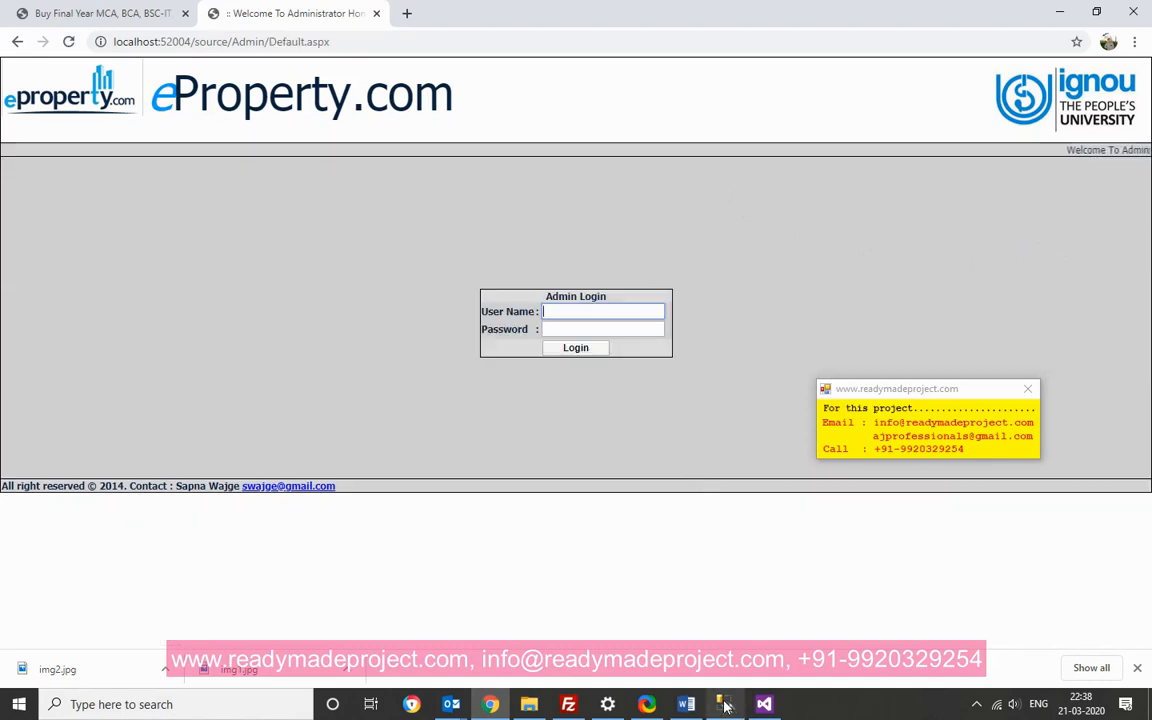